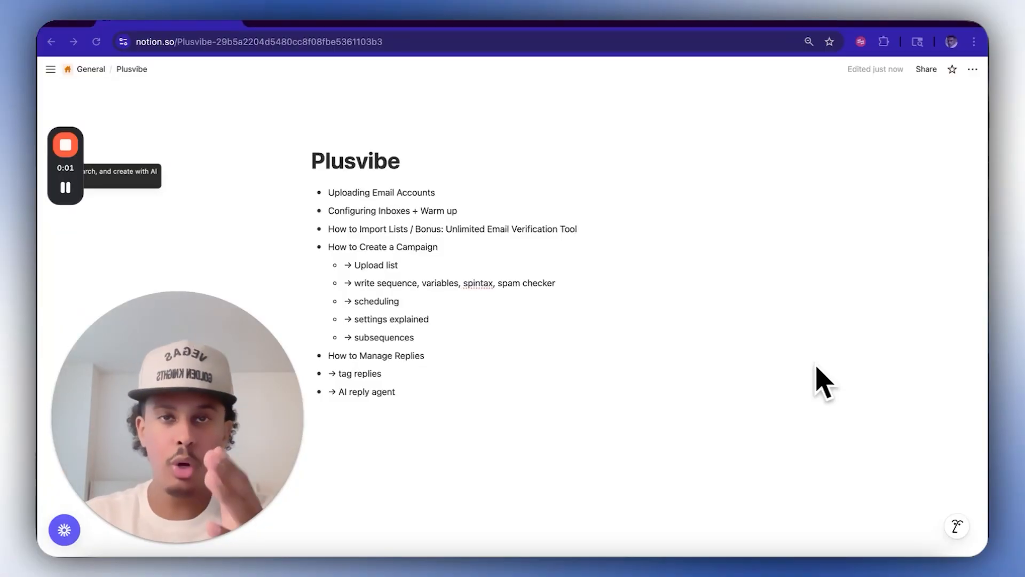
- Go through Lists to the Campaigns overview and scroll the 25-campaign table
left_click(382, 191)
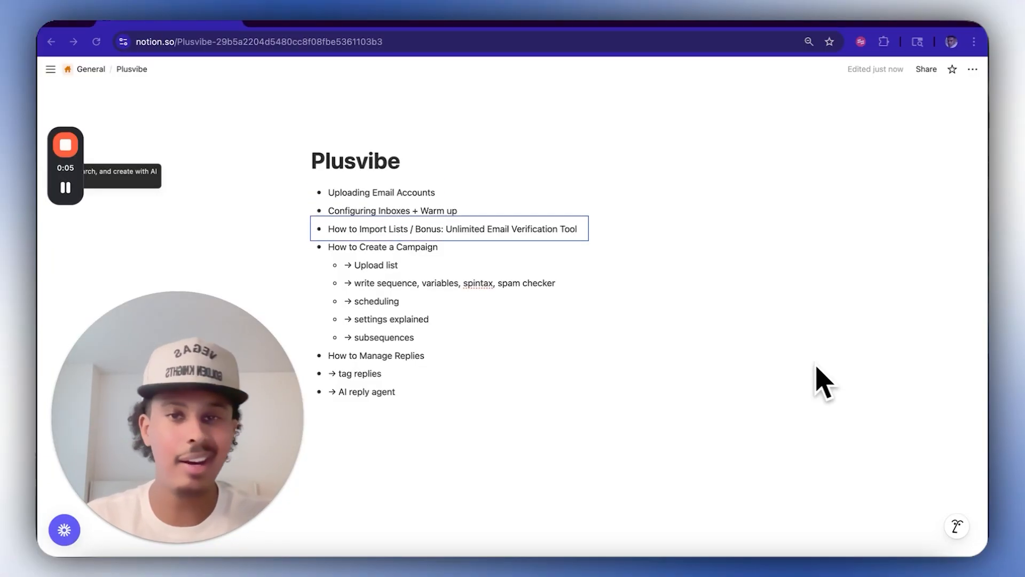
left_click(376, 355)
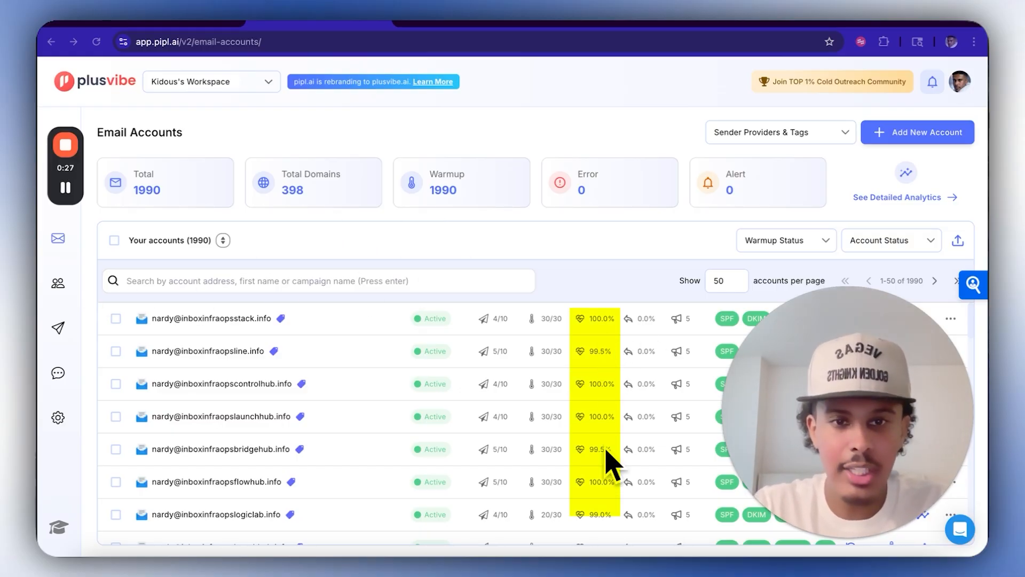
left_click(58, 283)
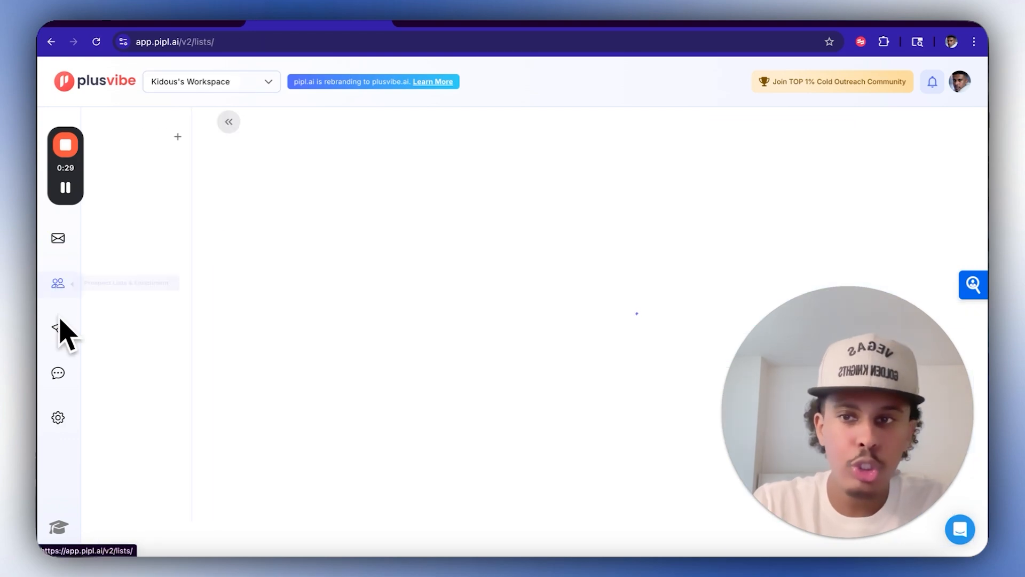
left_click(58, 327)
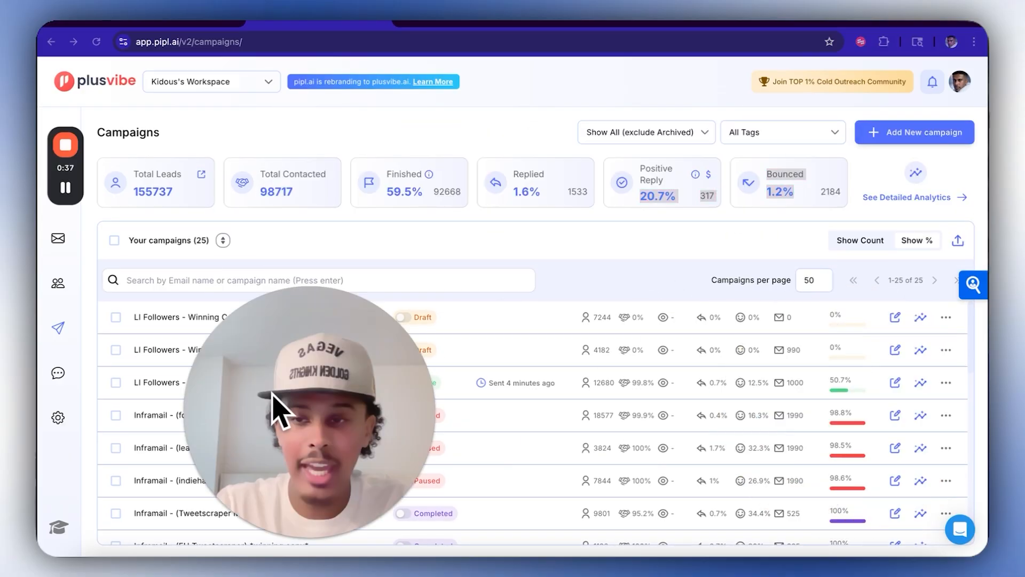
scroll("down", 3)
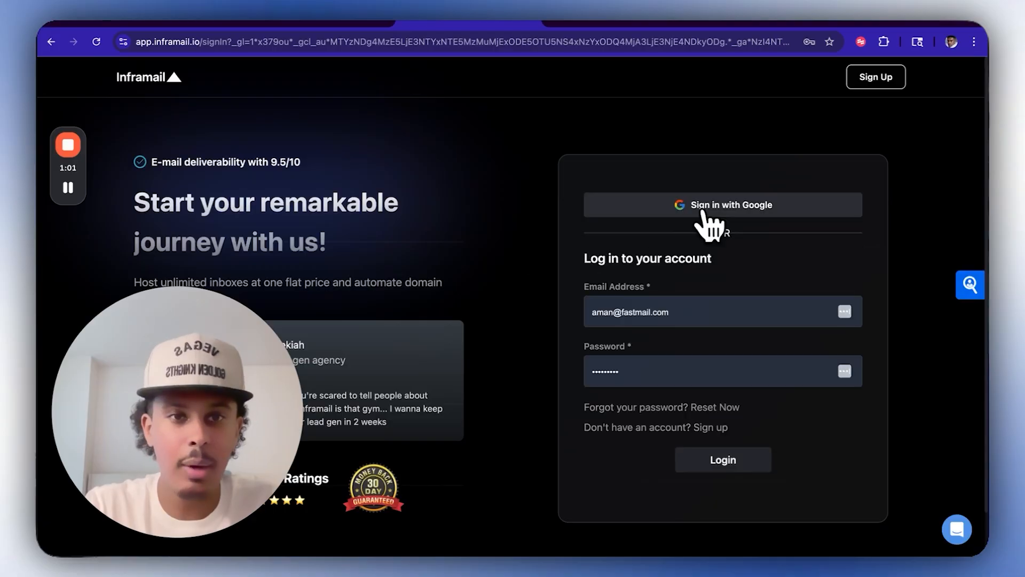
- Sign into Inframail with the Google work account
left_click(723, 204)
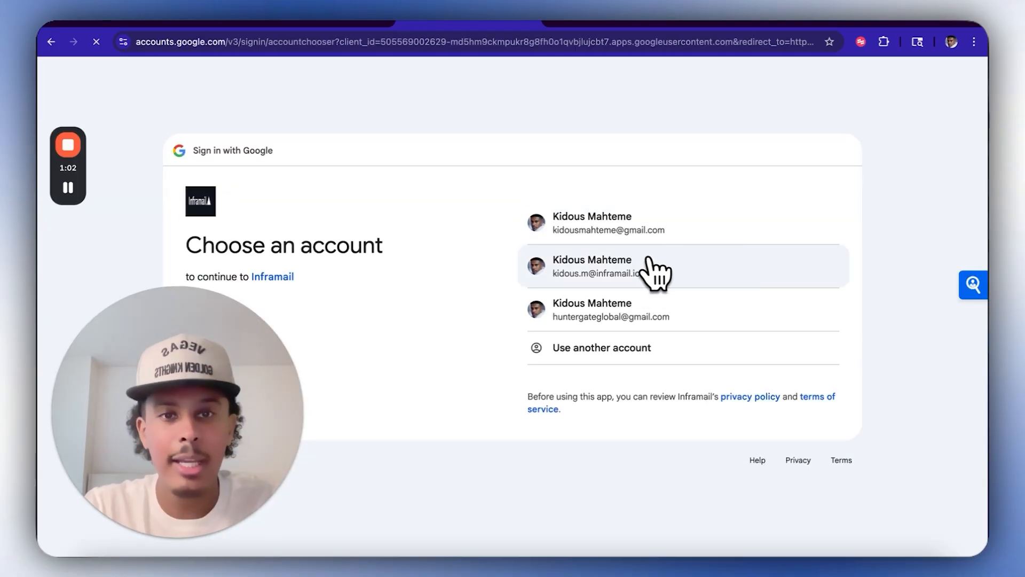
left_click(682, 265)
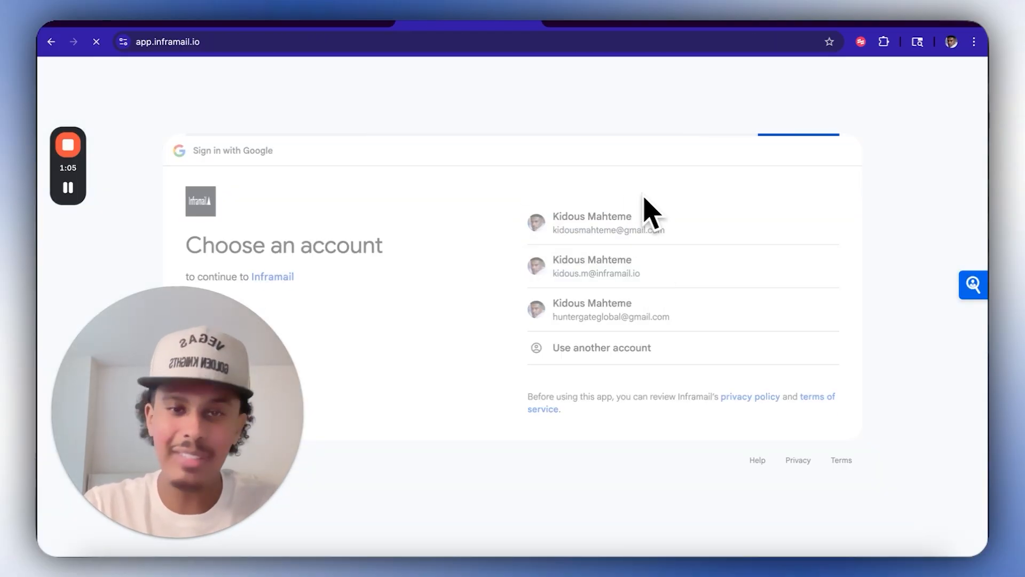
left_click(607, 222)
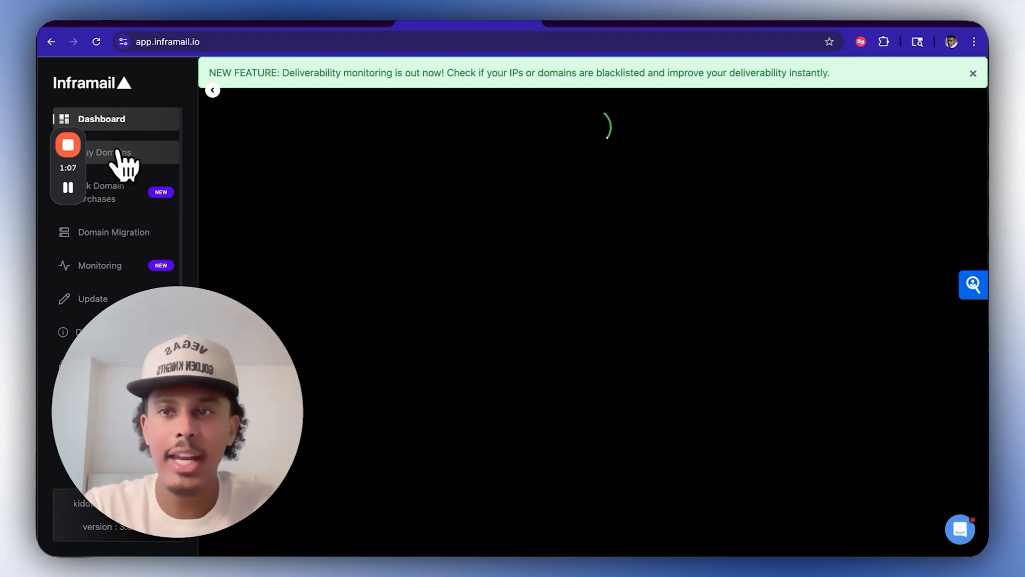
- Generate domains with keyword 'plusvibe' and a custom domain count under Buy Domains
left_click(110, 151)
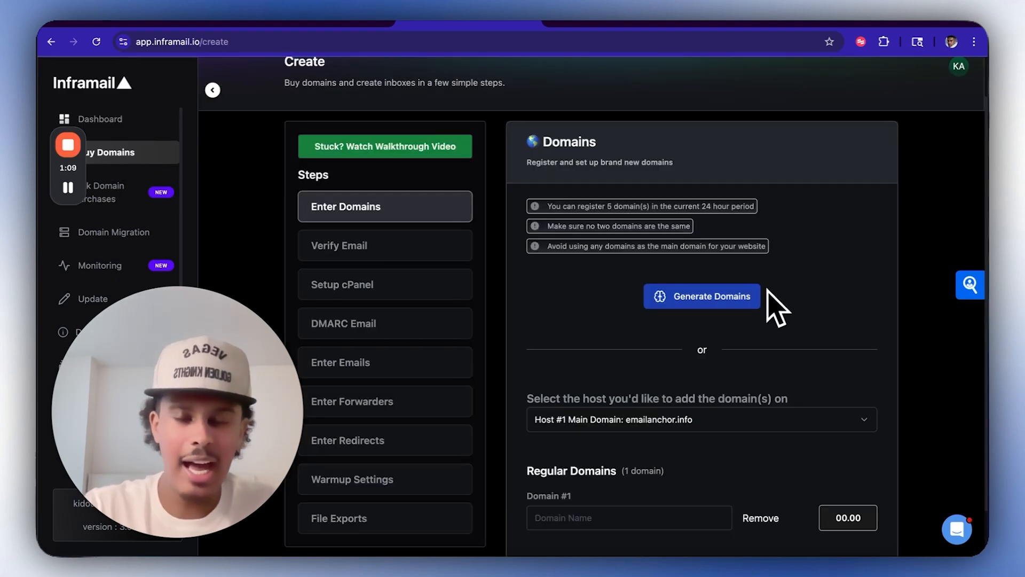
left_click(702, 296)
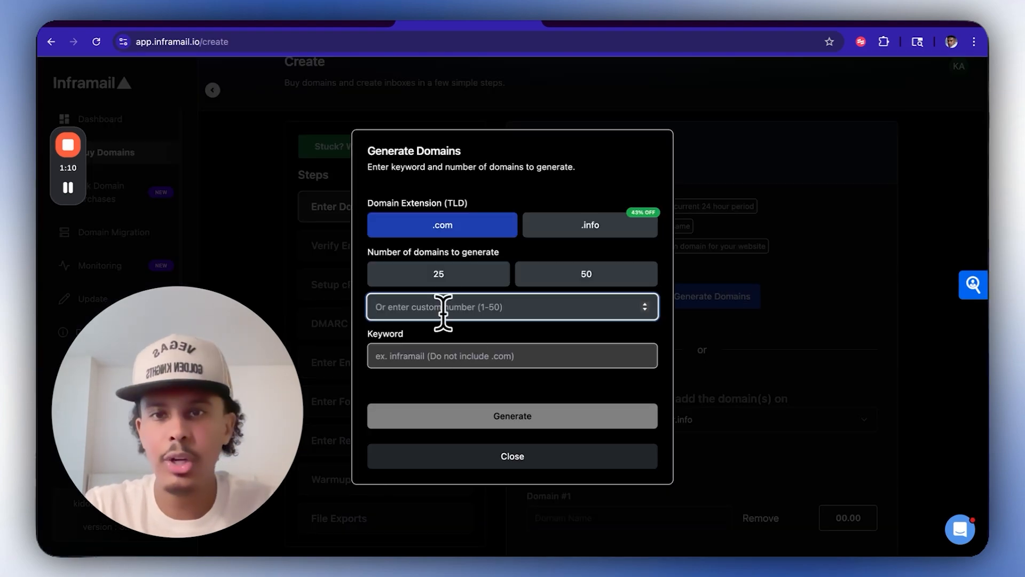
left_click(512, 356)
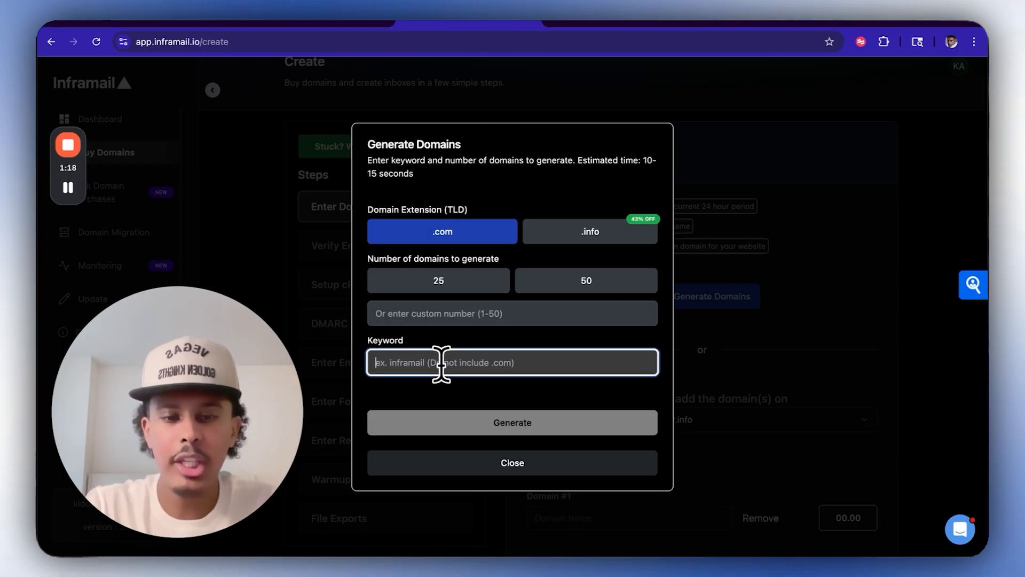
type("plusvibe")
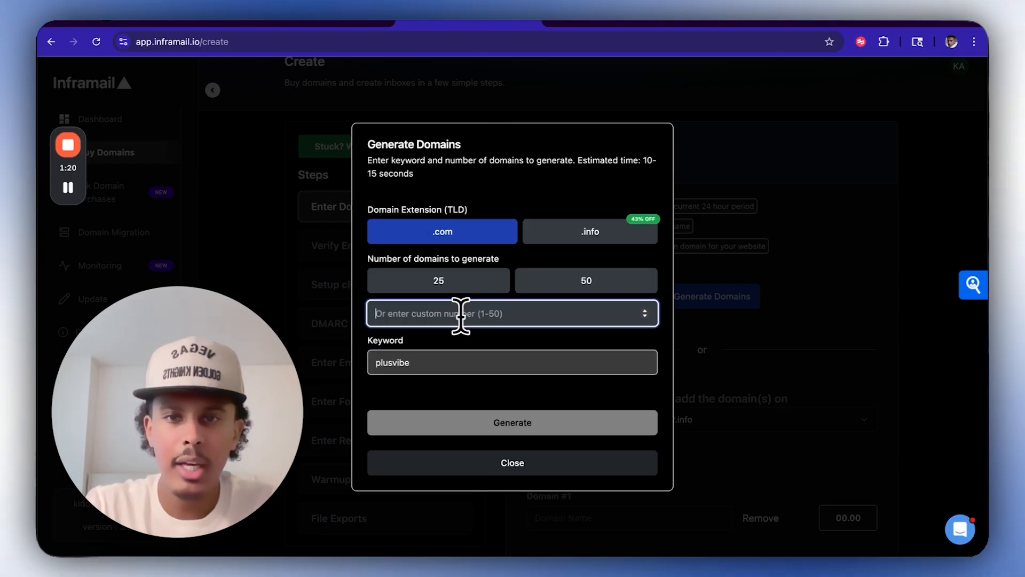
left_click(512, 421)
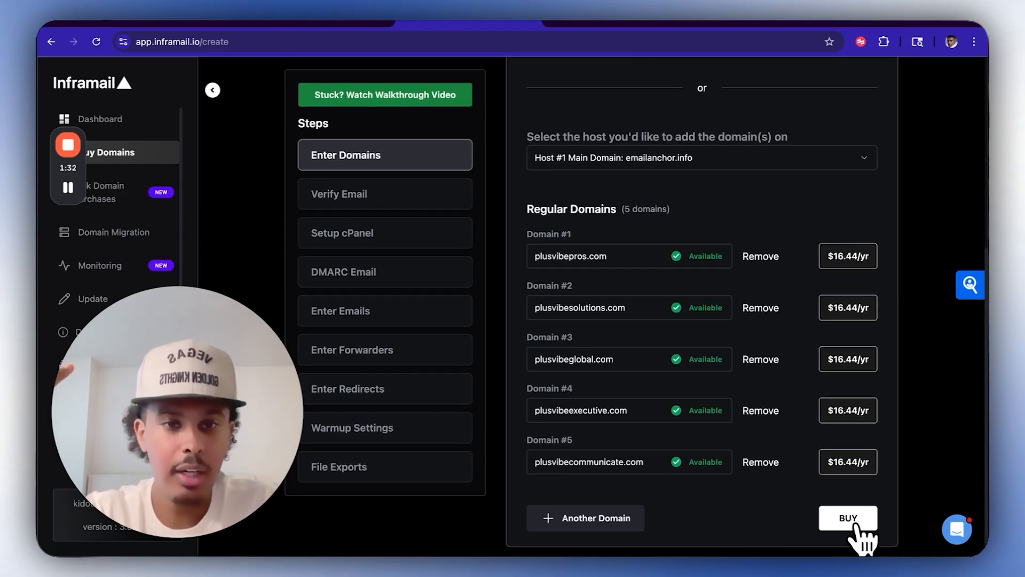
- Buy the five listed plusvibe domains through checkout
left_click(847, 518)
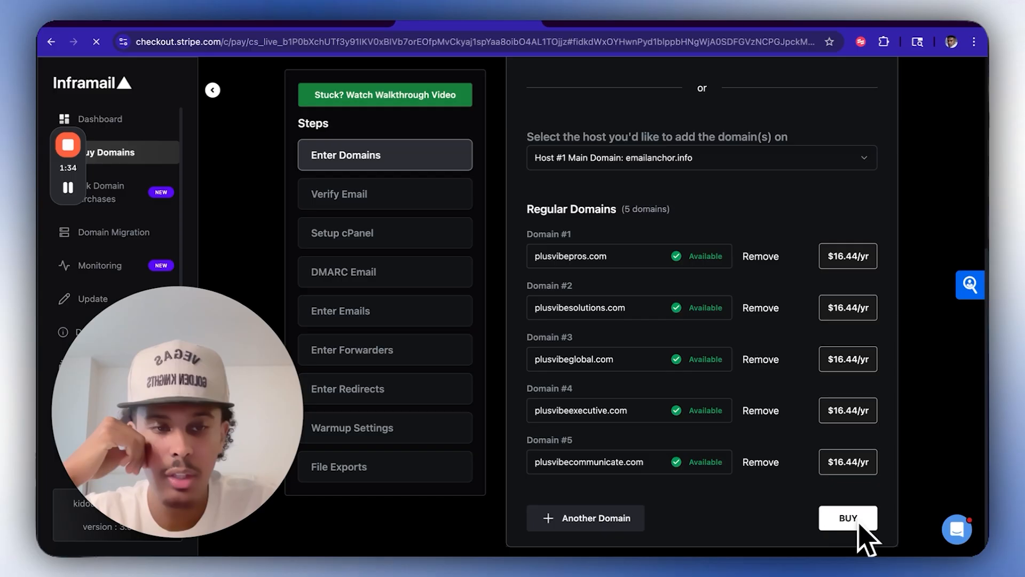
left_click(848, 517)
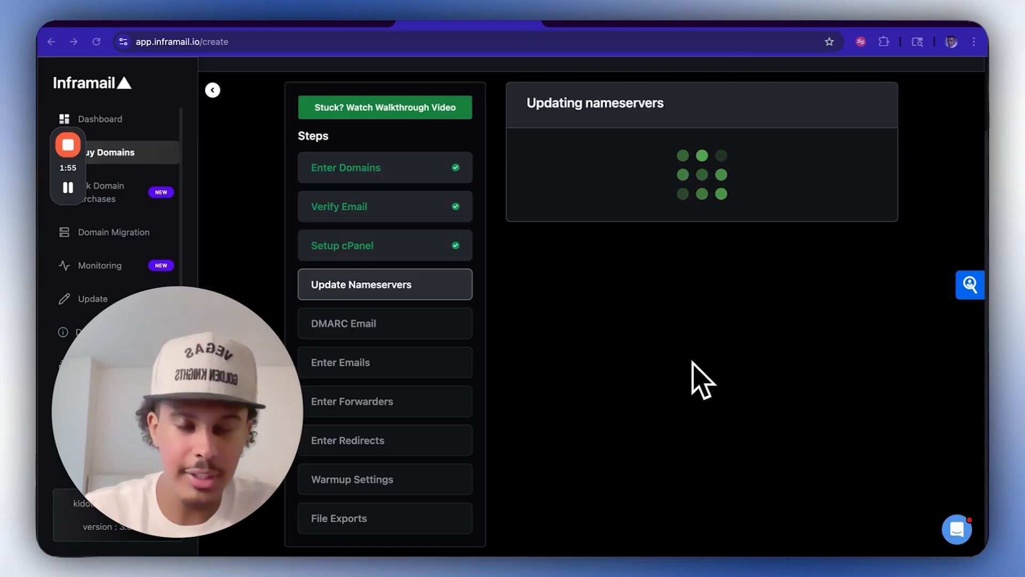
mouse_move(631, 363)
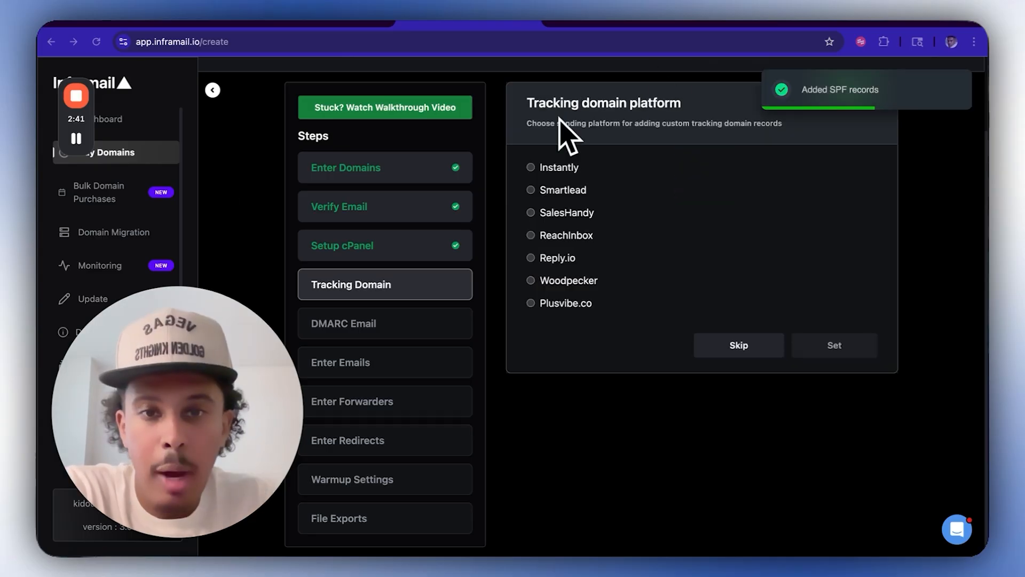
- Set Plusvibe.co as the tracking platform and request a custom 5 inboxes per domain
left_click(530, 302)
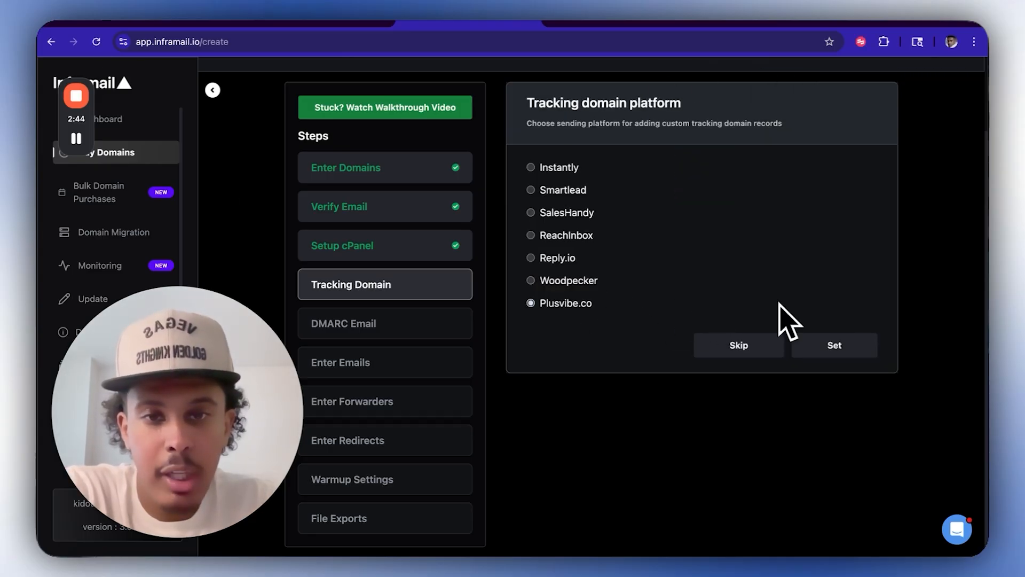
left_click(833, 345)
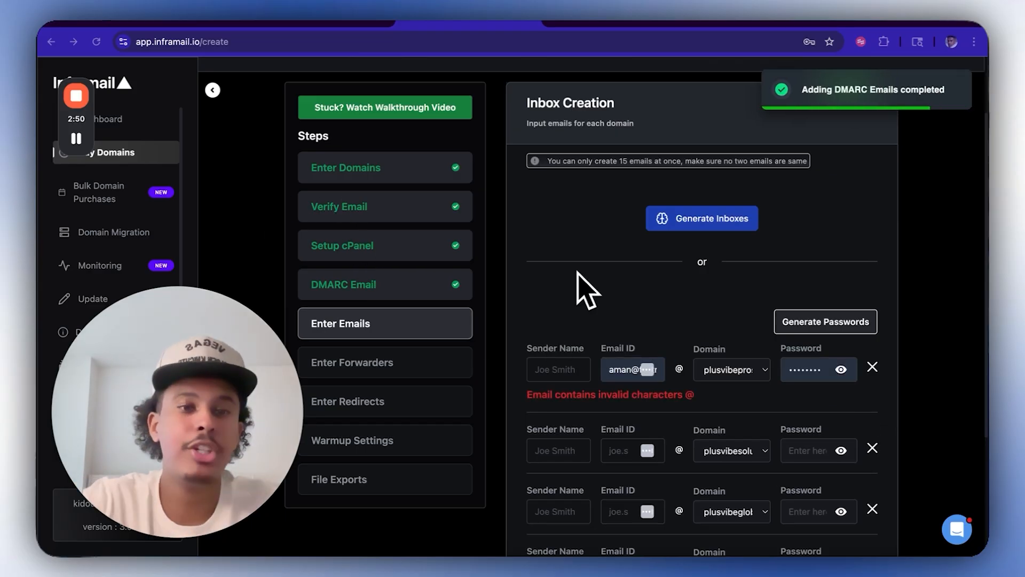
left_click(701, 218)
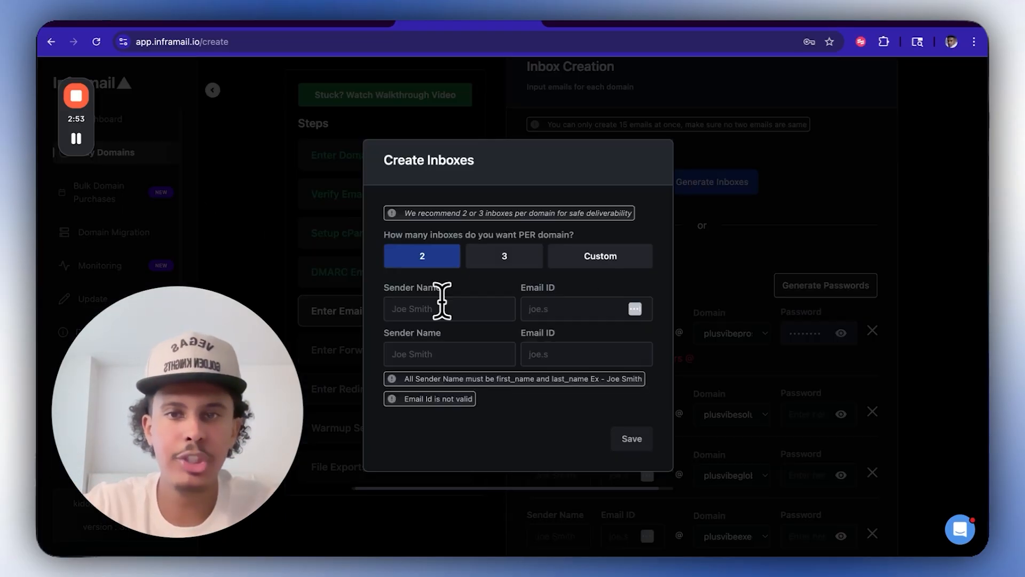
left_click(598, 256)
type("5")
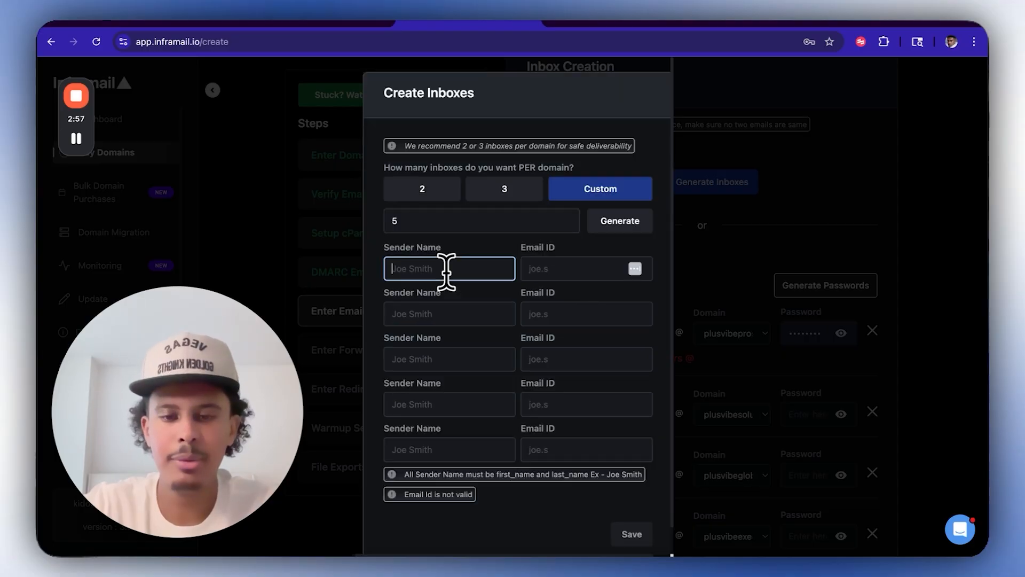
- Save sender name Kidous Kahteme with email IDs kidous, kidous.mahteme and kidous.m
type("Kidous Kahteme")
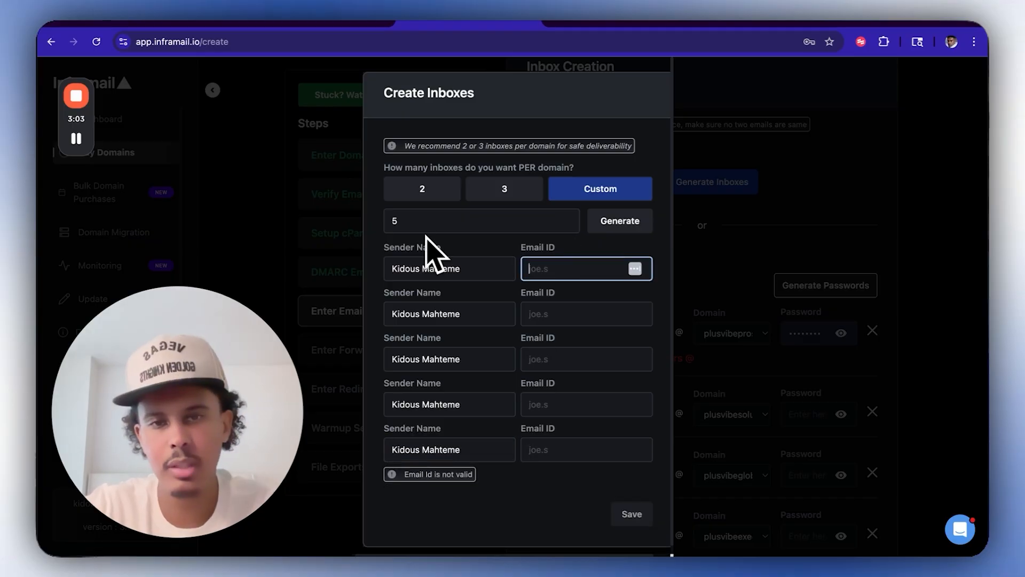
type("kidous")
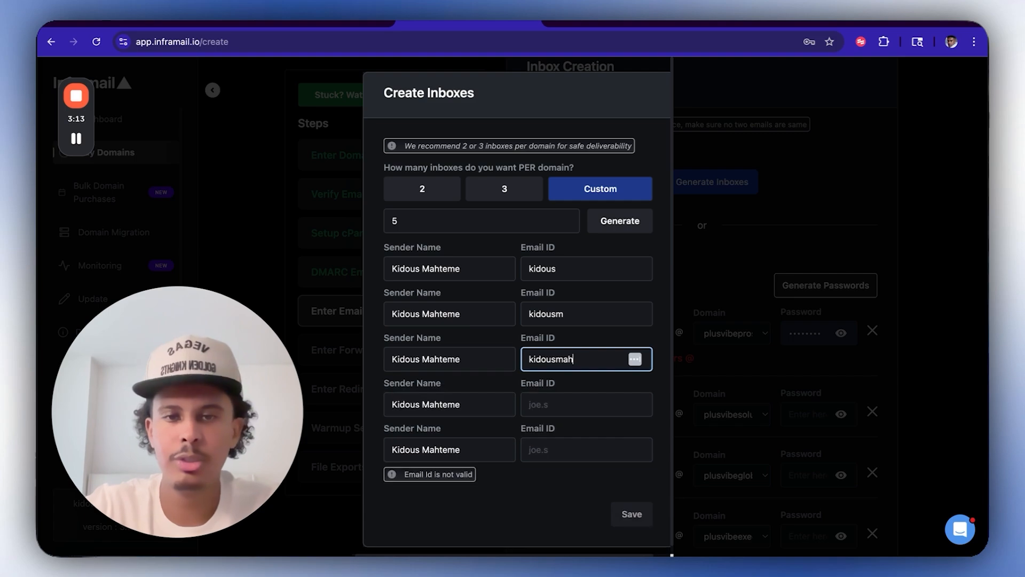
type("kidous.mahteme")
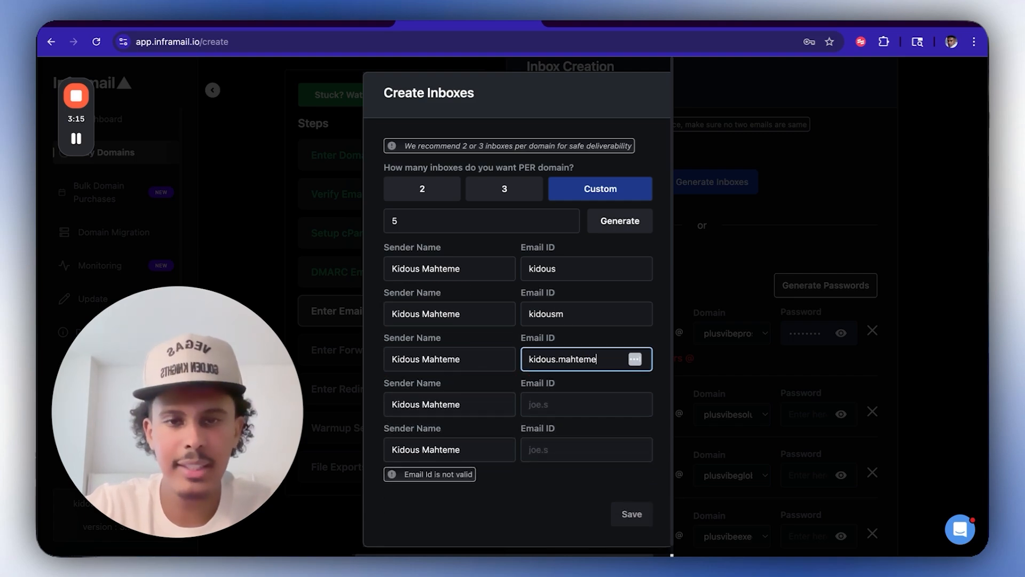
type("kidous.maht")
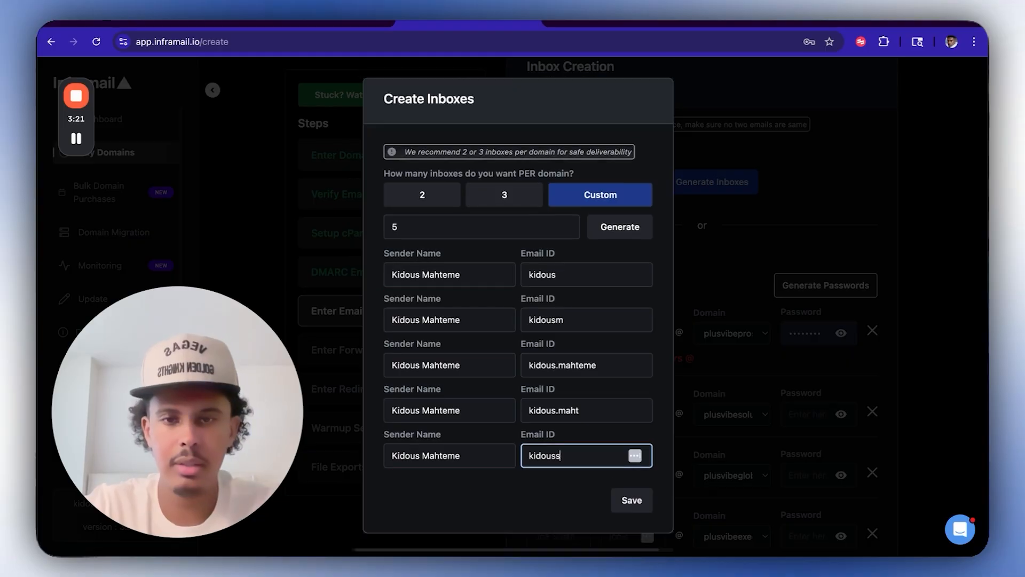
left_click(629, 500)
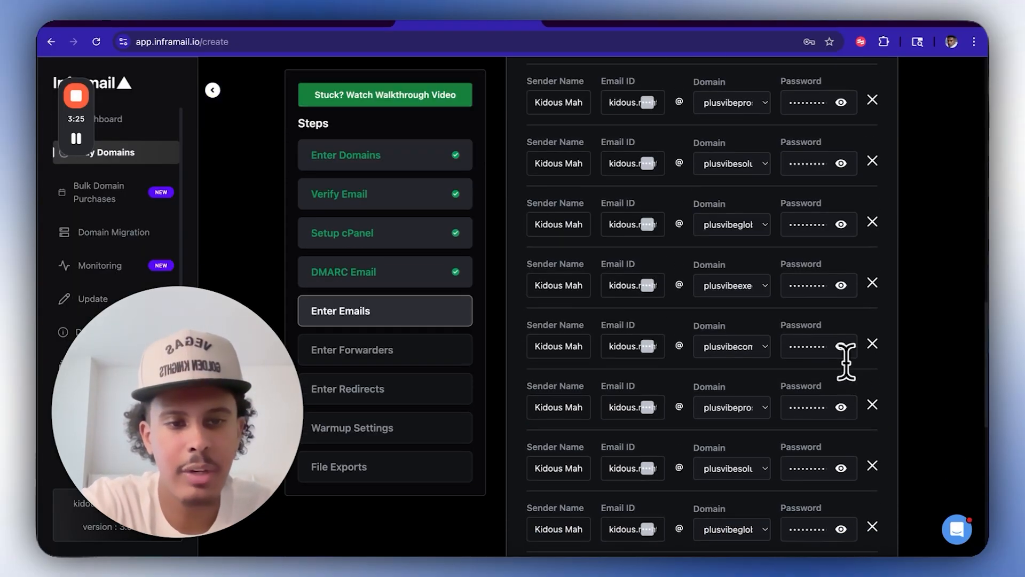
- Apply redirects for the new domains and enable warmup starting at 10 emails
scroll("down", 3)
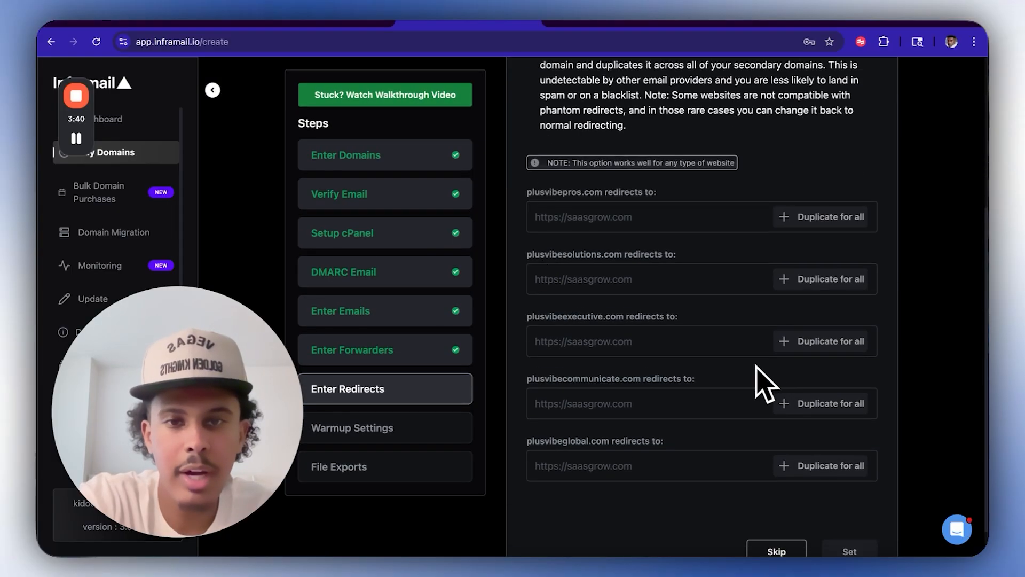
mouse_move(457, 229)
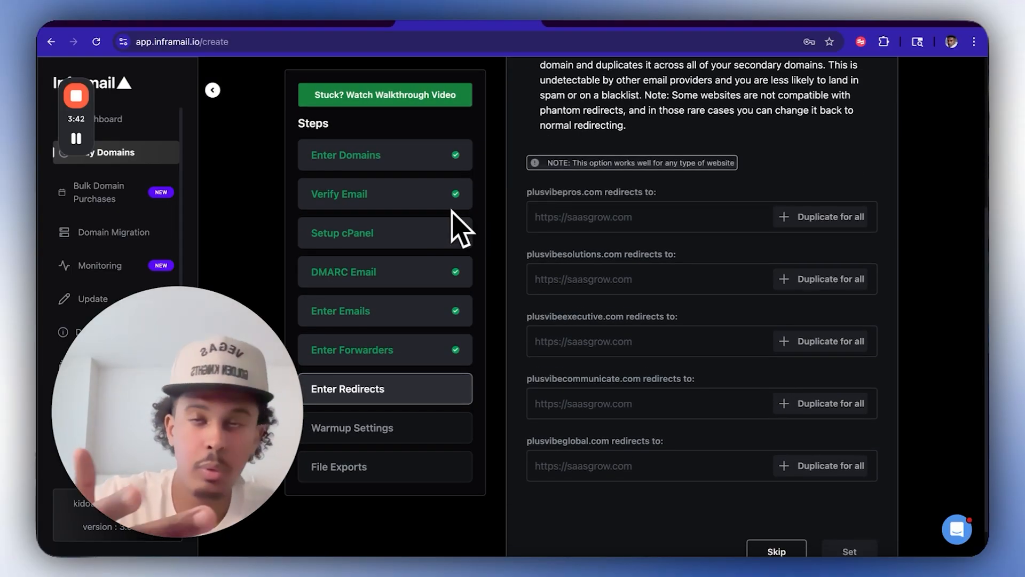
left_click(831, 216)
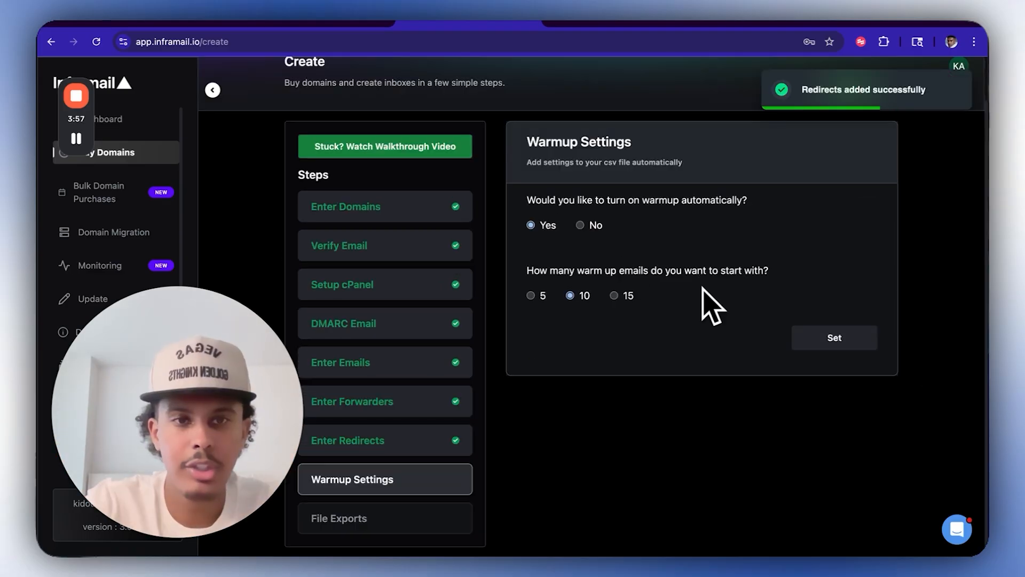
left_click(833, 337)
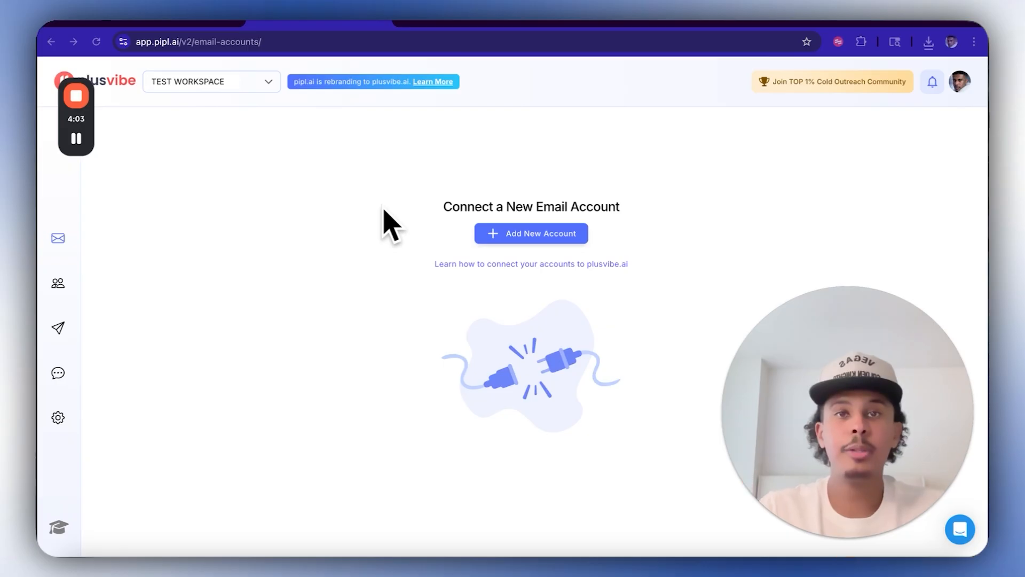
mouse_move(506, 229)
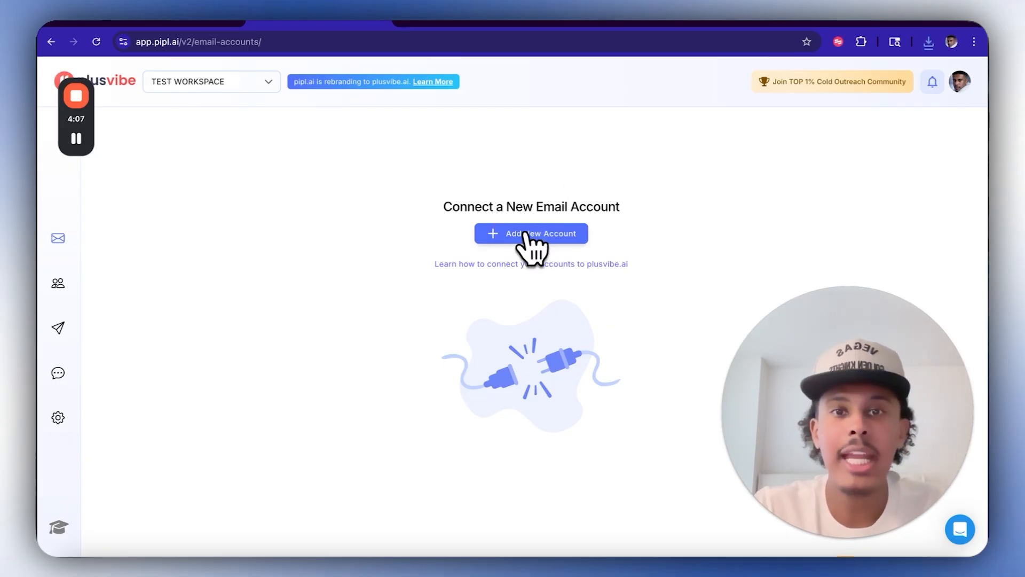
- Bulk-upload email accounts from plusvibe-bulk-import (1).csv on the Desktop
left_click(531, 233)
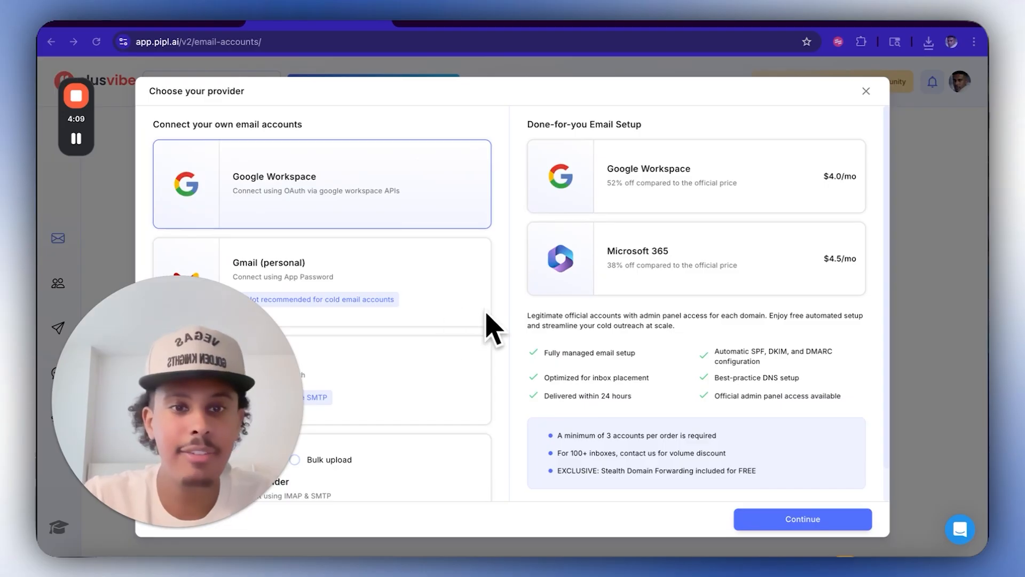
scroll("down", 3)
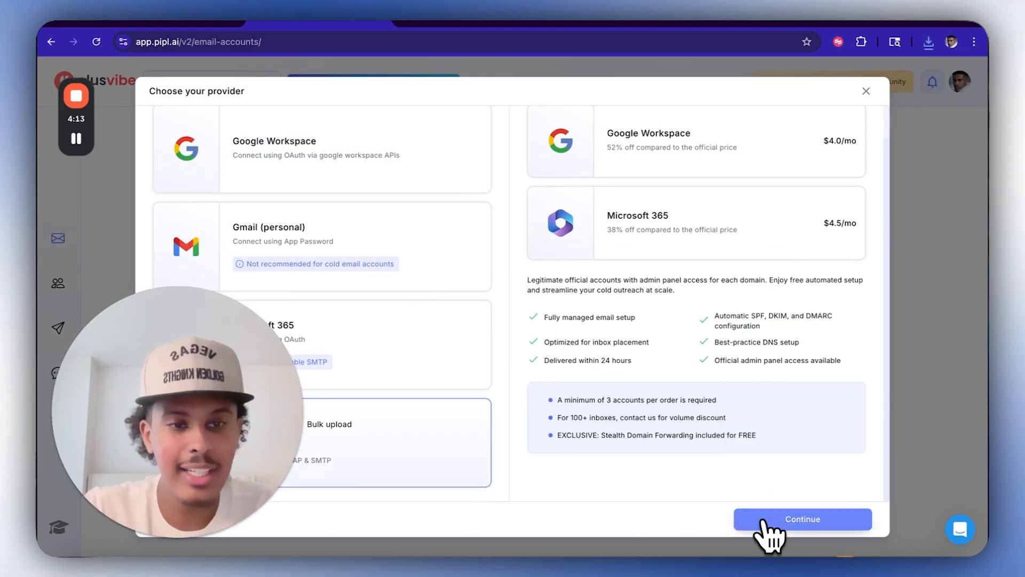
left_click(801, 519)
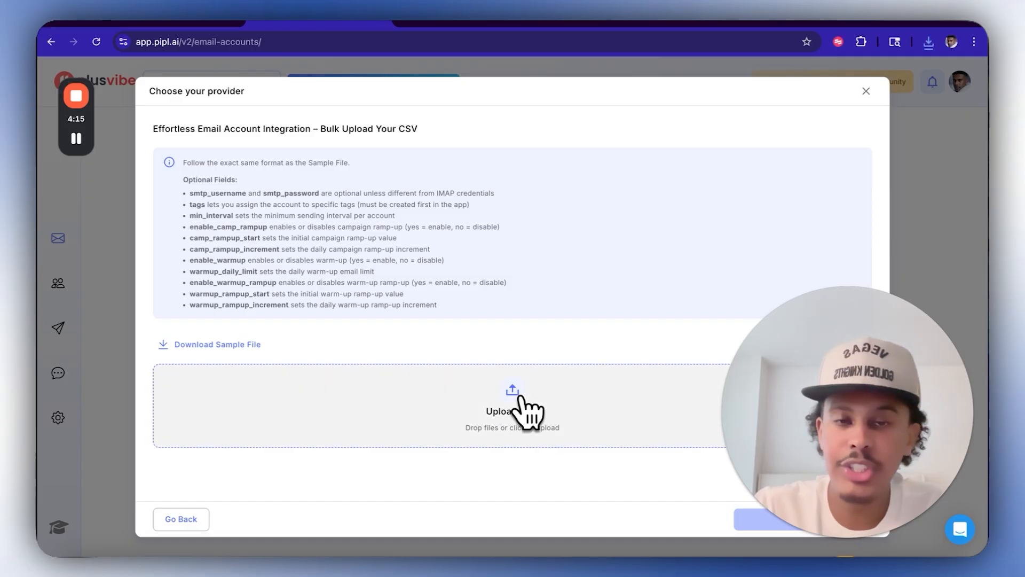
left_click(512, 405)
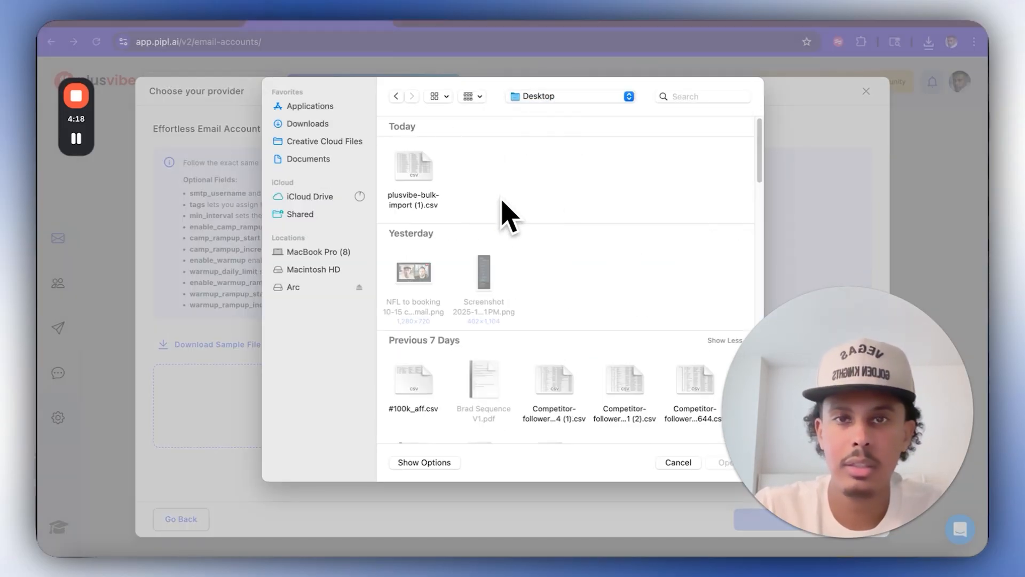
left_click(413, 166)
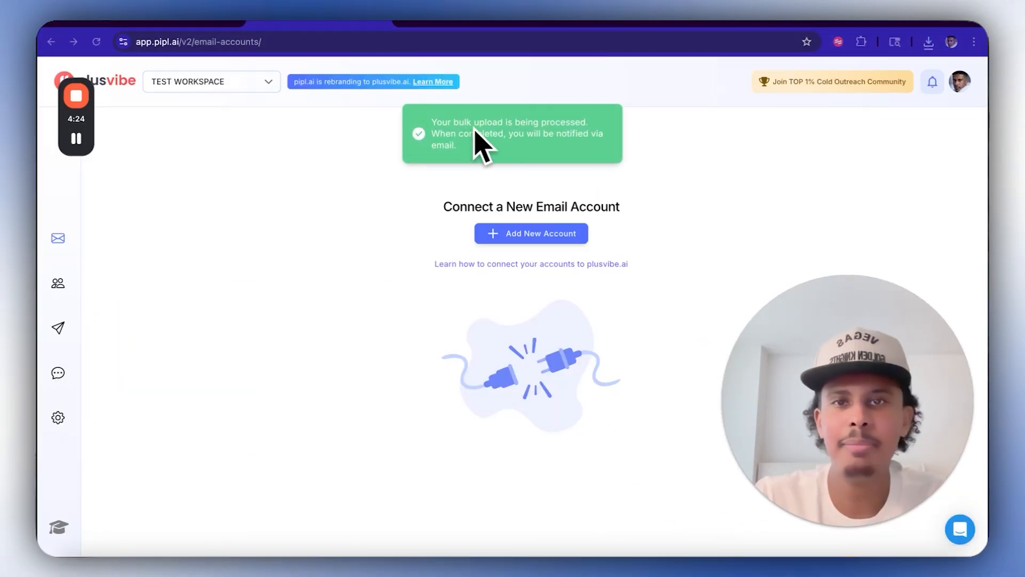
mouse_move(271, 127)
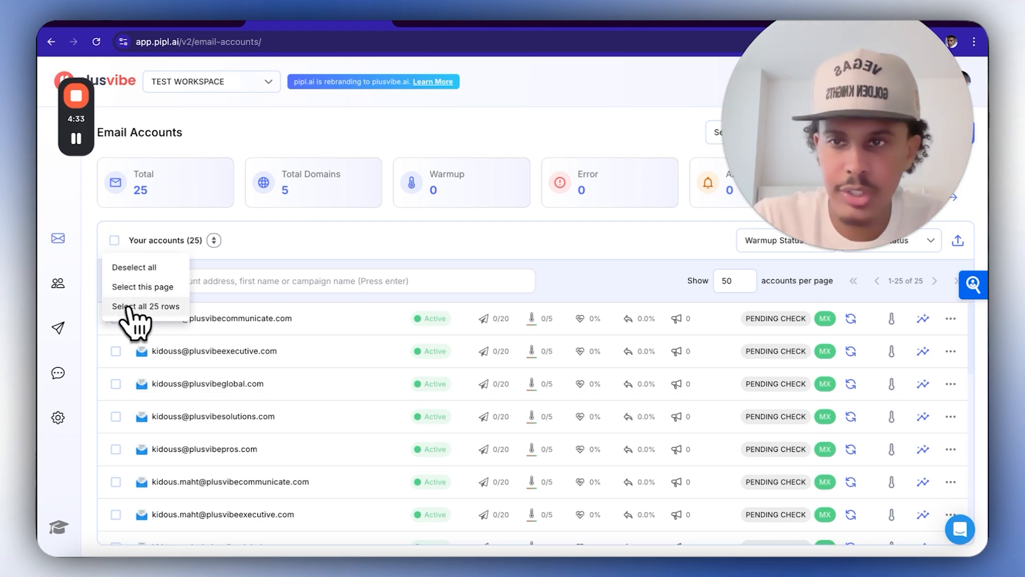
- Select all 25 accounts and enable warmup on them
left_click(146, 306)
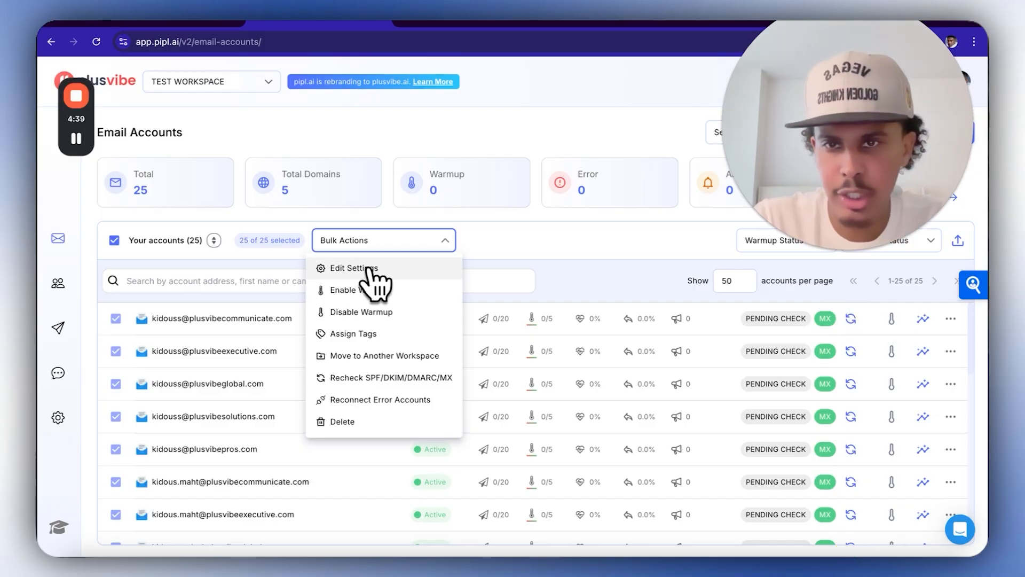
left_click(343, 290)
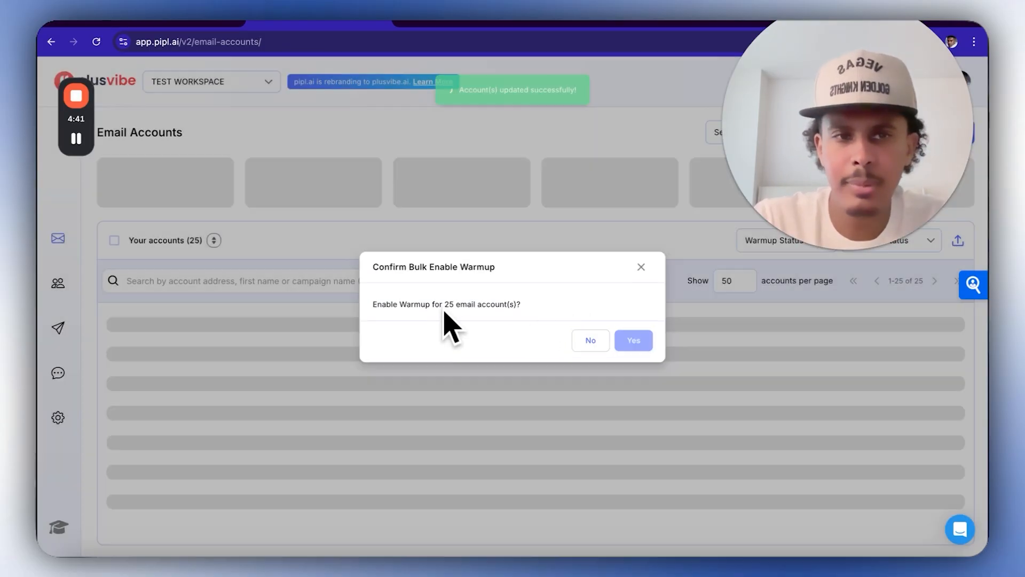
left_click(632, 340)
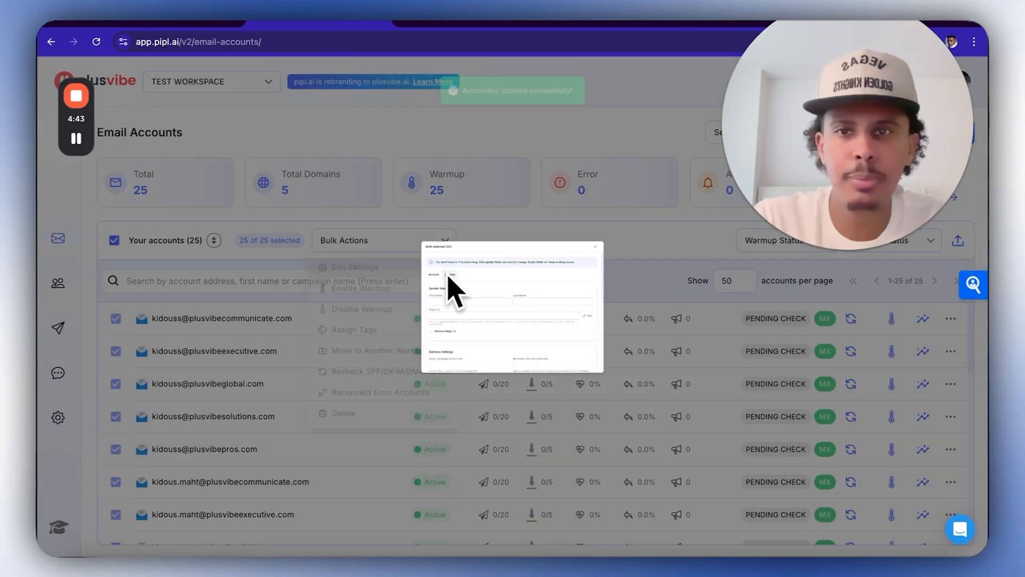
- Set the campaign limit to 12 in the bulk account settings
left_click(359, 269)
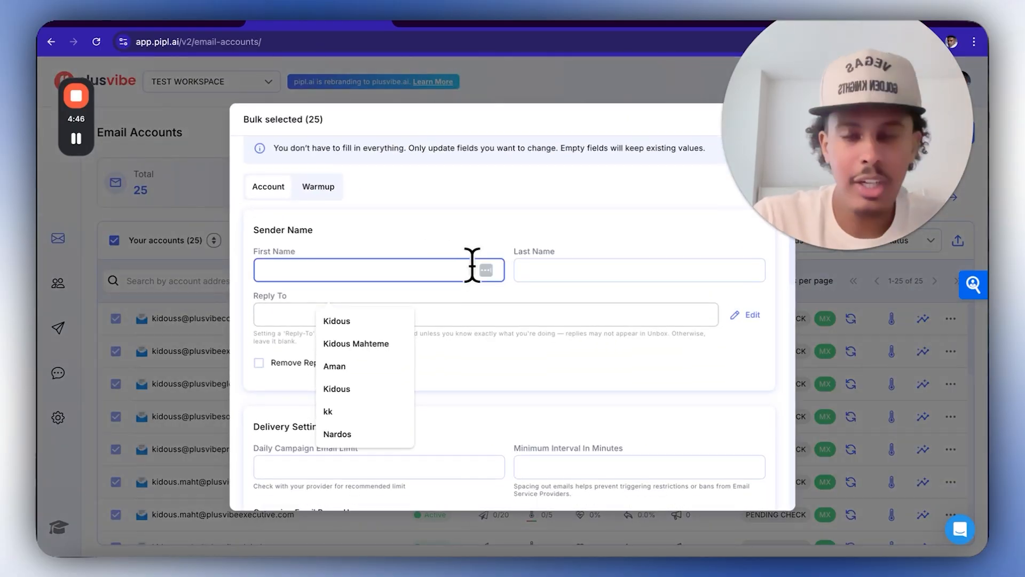
scroll("down", 3)
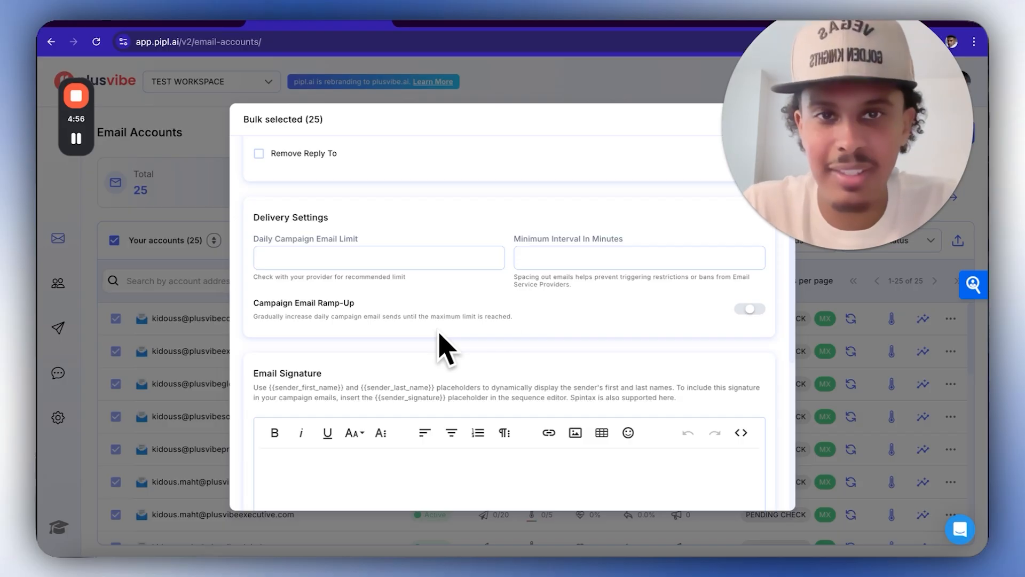
type("1")
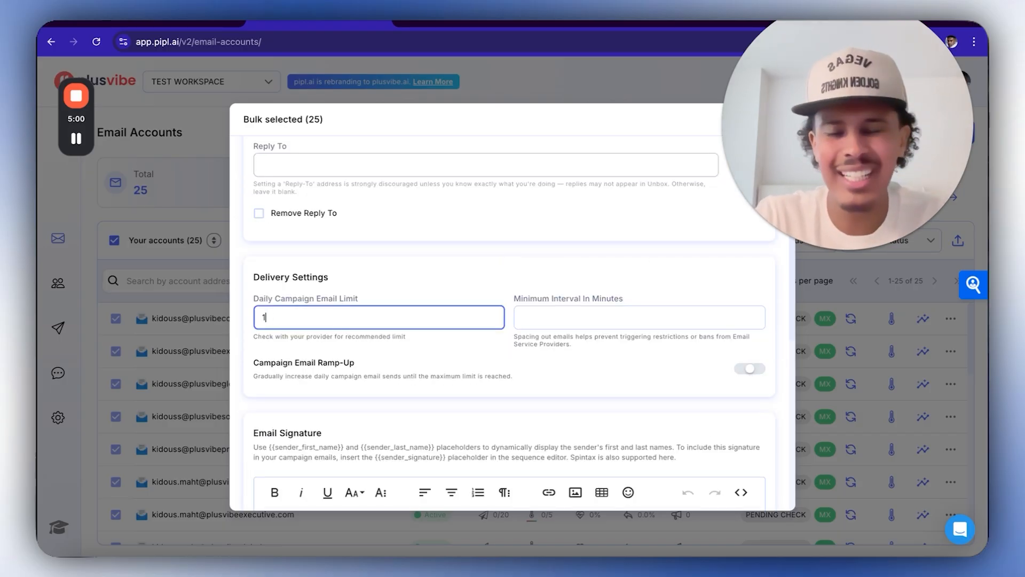
type("2")
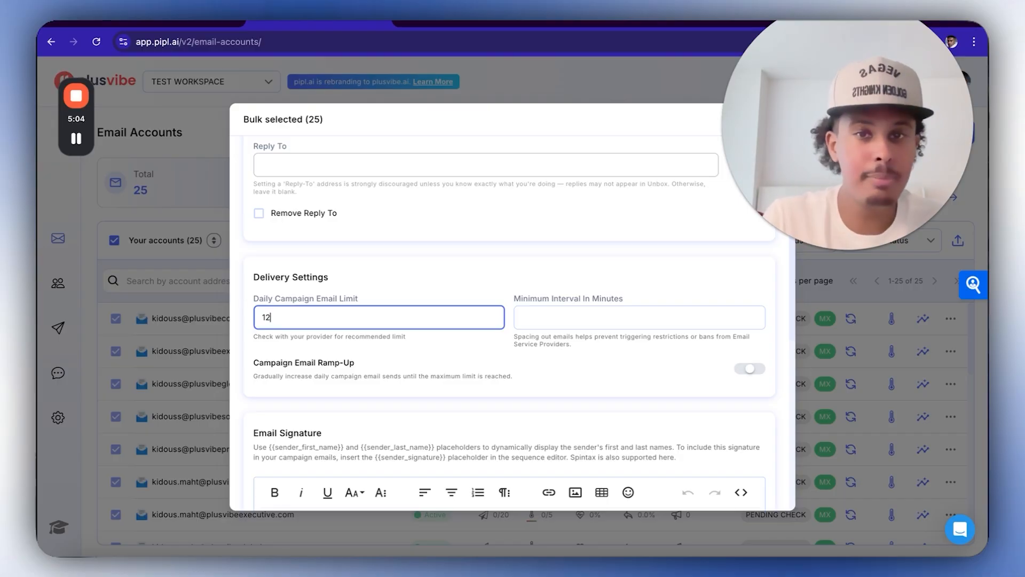
left_click(268, 206)
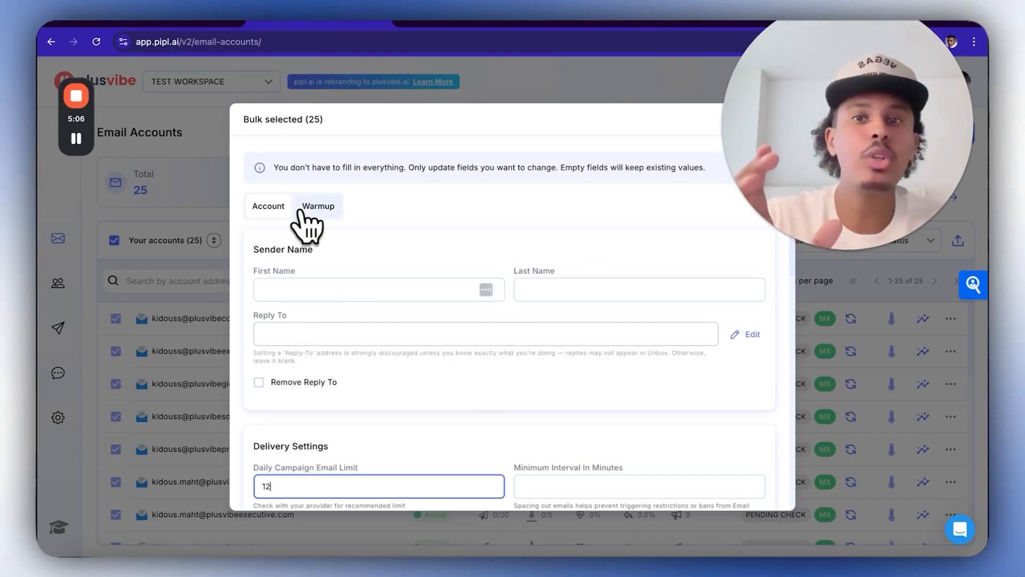
- Set warmup limit 30 with ramp-up from 10 increasing by 3, and save
left_click(319, 206)
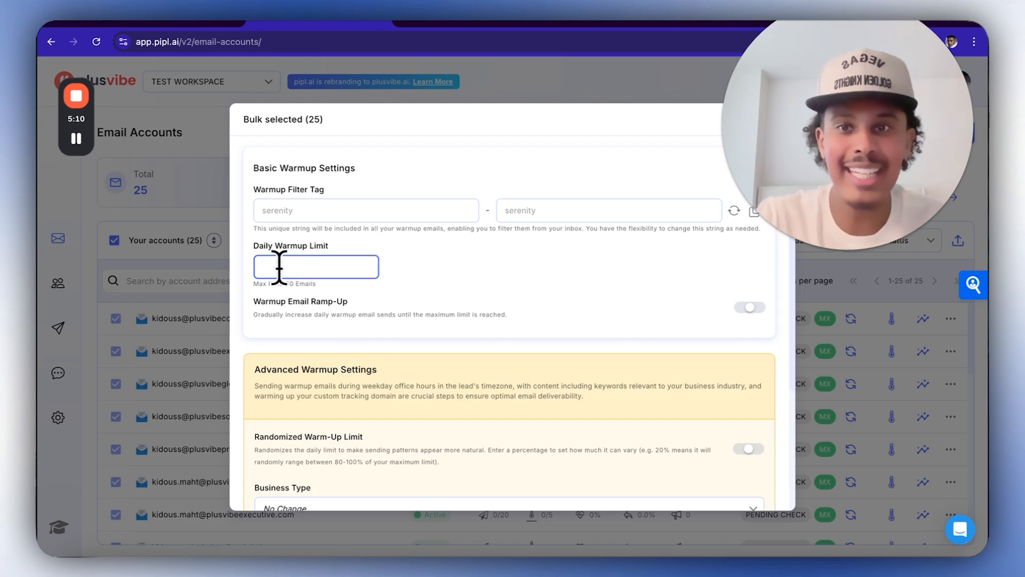
type("30")
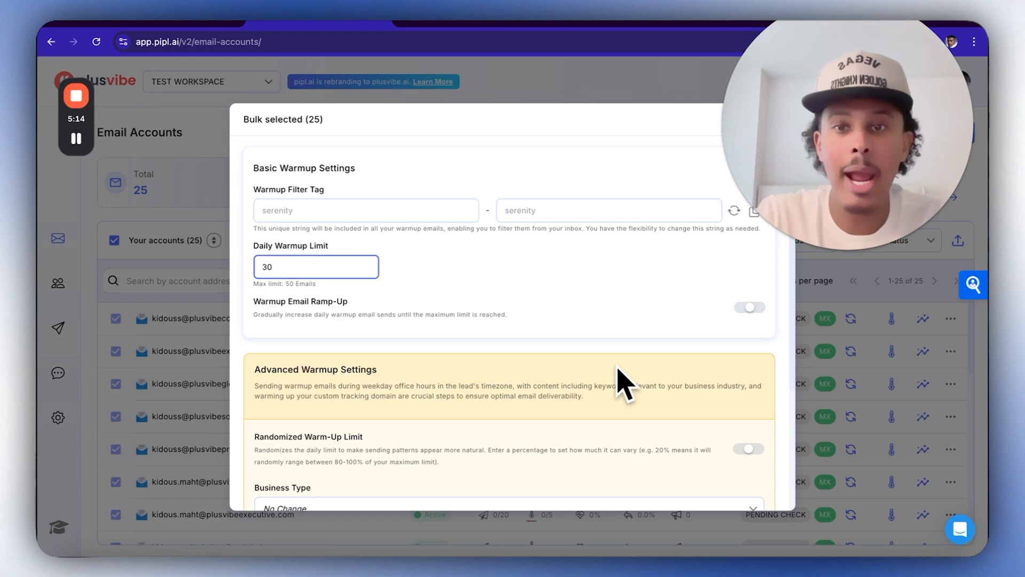
left_click(749, 308)
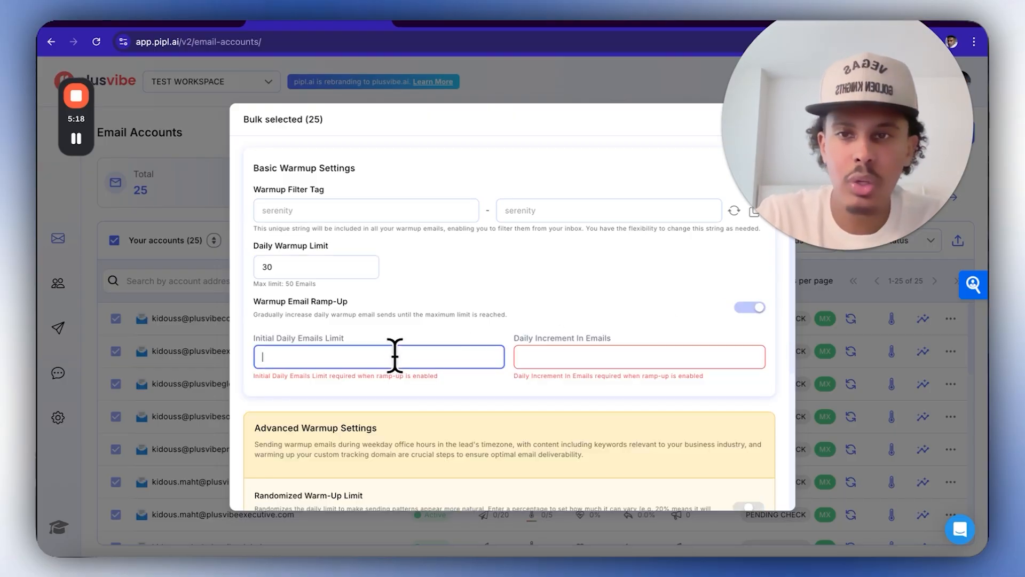
type("10")
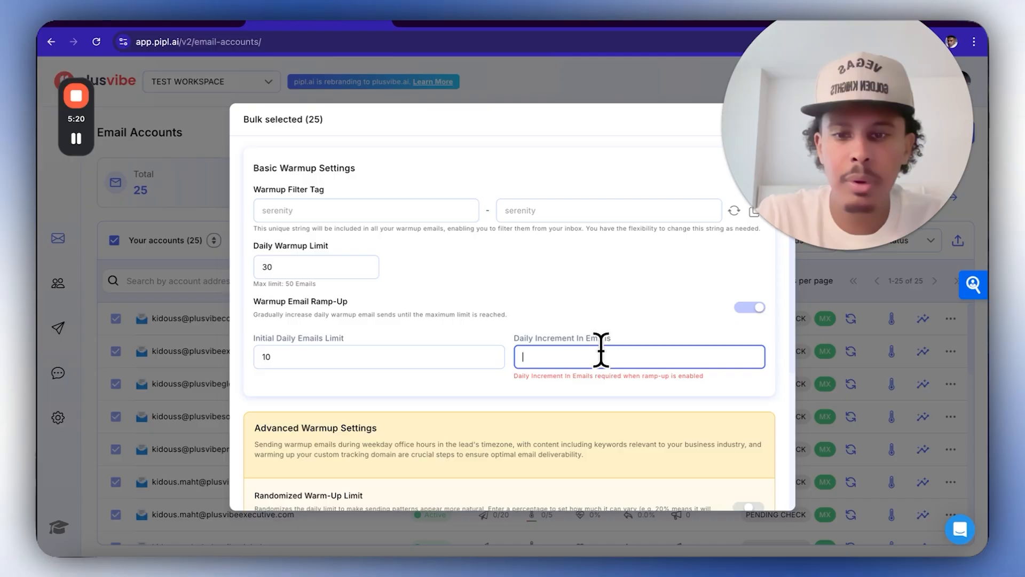
type("3")
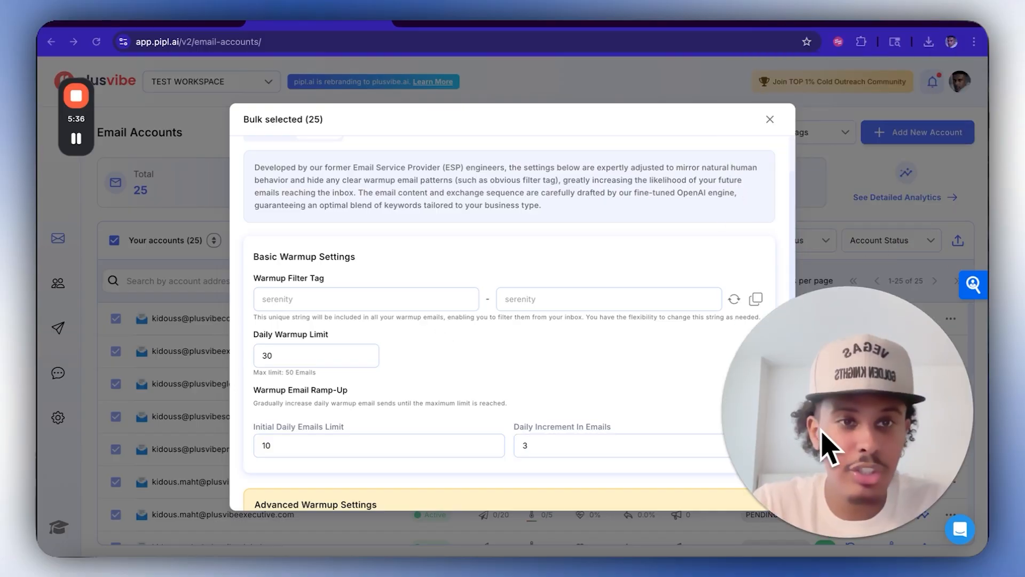
left_click(769, 119)
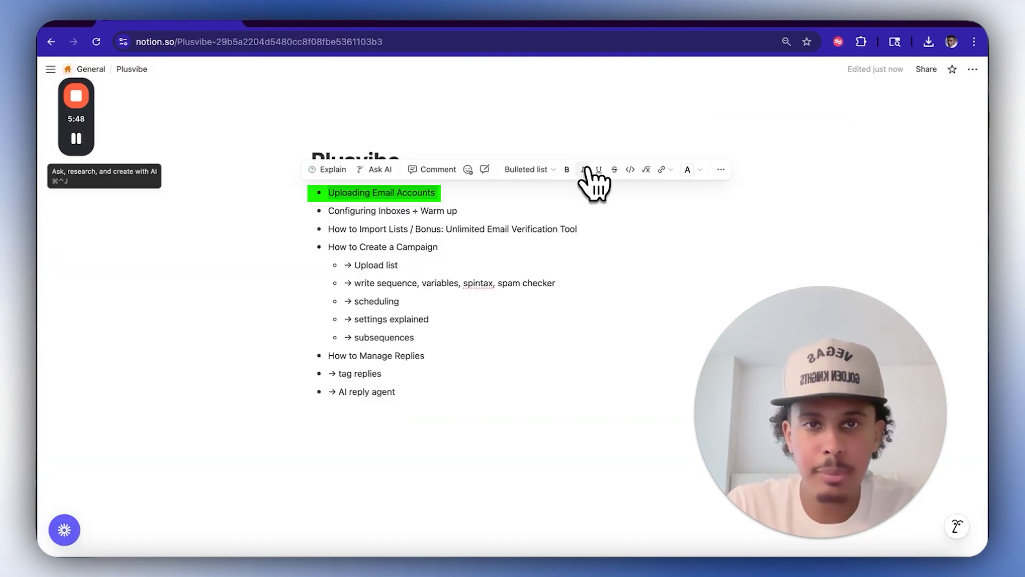
- Strike through Uploading Email Accounts and select text in the How to Import Lists item
left_click(614, 169)
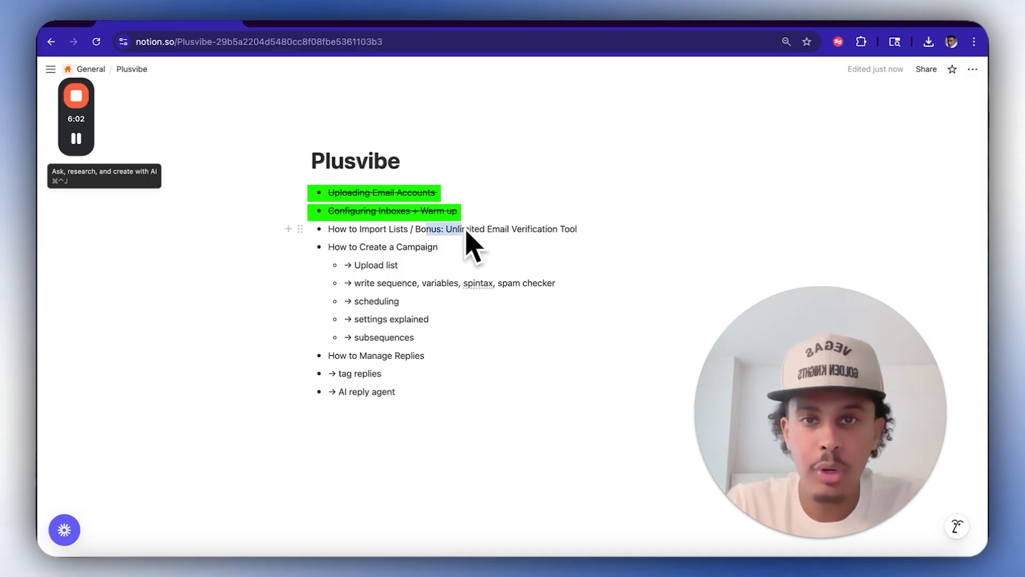
left_click_drag(447, 230, 548, 229)
type("lifetime deal email verified re")
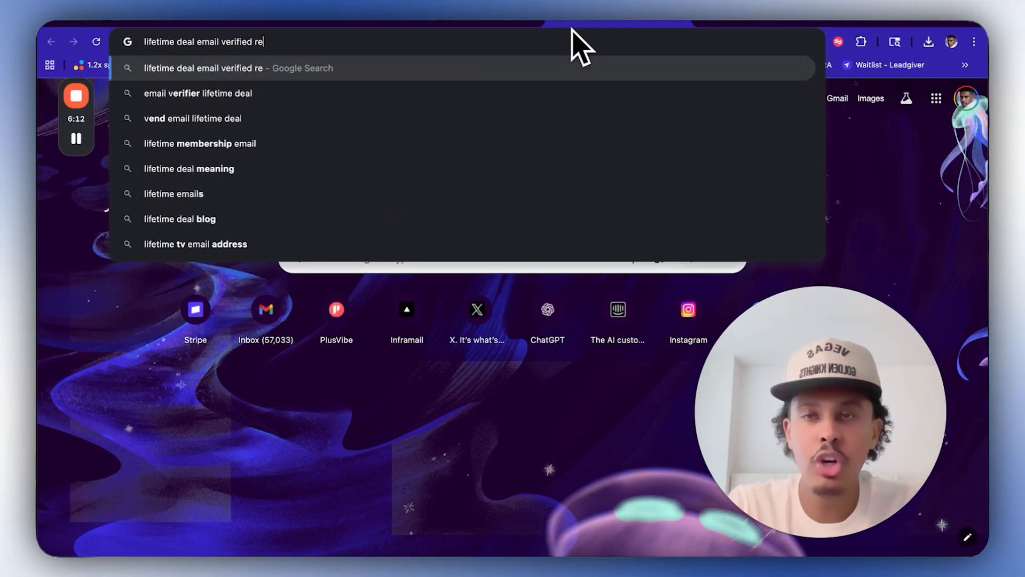
- Search the Reoon lifetime deal and open AppSumo's Reoon Email Verifier listing
key("enter")
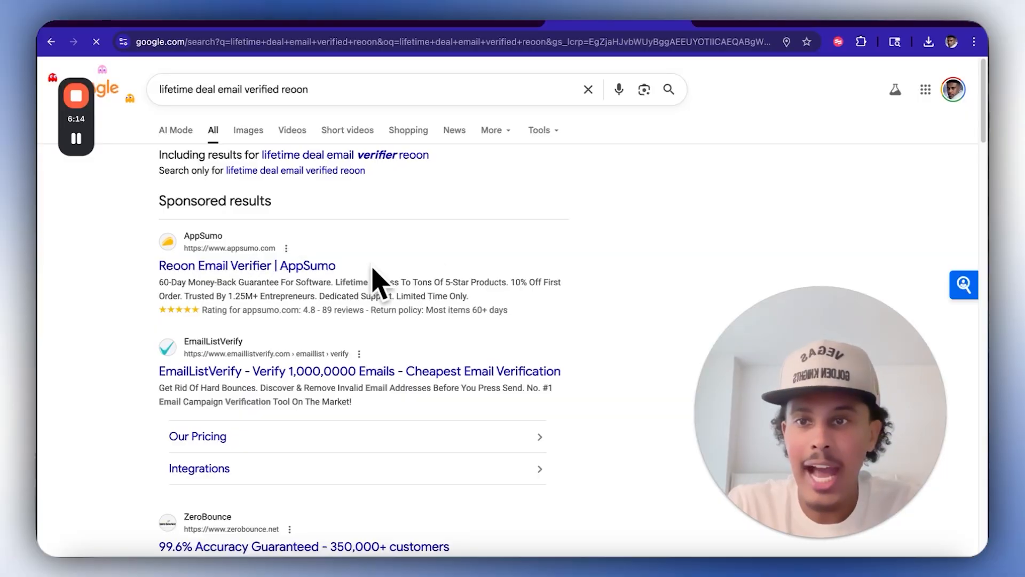
left_click(246, 265)
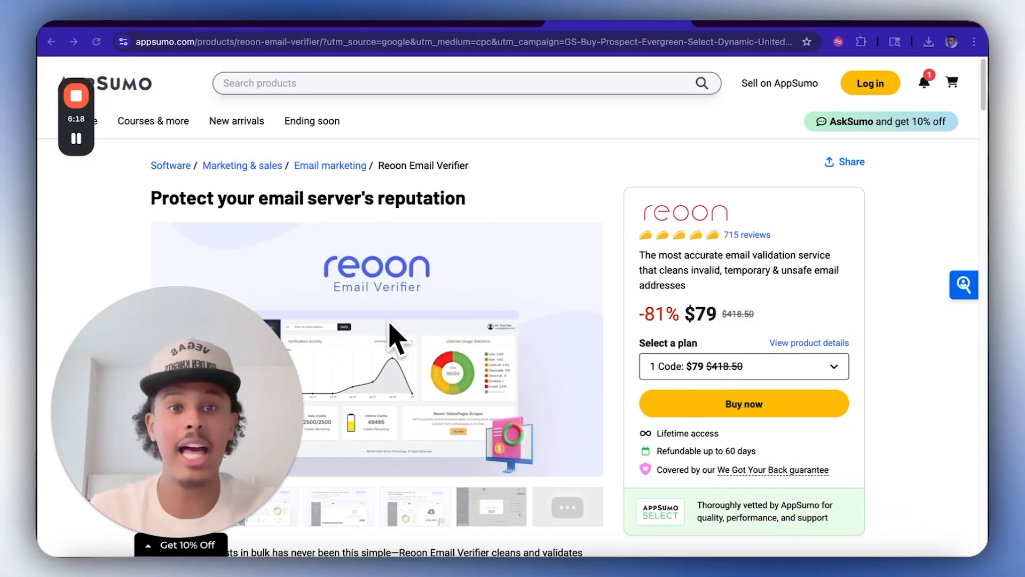
mouse_move(304, 386)
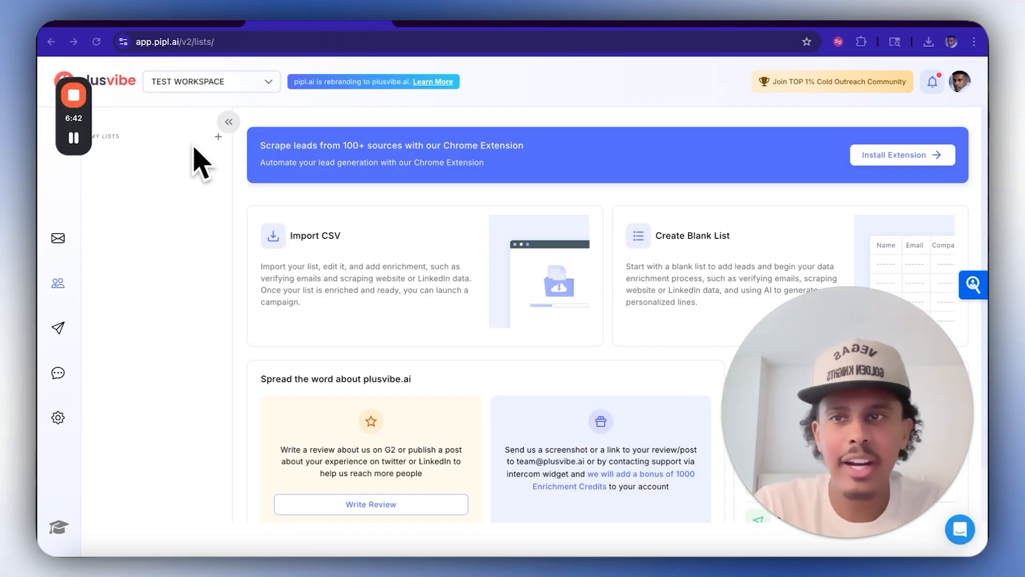
mouse_move(235, 173)
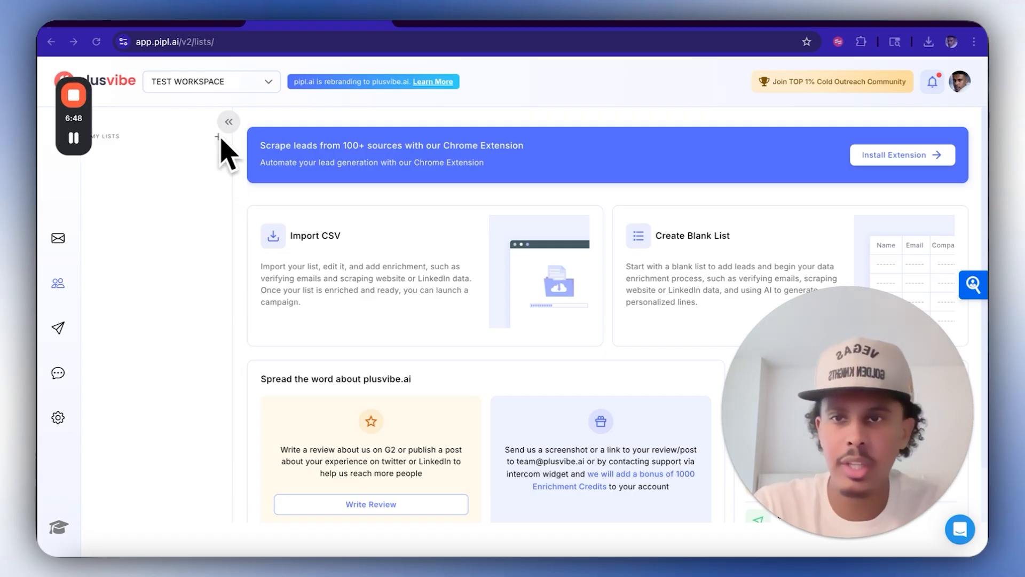
mouse_move(180, 173)
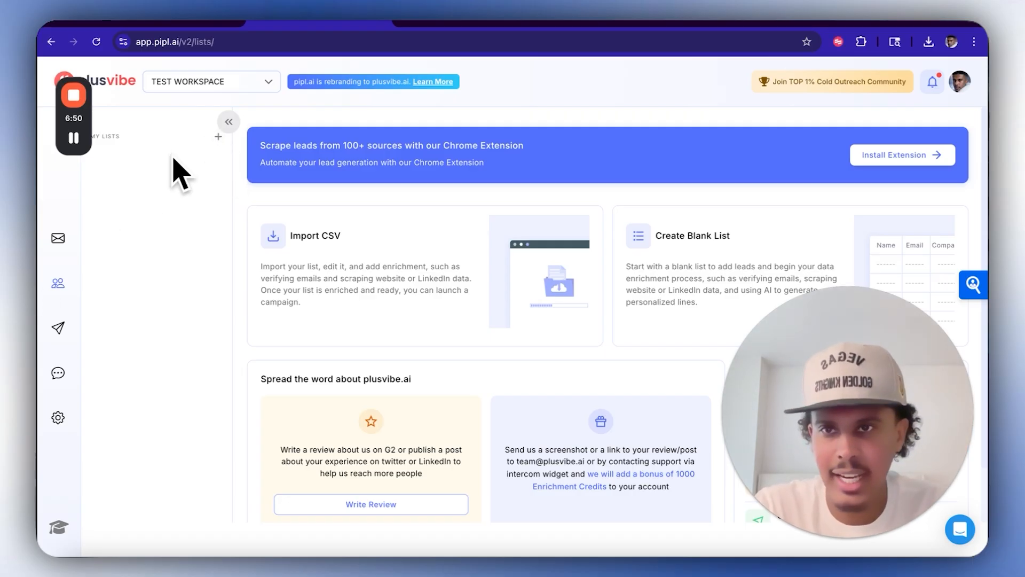
- Create a new PlusVibe lead list, entering 'xx' as its name
left_click(218, 137)
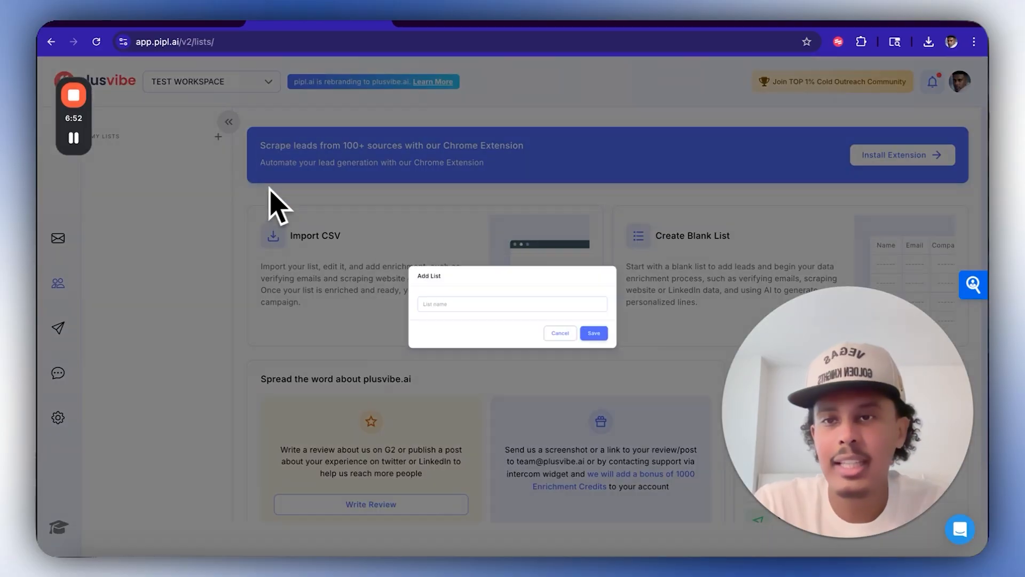
type("xx")
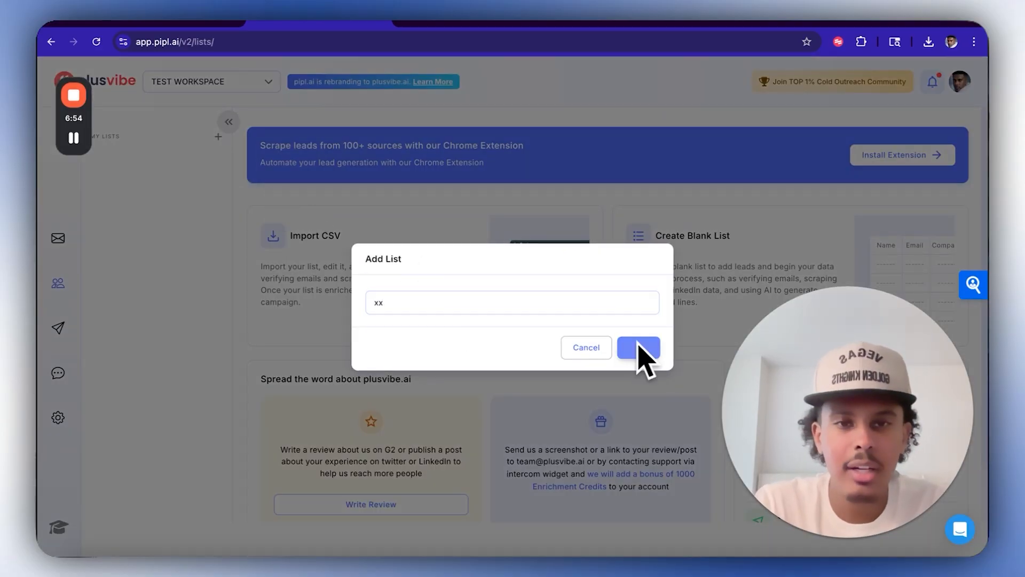
left_click(638, 347)
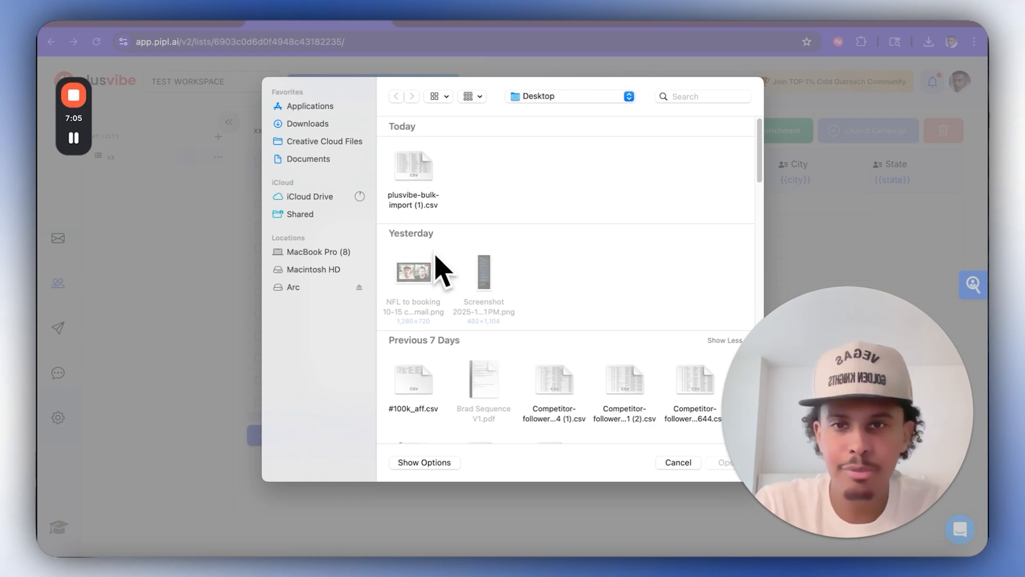
- Upload the leads CSV, map lead columns and skip unmapped columns
left_click(553, 379)
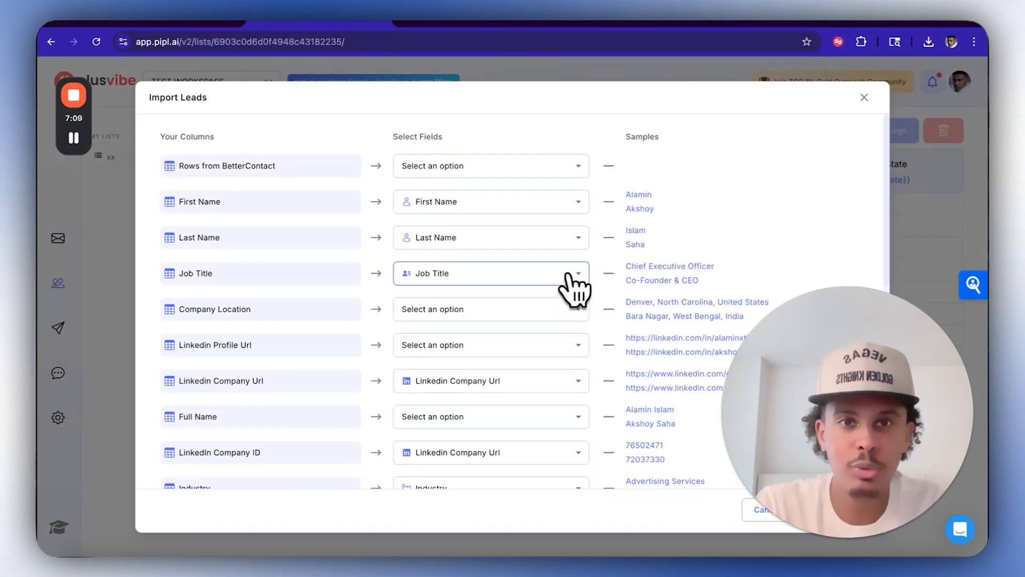
scroll("down", 3)
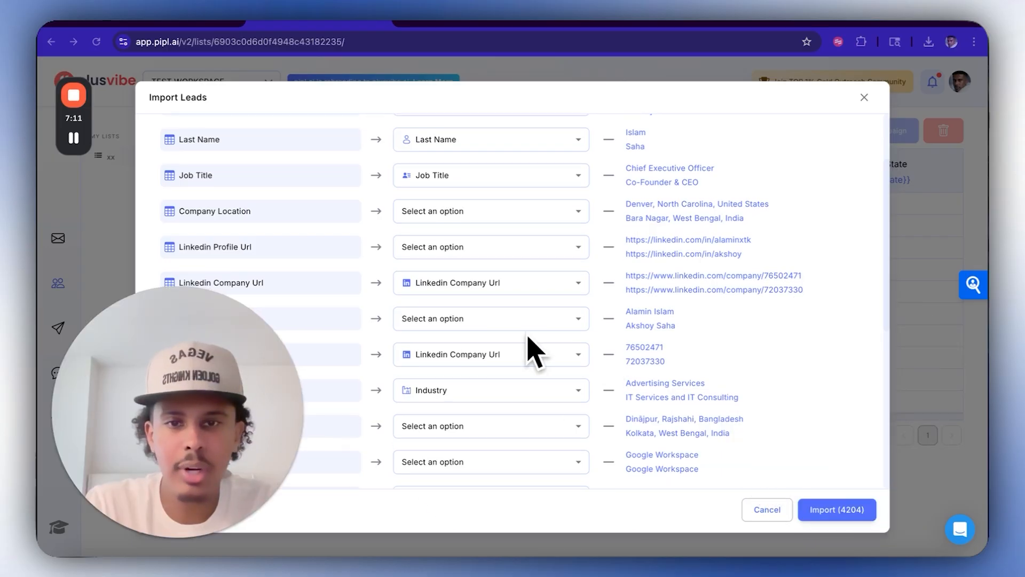
left_click(490, 354)
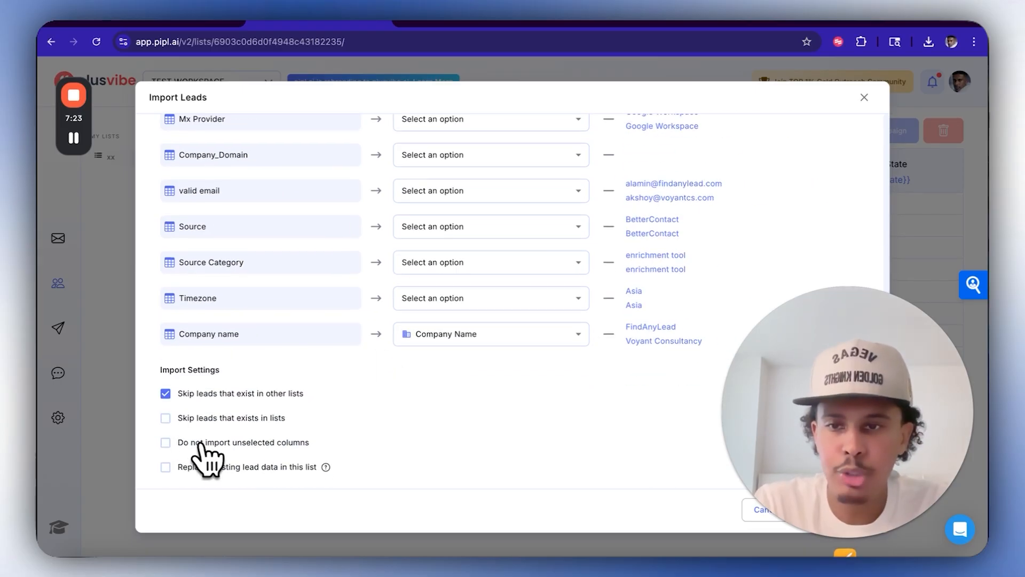
left_click(165, 442)
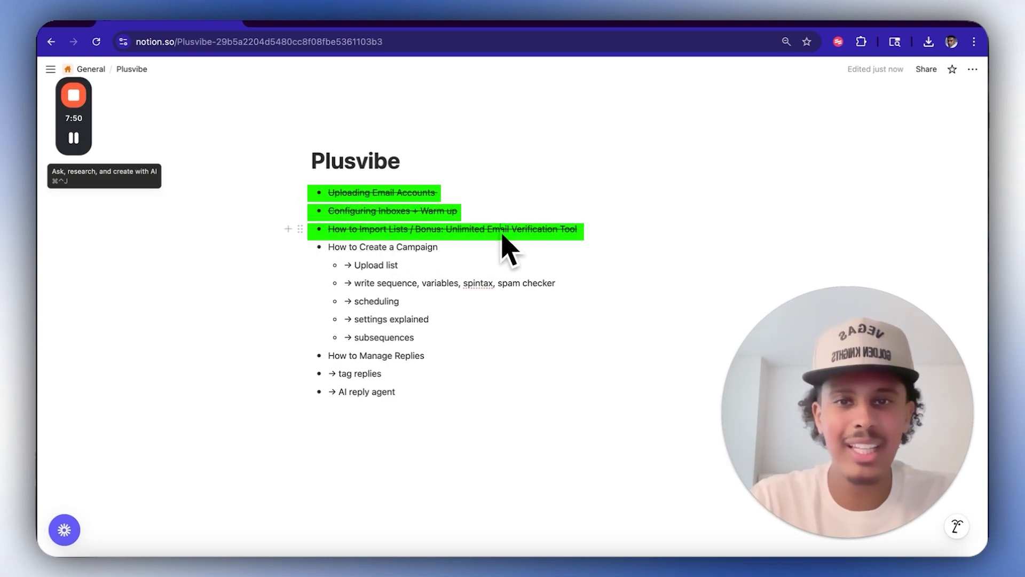
mouse_move(557, 247)
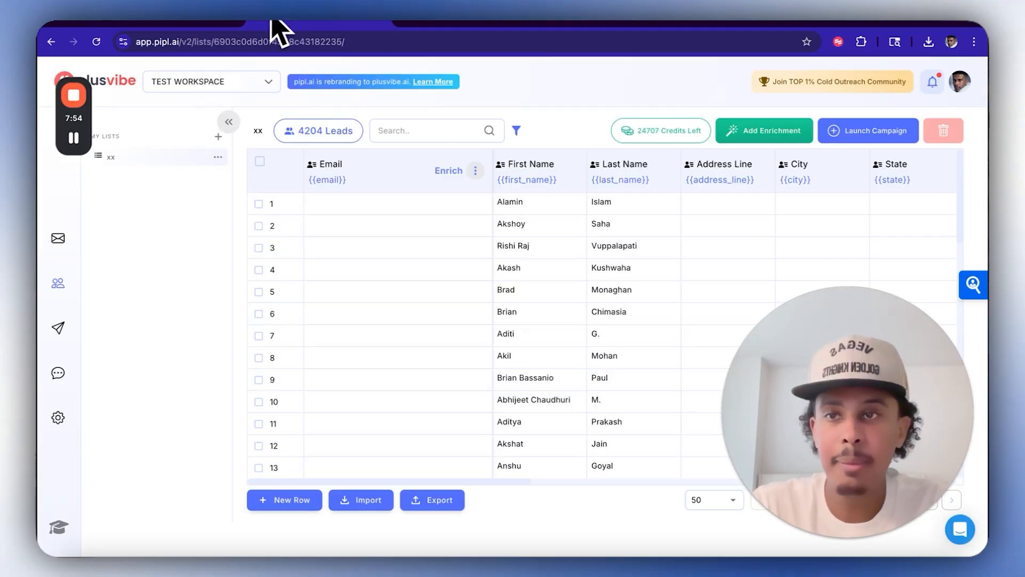
- Create and save a new campaign named xxx, then open it for editing
left_click(58, 327)
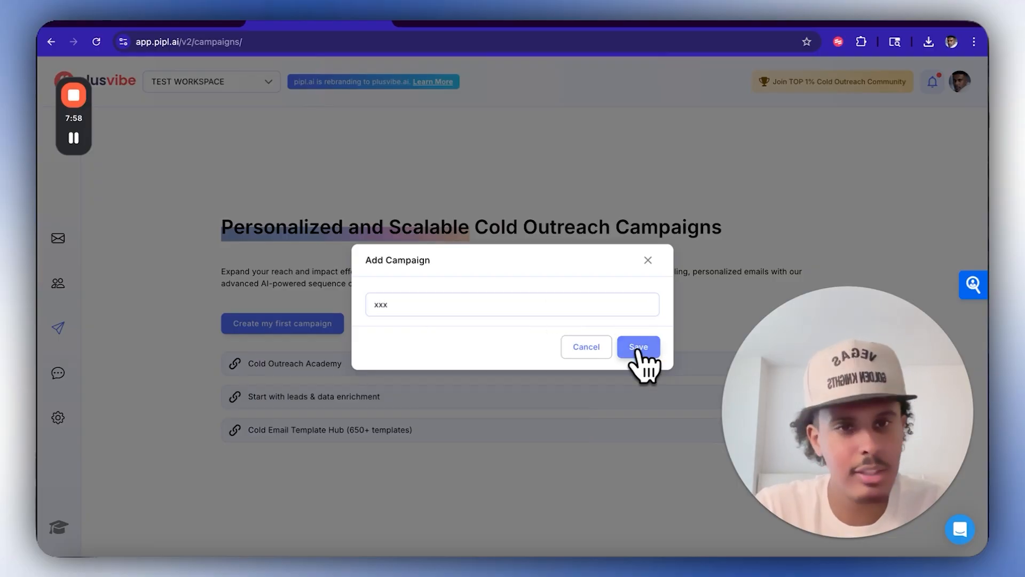
left_click(638, 346)
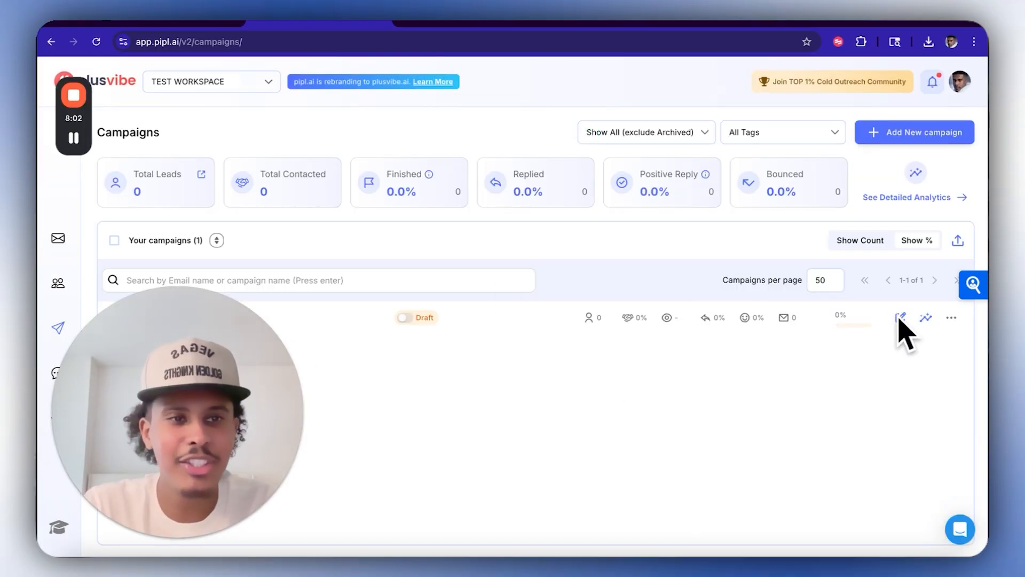
left_click(901, 317)
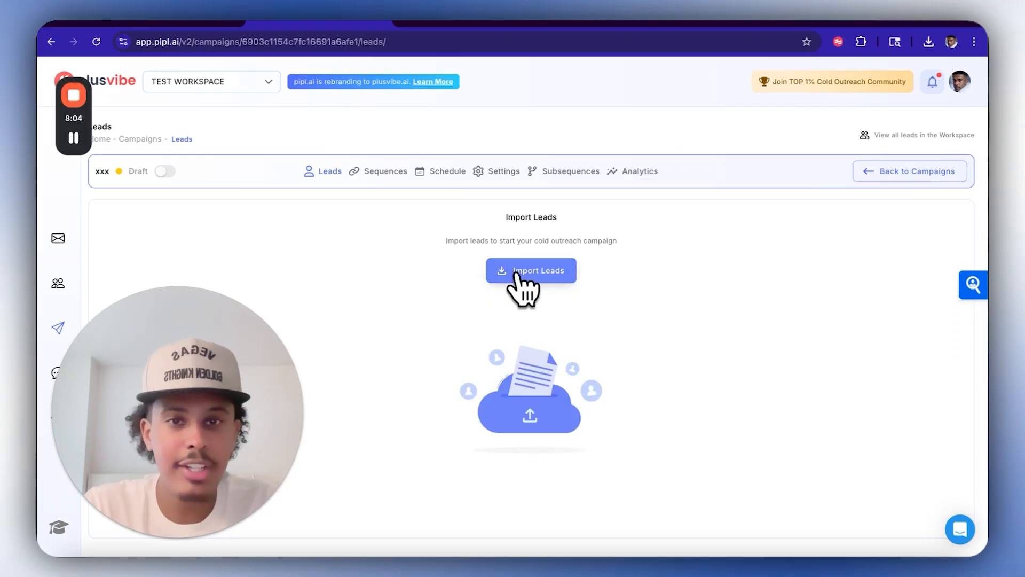
- Open Import Leads, back out of the lead-list option, and reopen the import choices
left_click(530, 270)
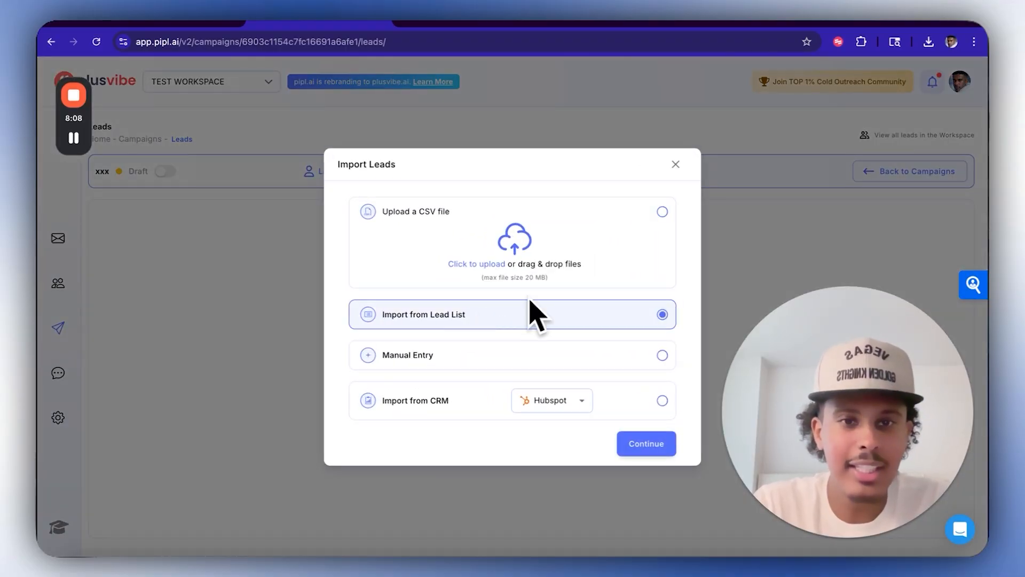
left_click(645, 443)
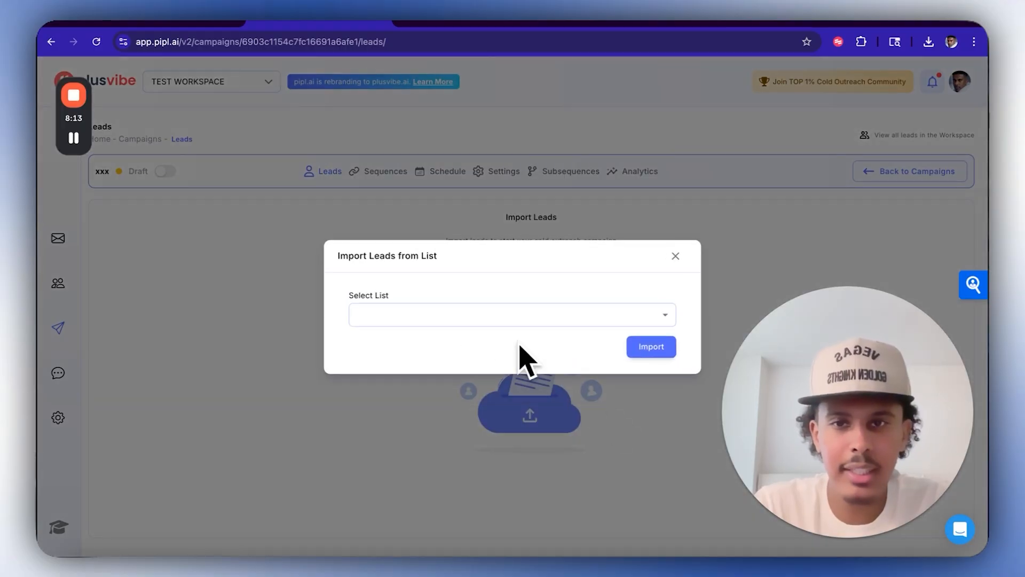
left_click(650, 346)
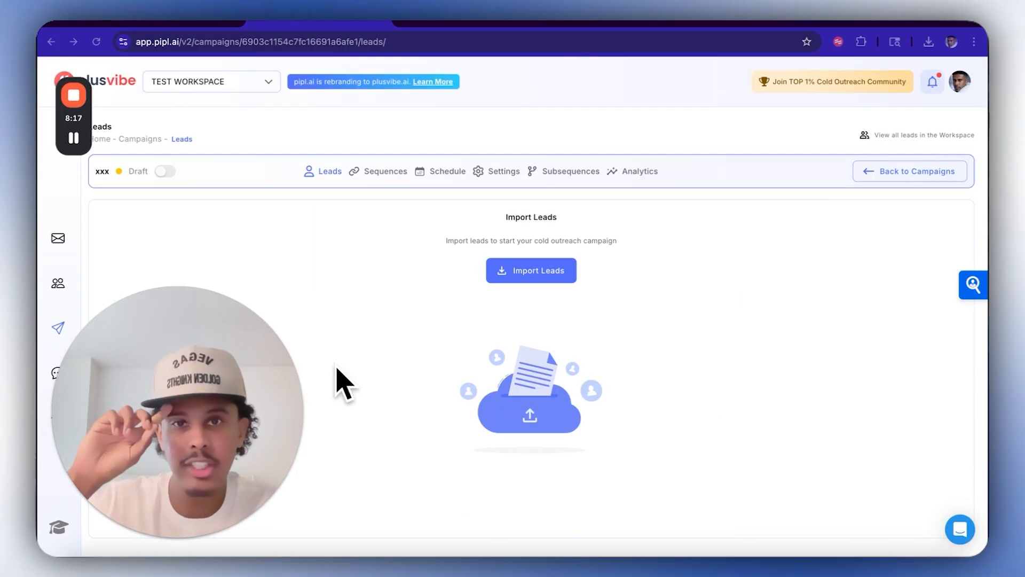
left_click(531, 271)
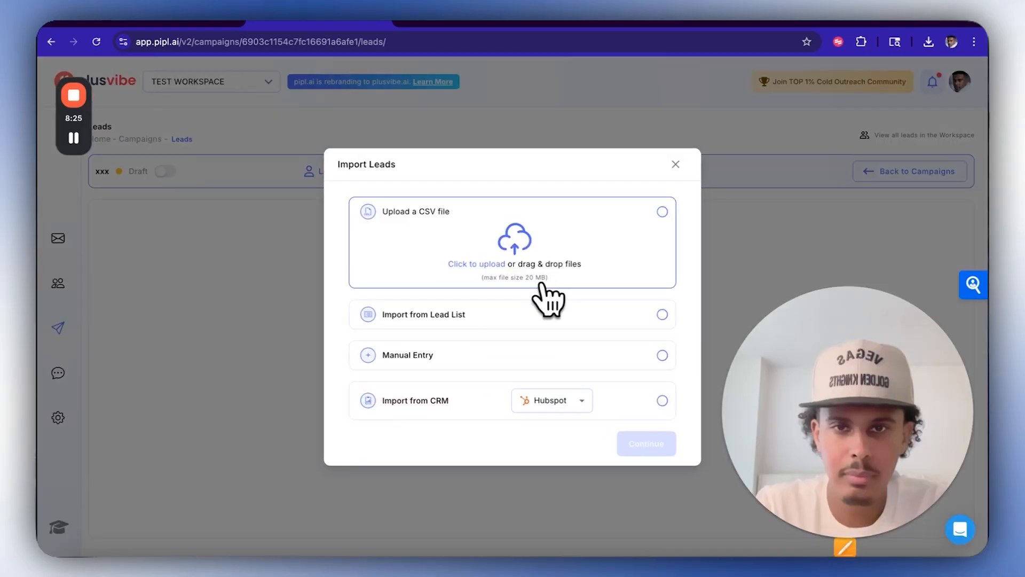
- Import the leads CSV, skipping LinkedIn Company Url and unmapped columns, and fix the email mapping
left_click(477, 263)
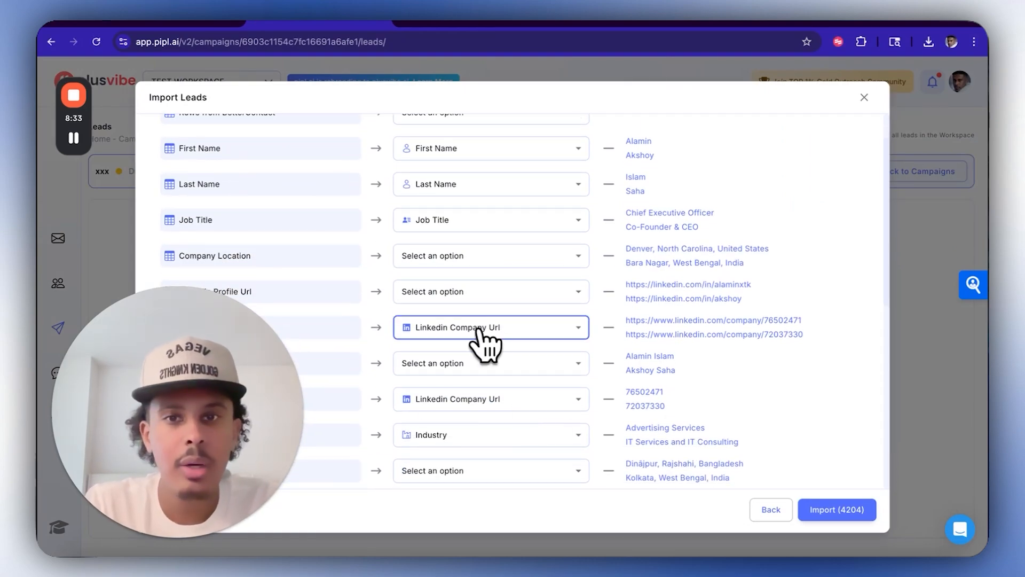
left_click(489, 327)
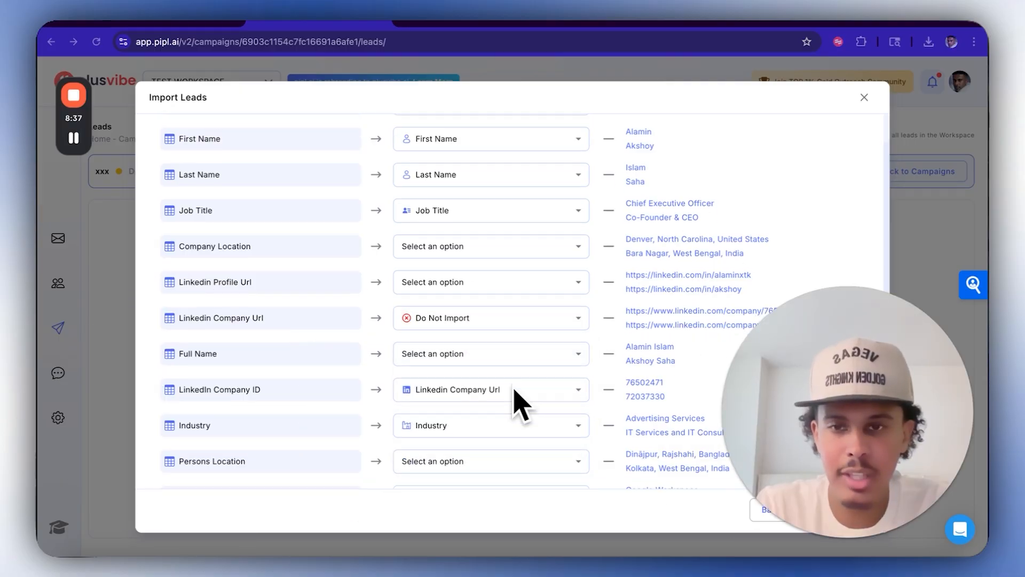
scroll("down", 3)
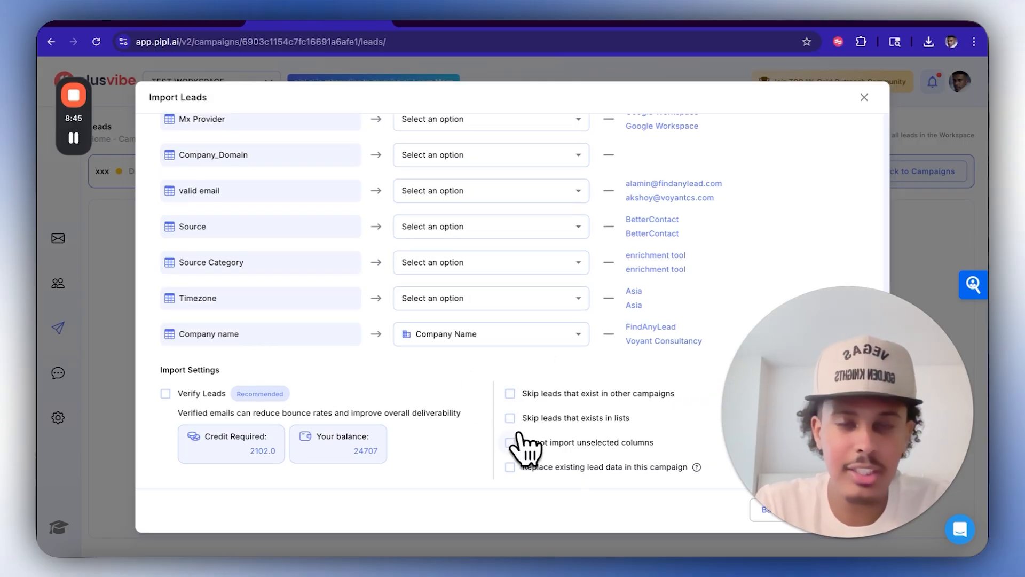
left_click(510, 442)
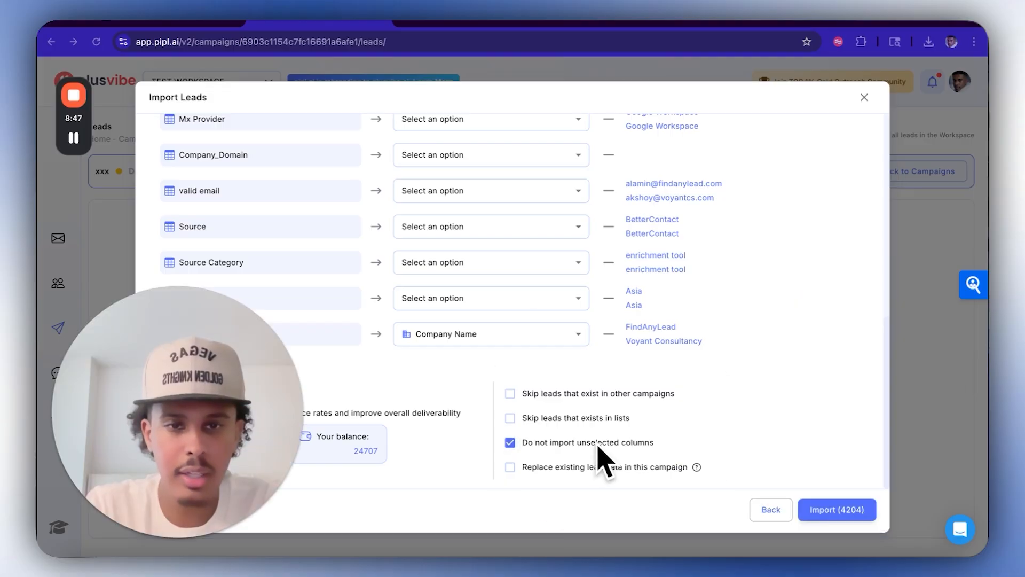
left_click(836, 510)
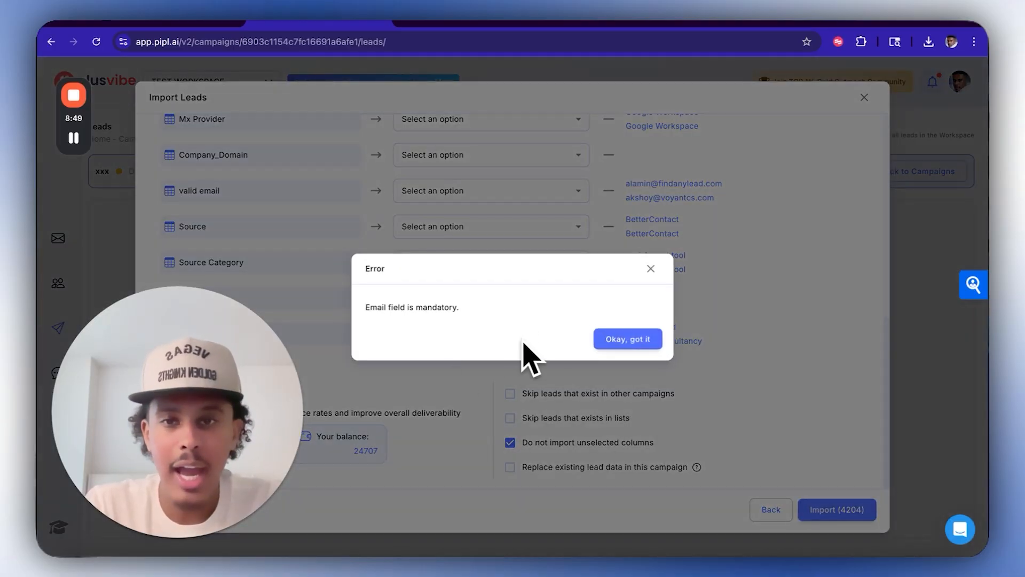
left_click(626, 339)
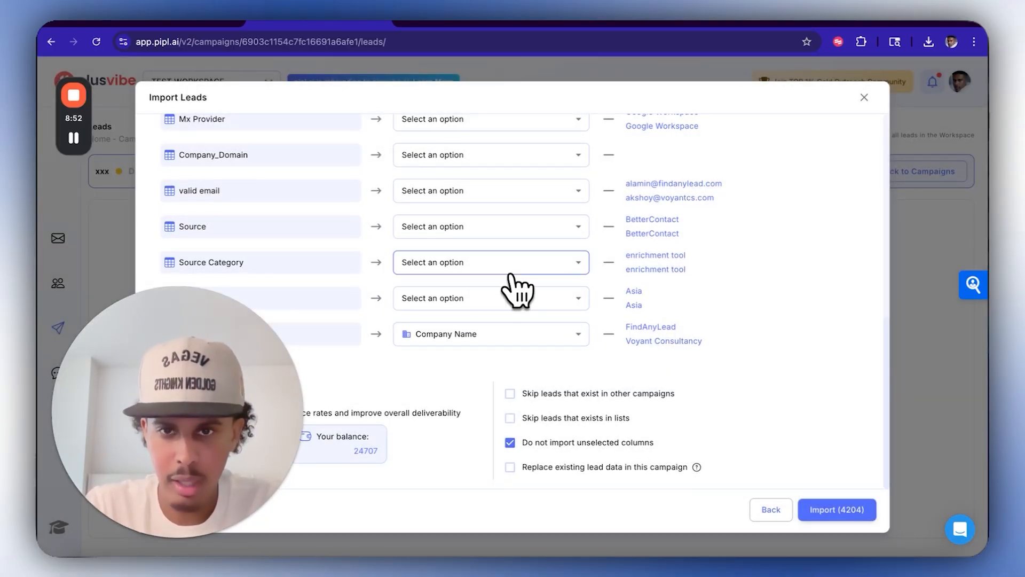
left_click(490, 303)
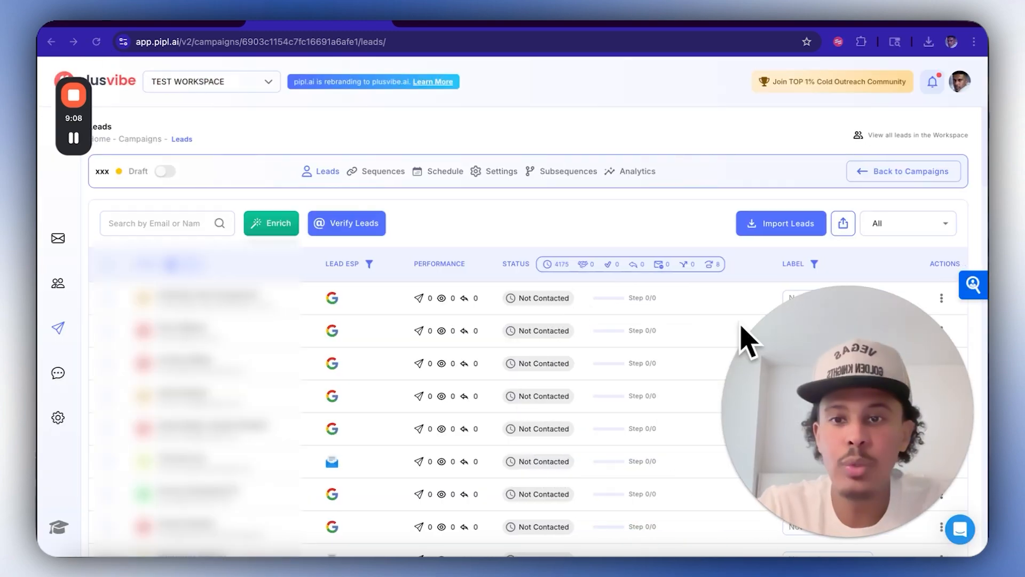
- Filter leads by ESP to Microsoft and select all 31 leads for moving
scroll("down", 3)
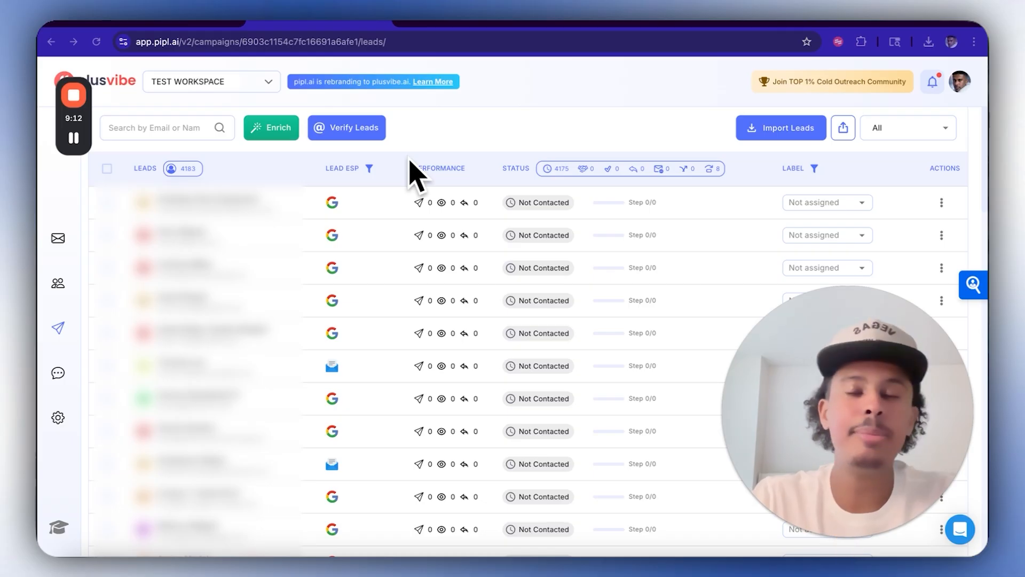
left_click(369, 169)
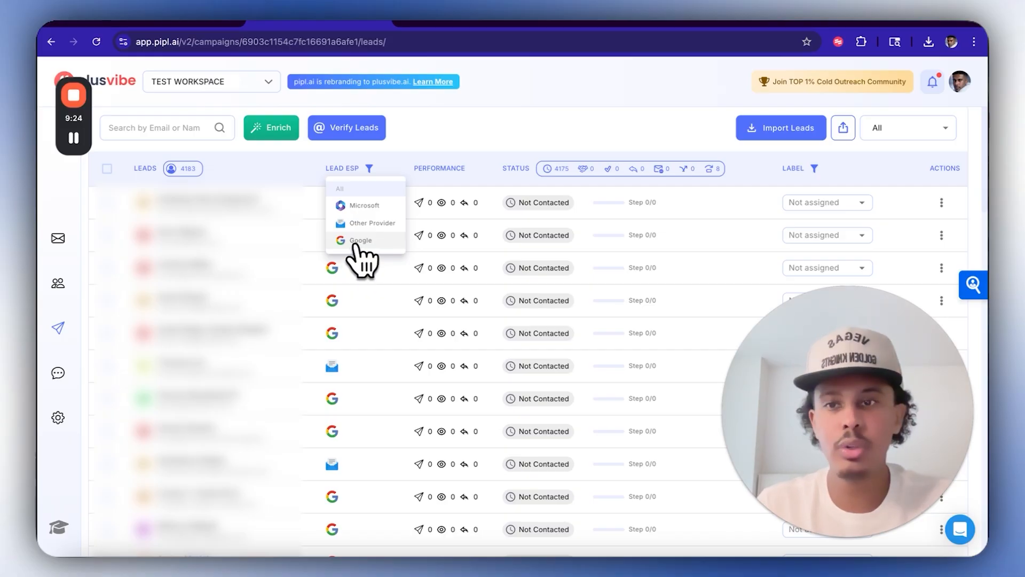
left_click(361, 240)
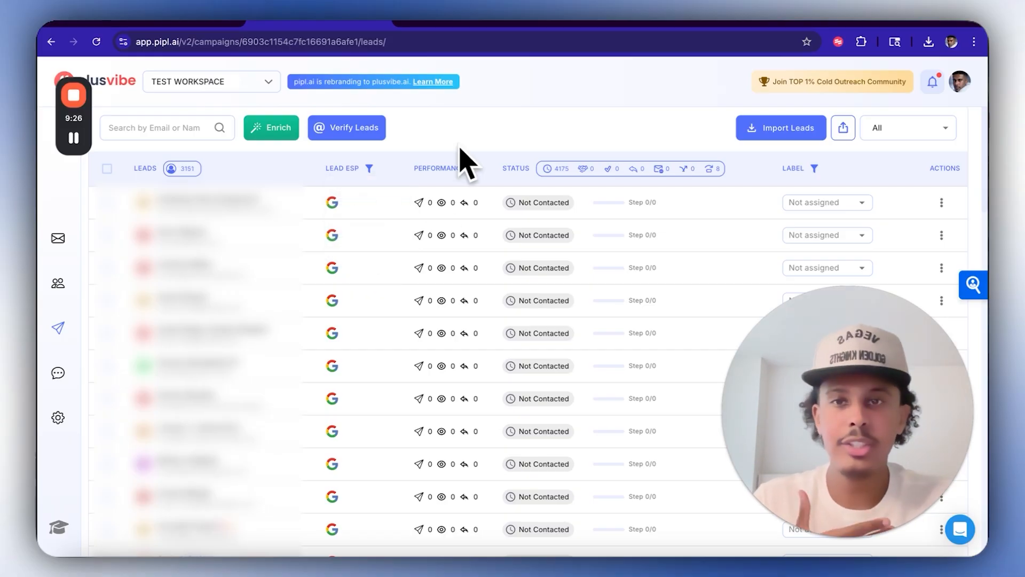
left_click(369, 169)
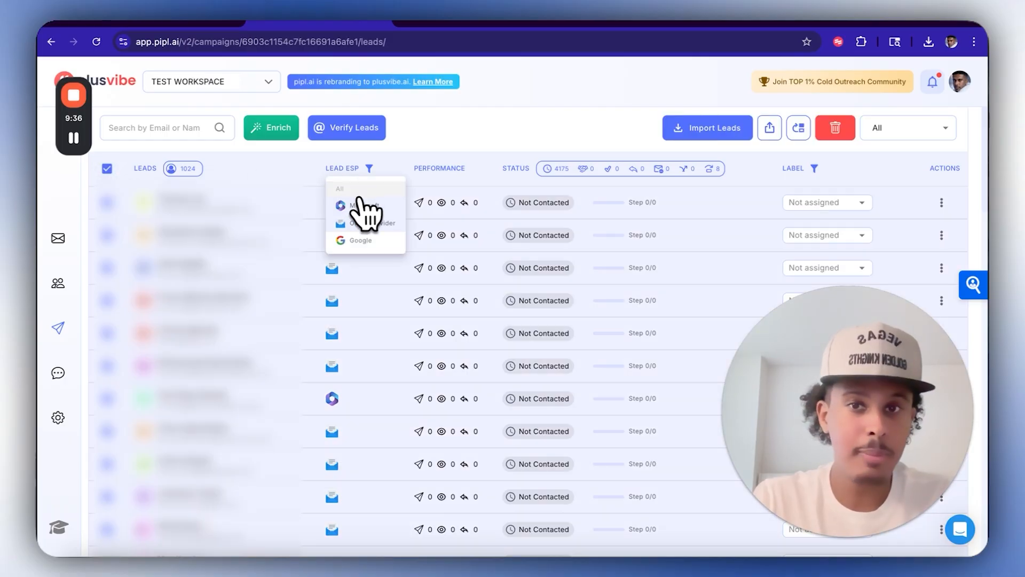
left_click(366, 205)
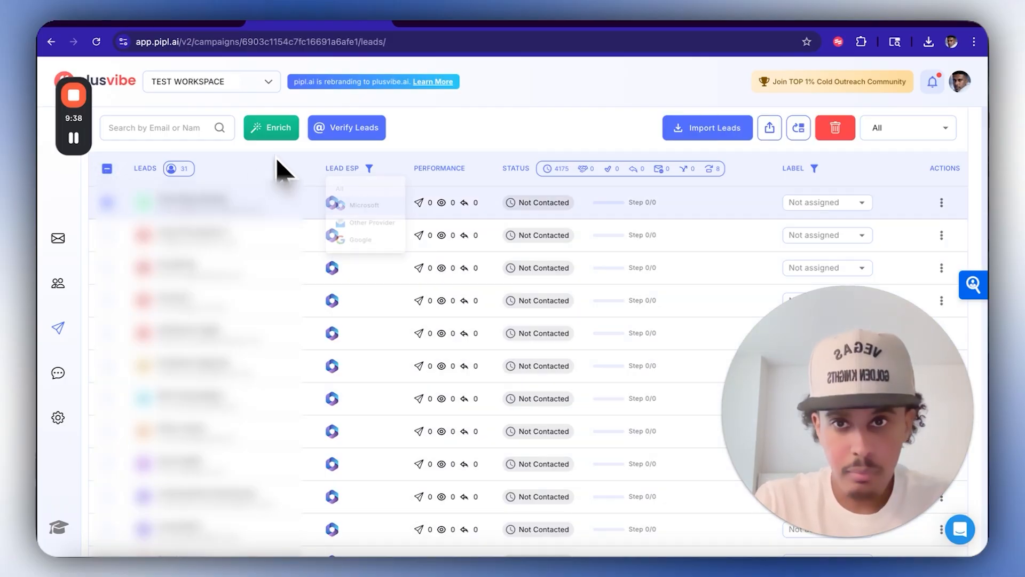
left_click(106, 168)
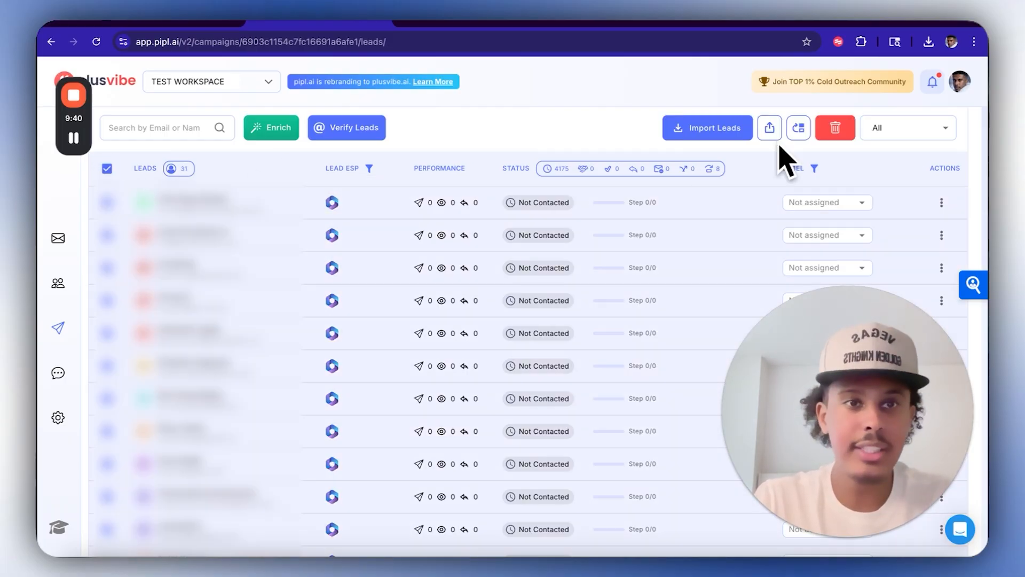
left_click(798, 127)
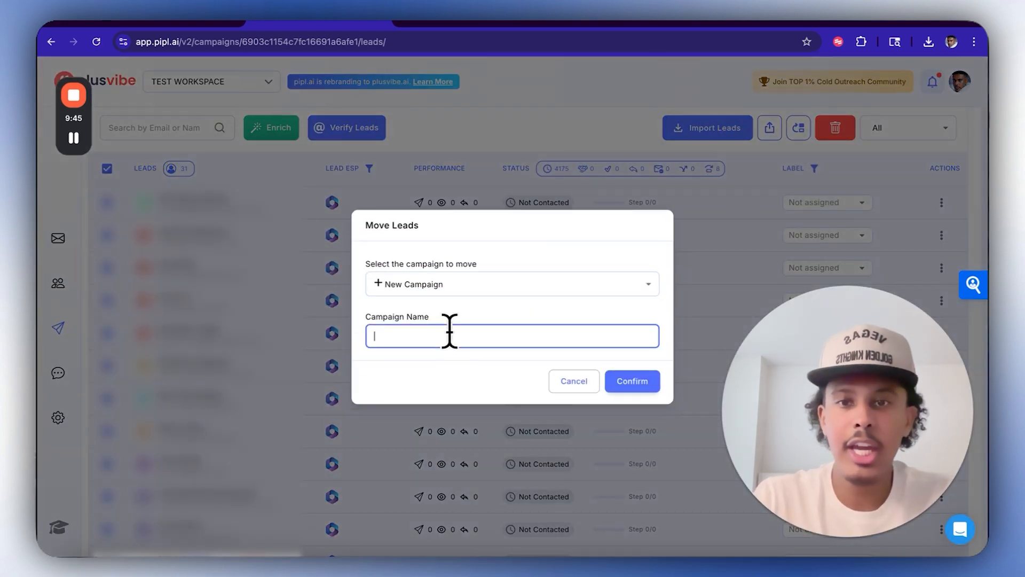
- Write the step 1 email text, including the 'question' subject and 'hi' greeting
type("DO NOT SEND HERE")
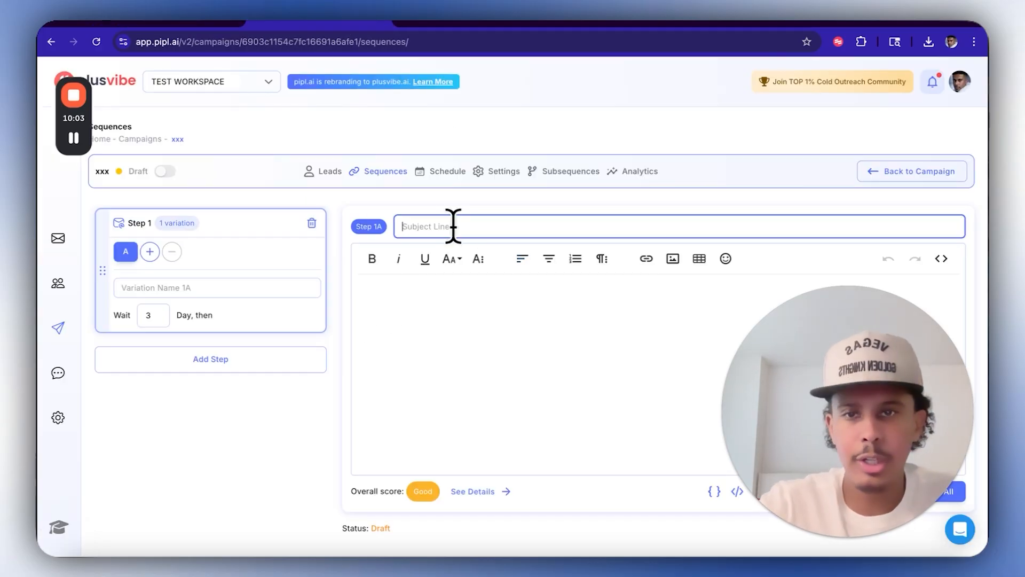
type("question for you")
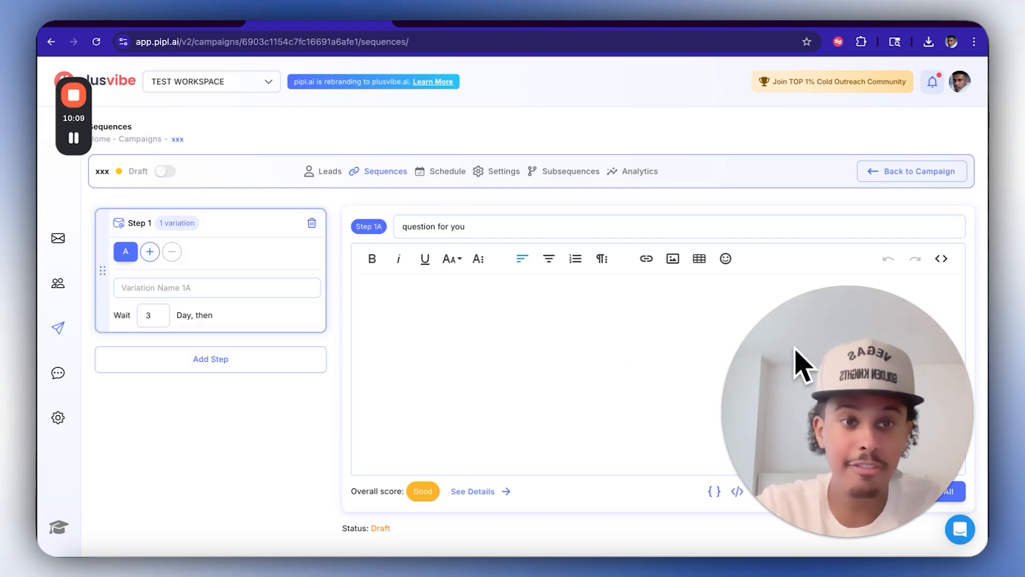
type("hi {{first_name}},")
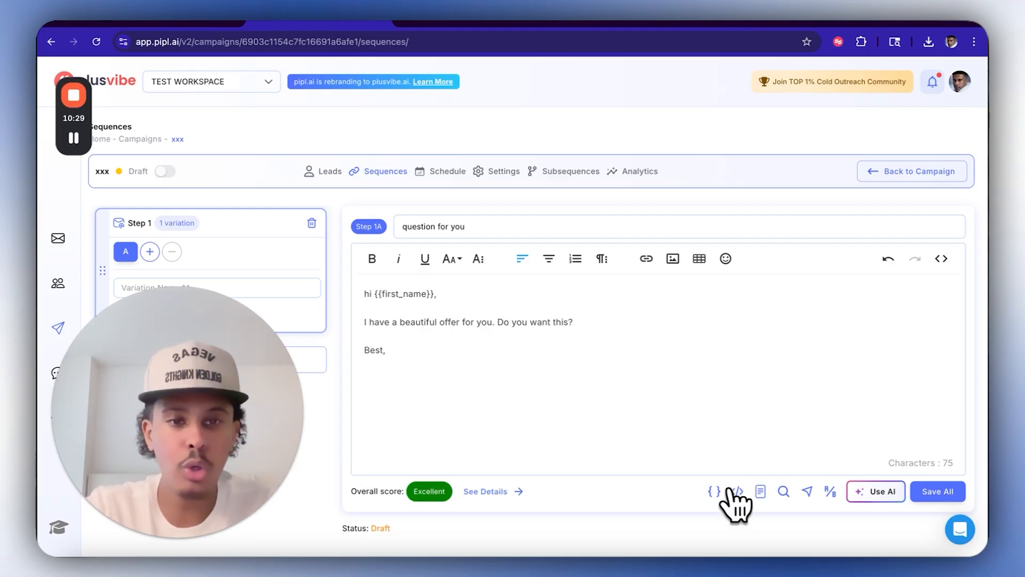
- Insert {{sender_first_name}} below 'Best,' and save the sequence
left_click(713, 491)
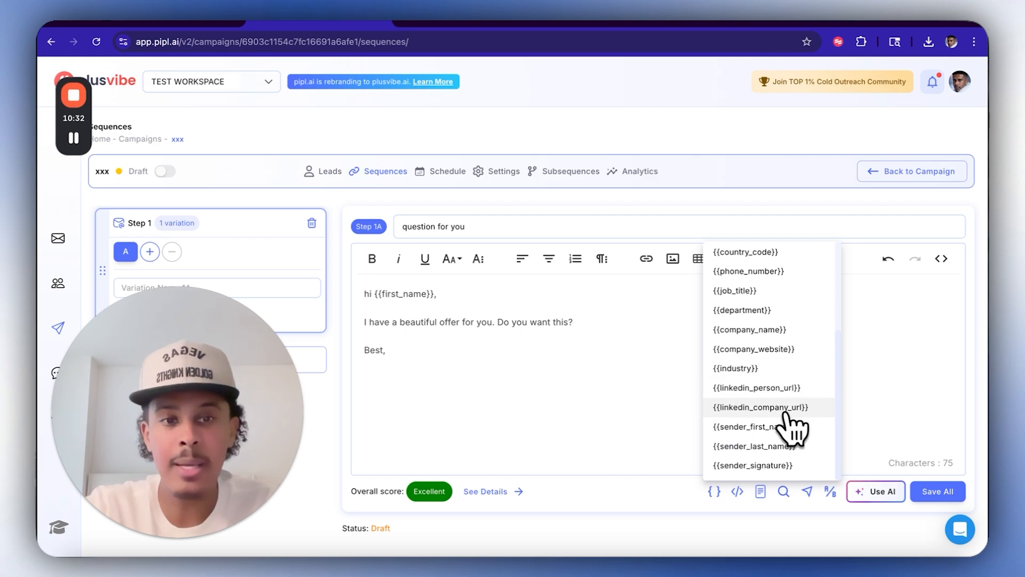
left_click(746, 426)
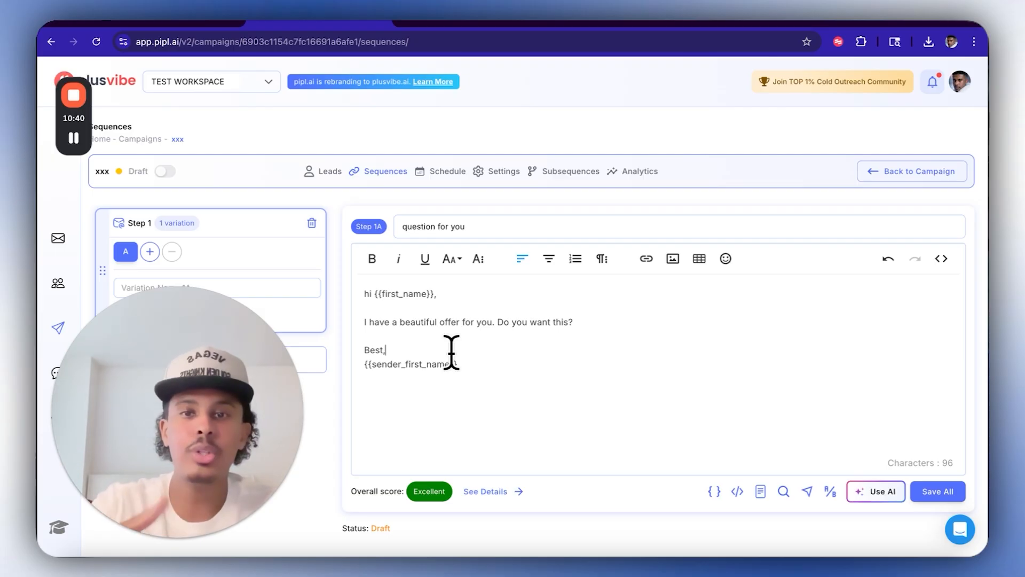
double_click(409, 364)
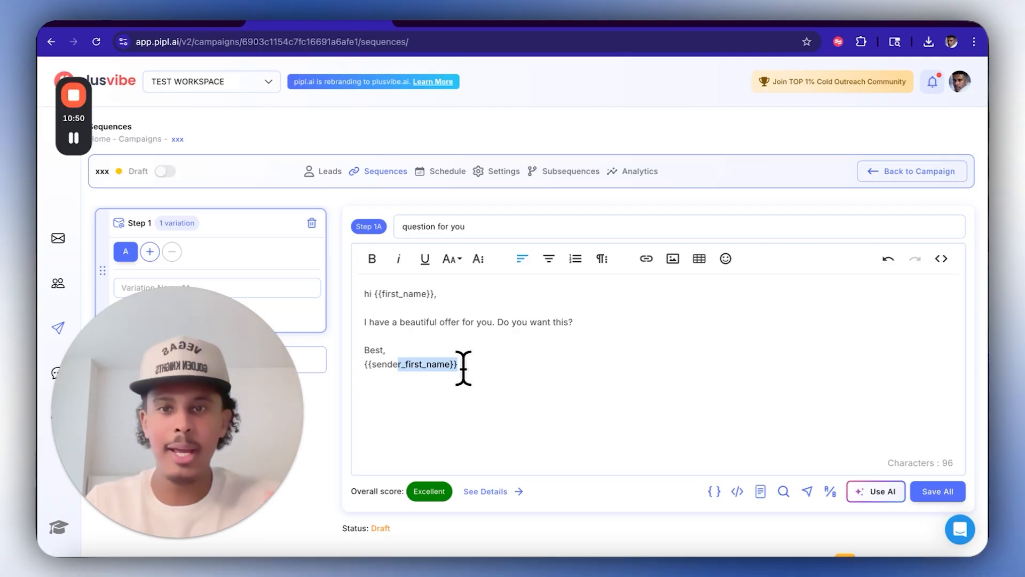
left_click(938, 491)
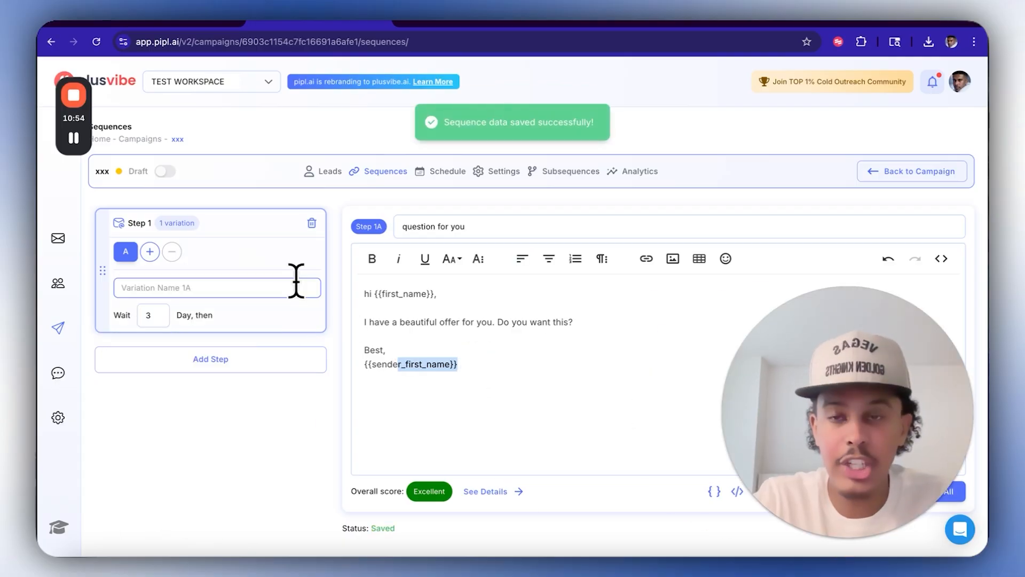
- Add variation B copied from 1A, set a 1-day wait, and add step 2
left_click(148, 251)
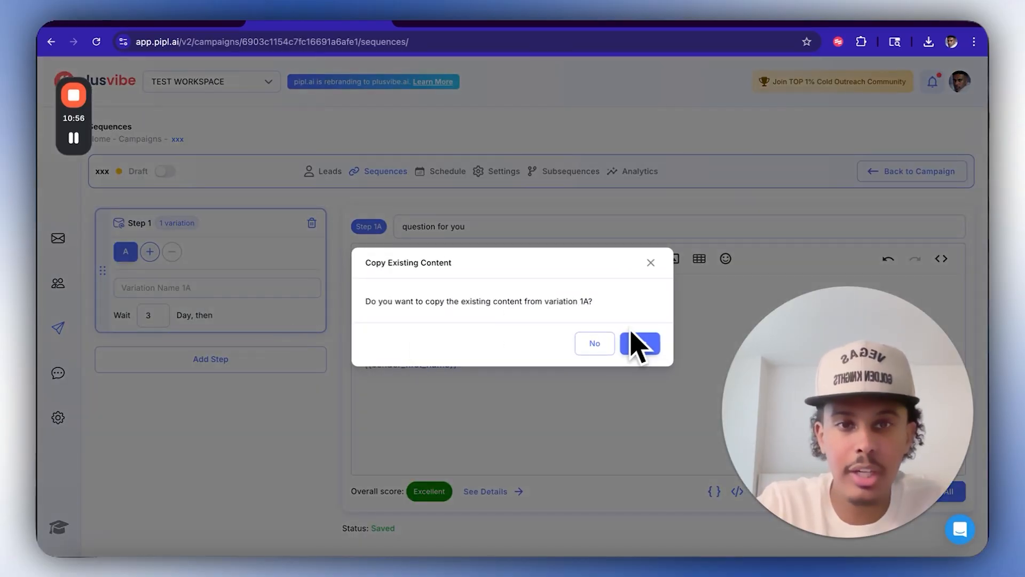
left_click(640, 343)
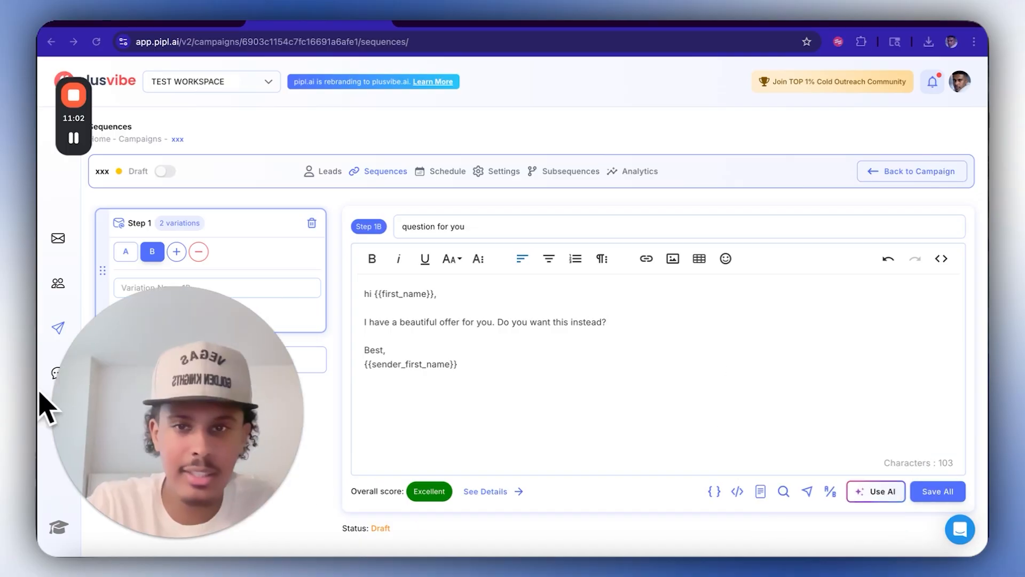
left_click(937, 491)
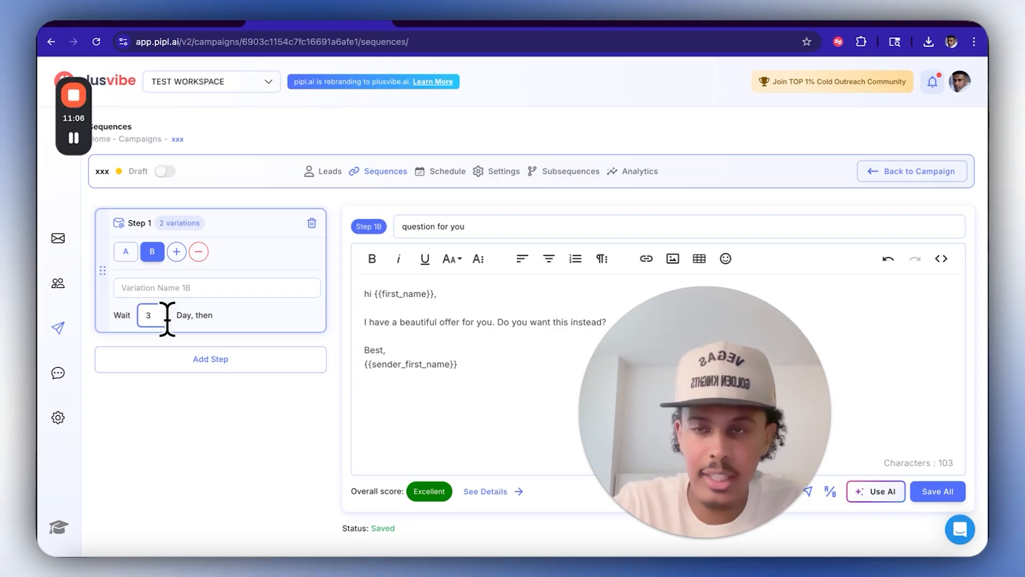
type("1")
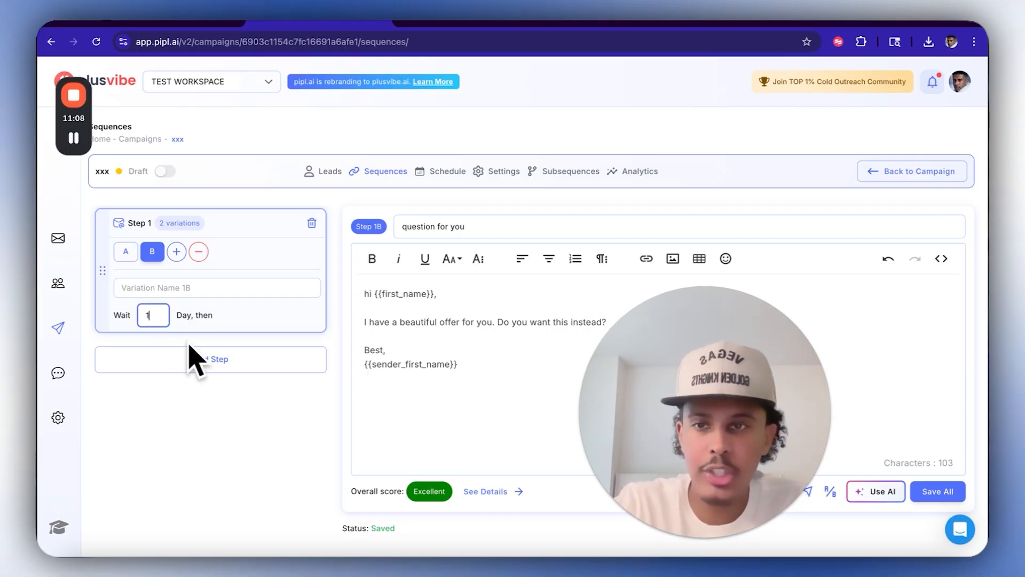
left_click(210, 359)
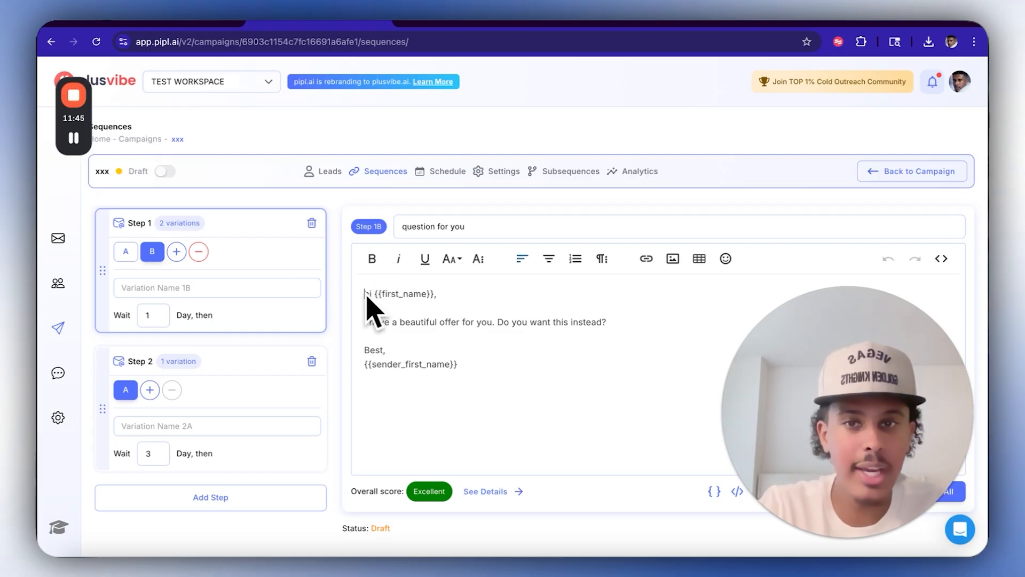
- Set variation B's greeting to {{RANDOM | hi | hello | morning}} and preview it for three leads
type("{{R")
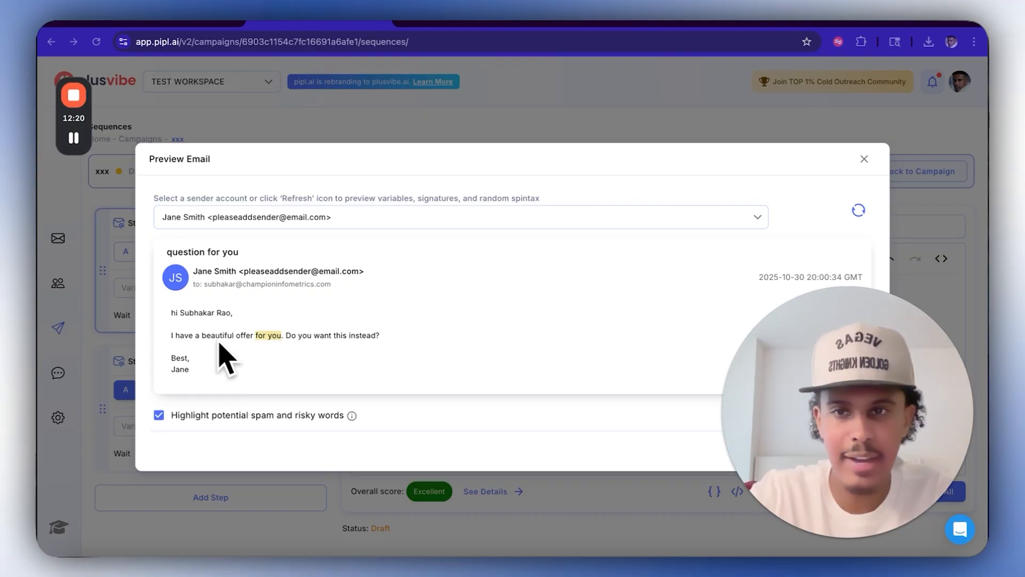
left_click(859, 209)
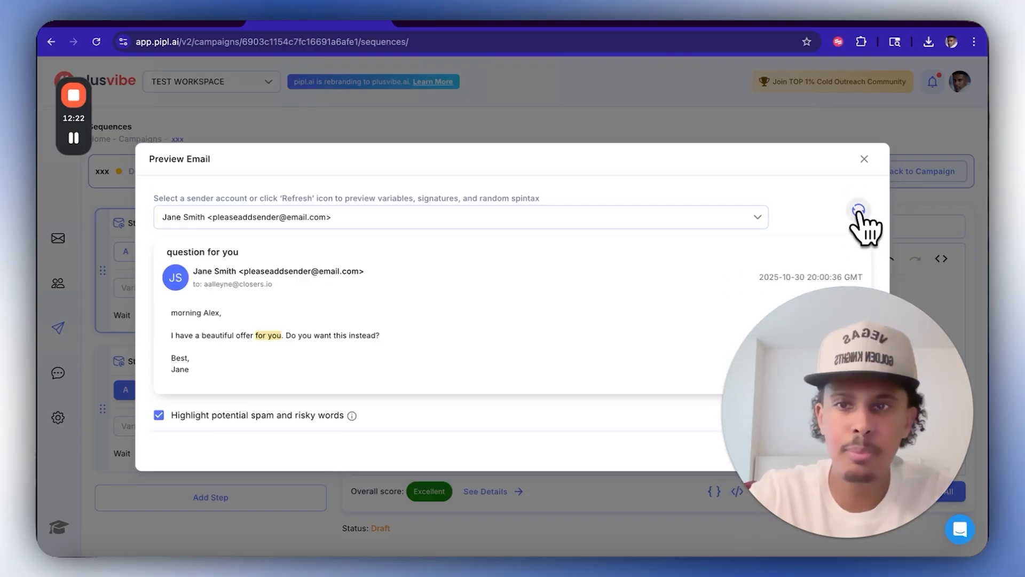
left_click(858, 209)
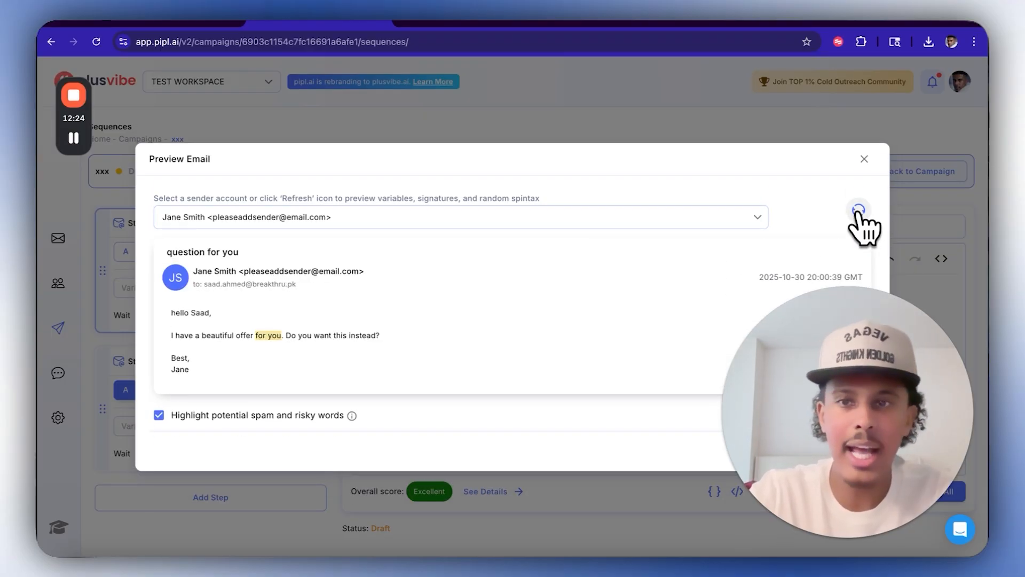
left_click(859, 210)
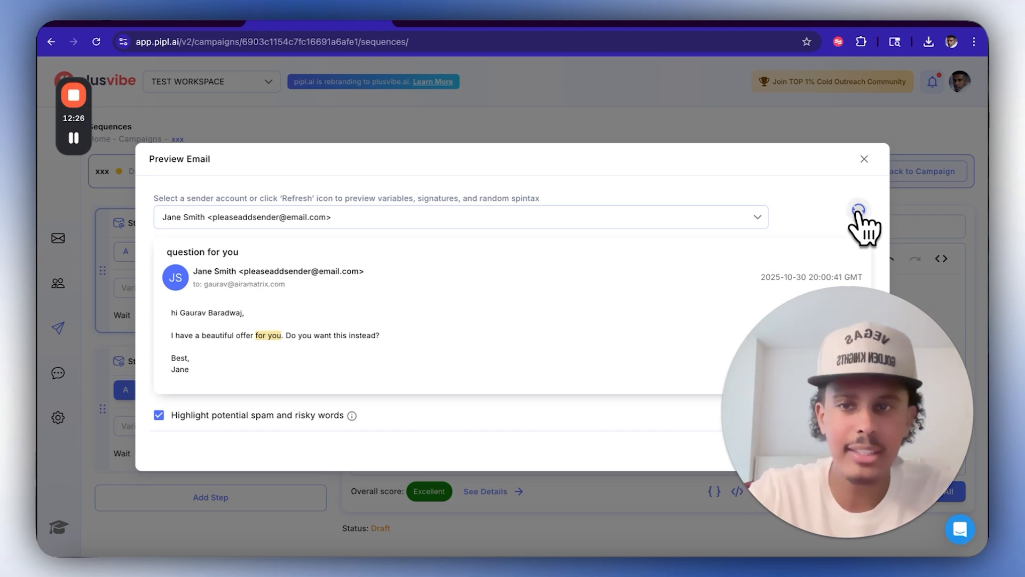
left_click(863, 159)
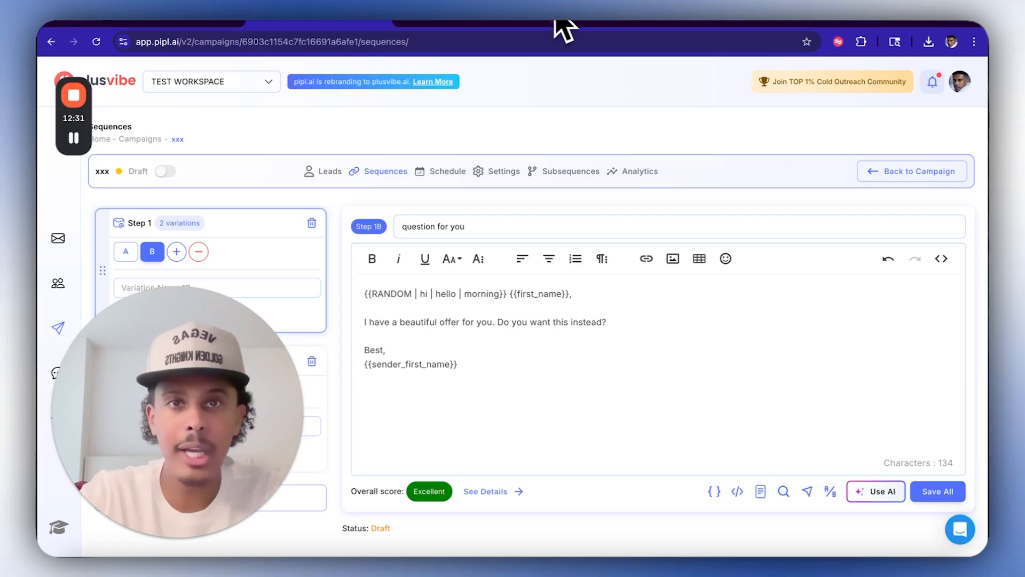
type("mailmeteor.com/spam-checker")
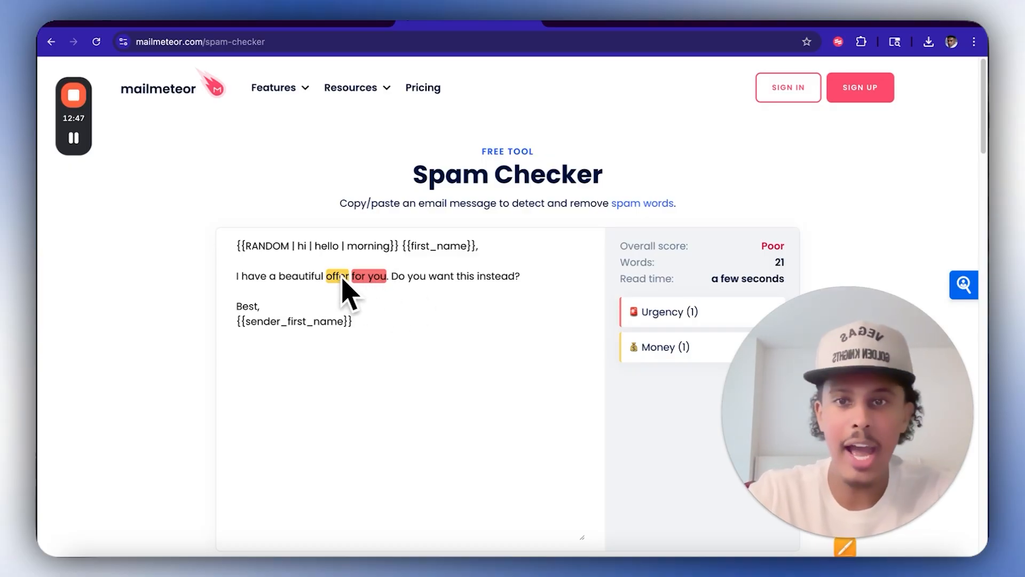
- Reword 'offer' to 'proposal' for a Great spam score and add {{company_name}} to step 1B
type("proposal")
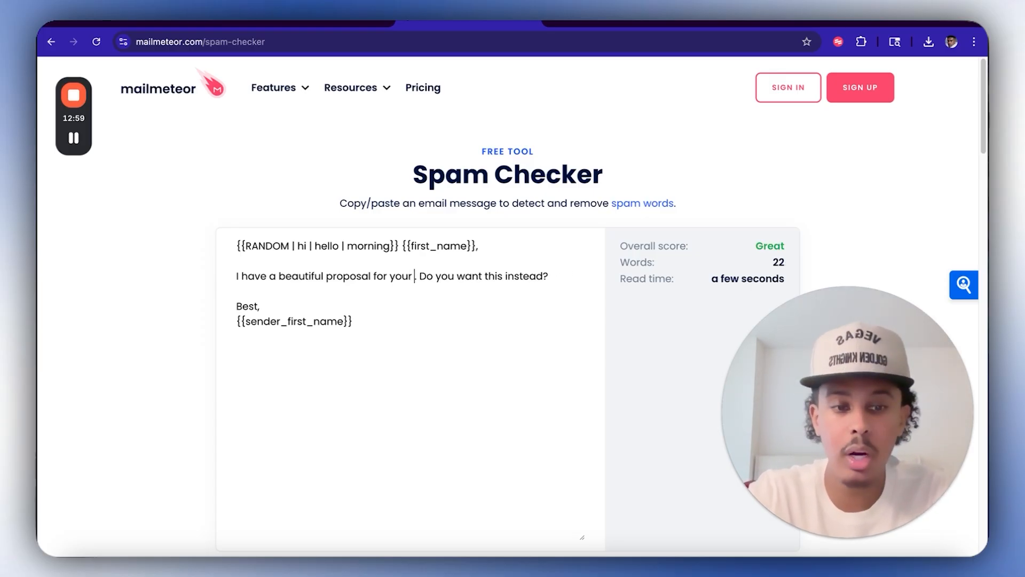
type("{company_name}}. Do you want this instead?")
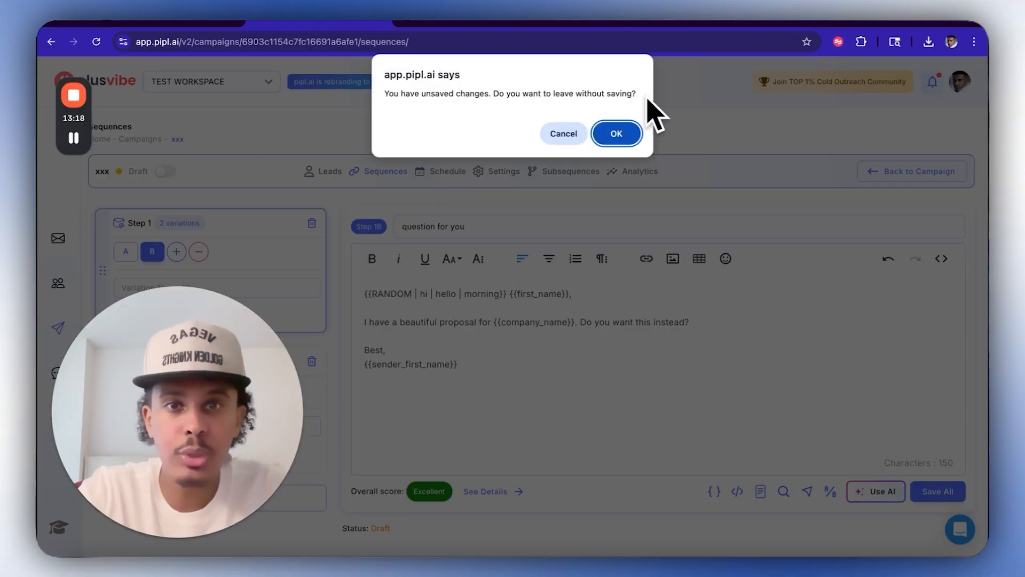
- Leave the sequence unsaved, schedule sending 11:00 AM–6:00 PM with 250 emails/day, and save
left_click(615, 133)
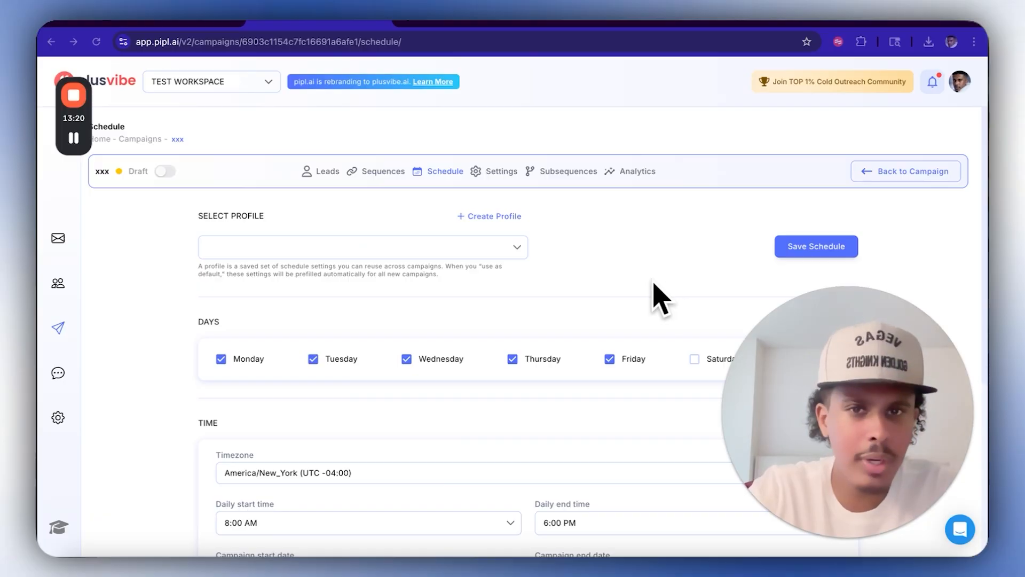
scroll("down", 3)
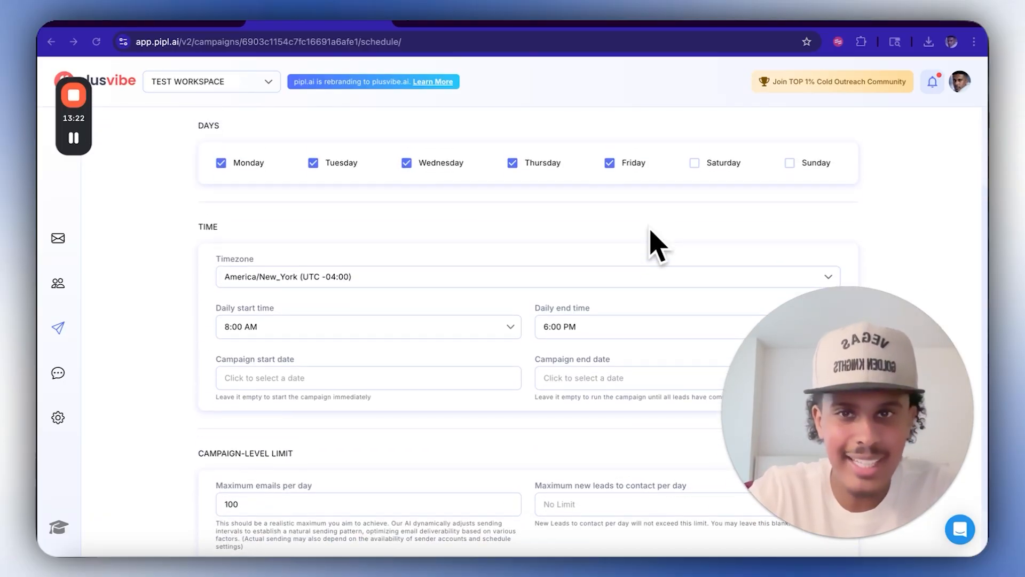
scroll("down", 3)
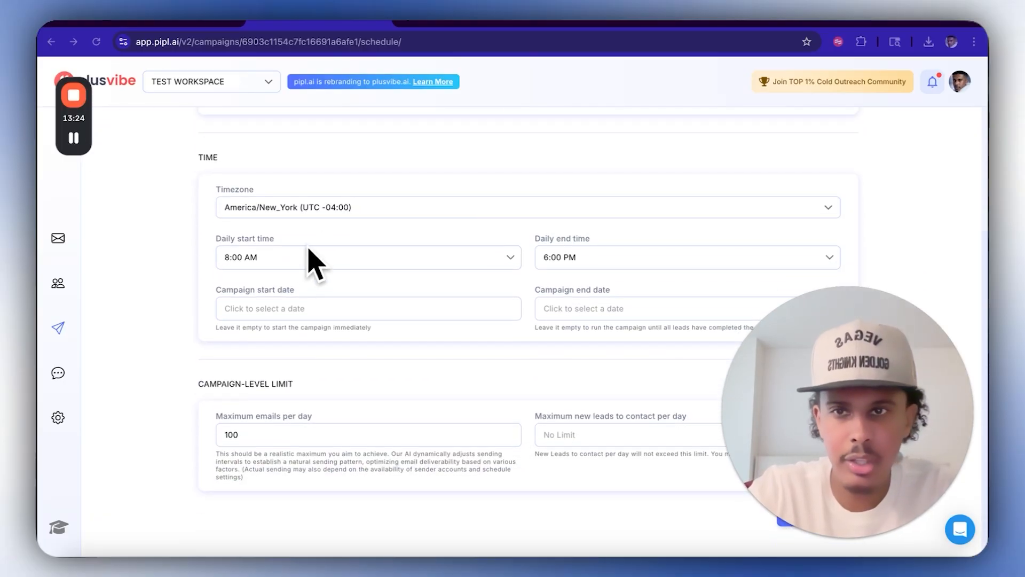
left_click(367, 256)
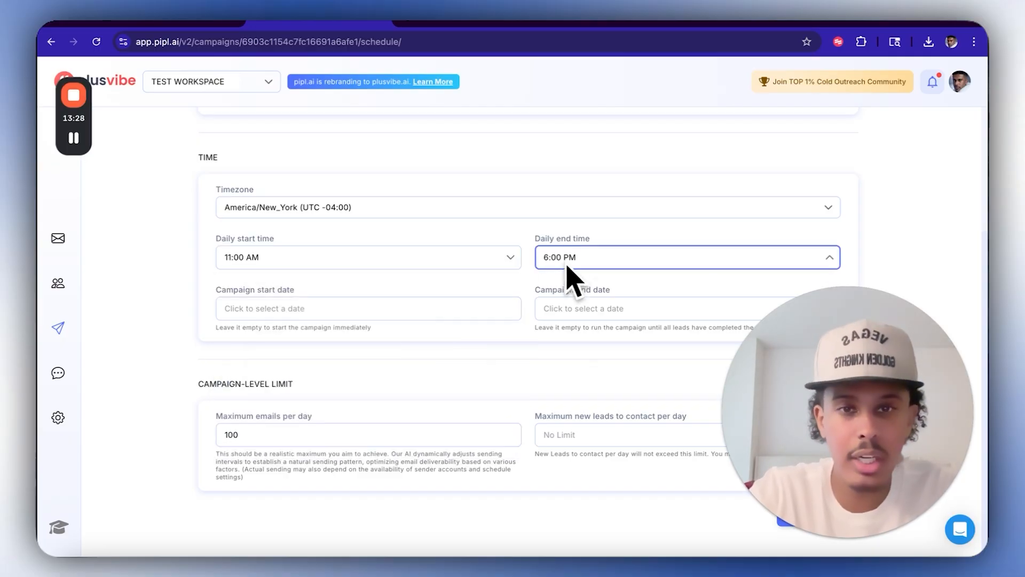
left_click(367, 434)
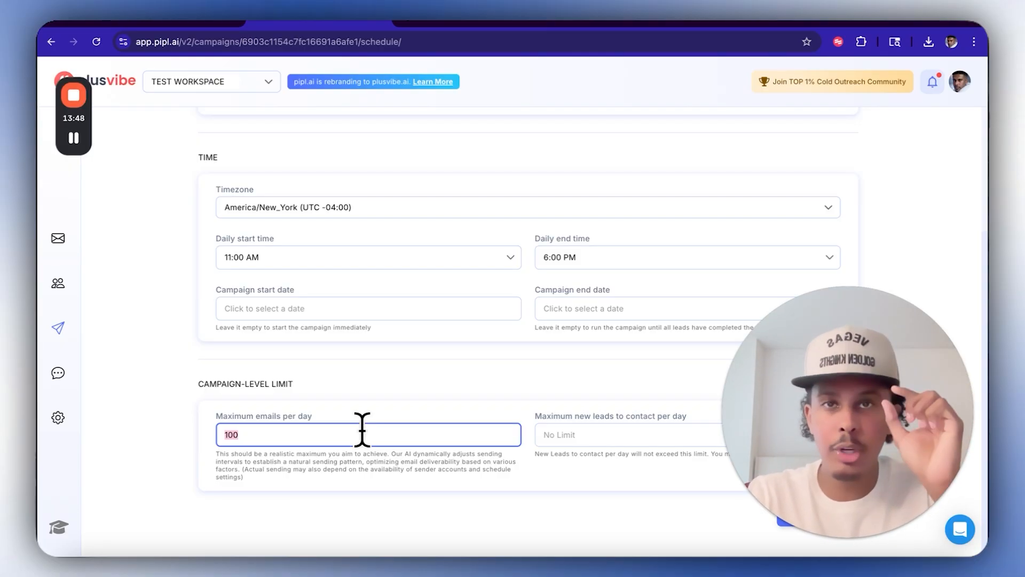
type("250")
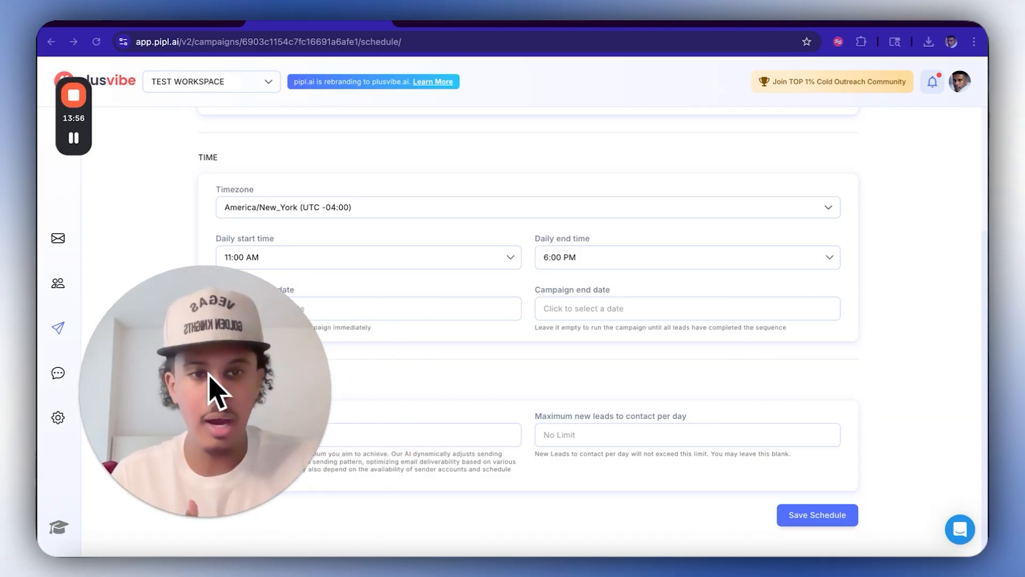
left_click(816, 515)
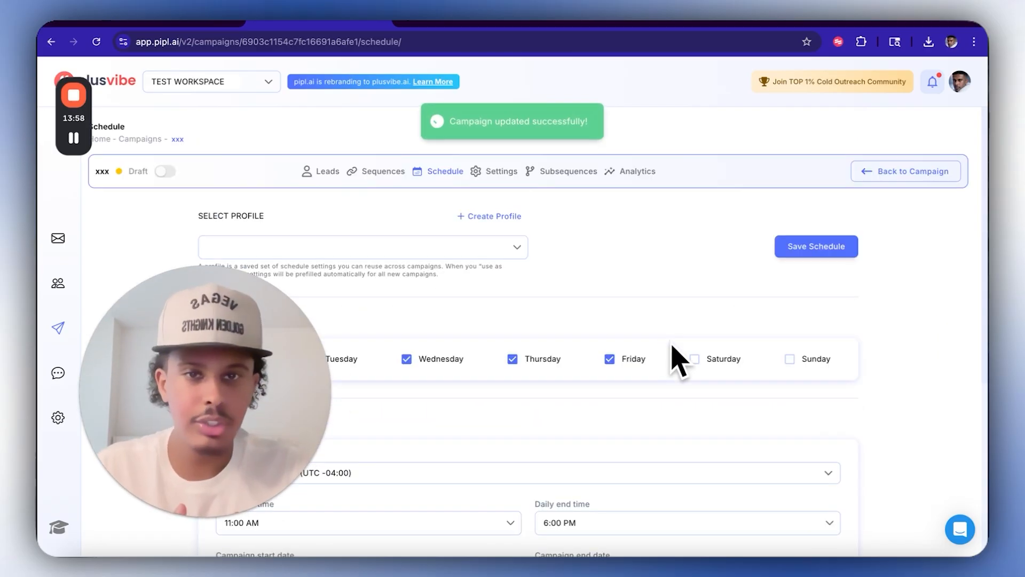
- Add all 25 sending accounts to the campaign and prioritise new leads over follow-ups
left_click(501, 171)
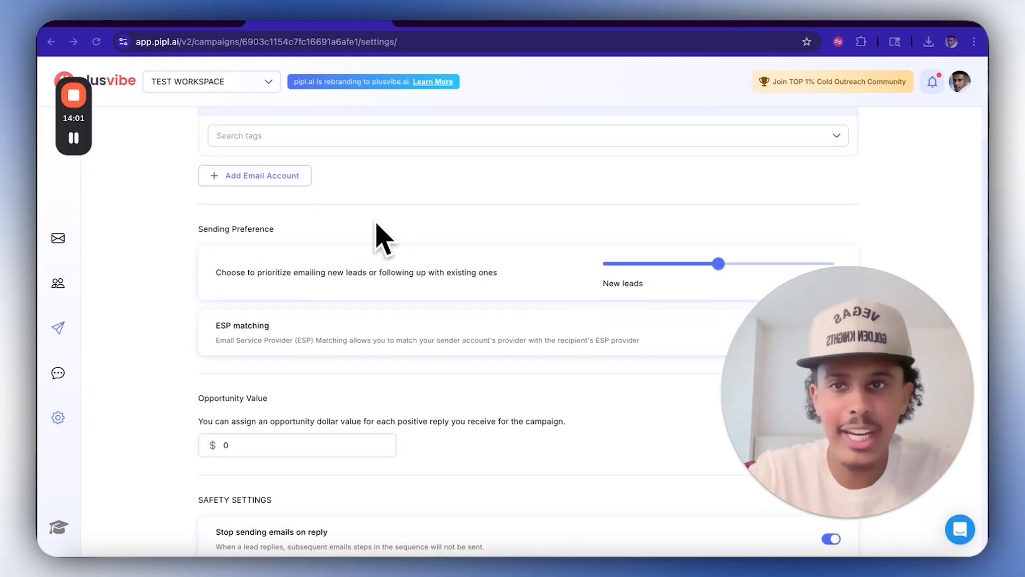
left_click(254, 175)
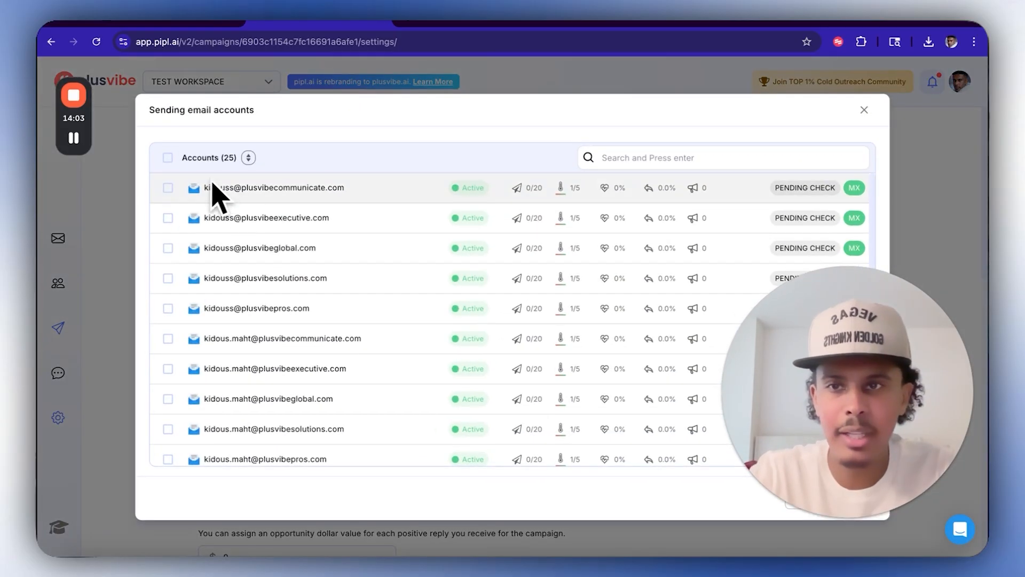
left_click(169, 157)
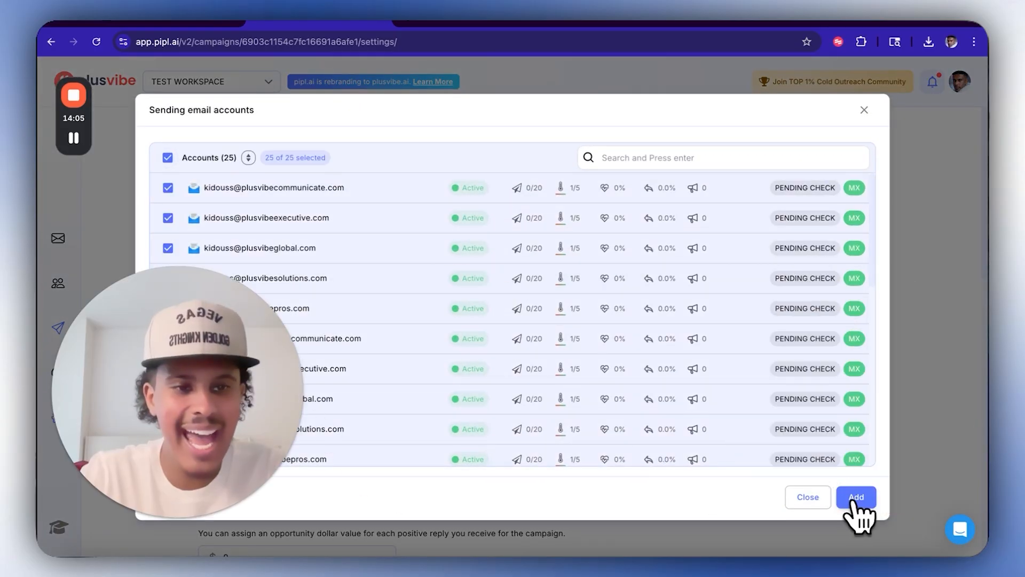
left_click(856, 497)
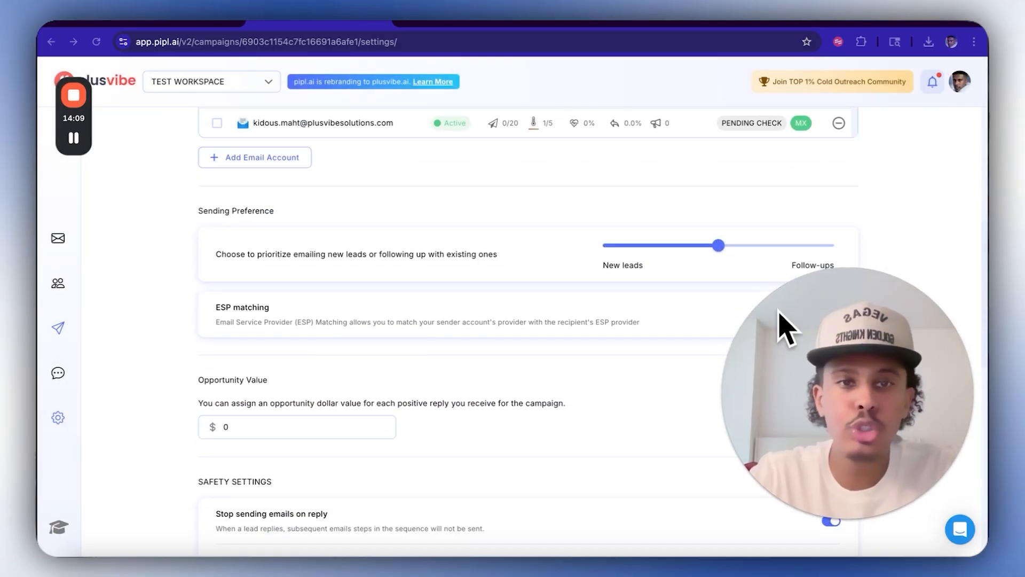
left_click_drag(719, 245, 602, 245)
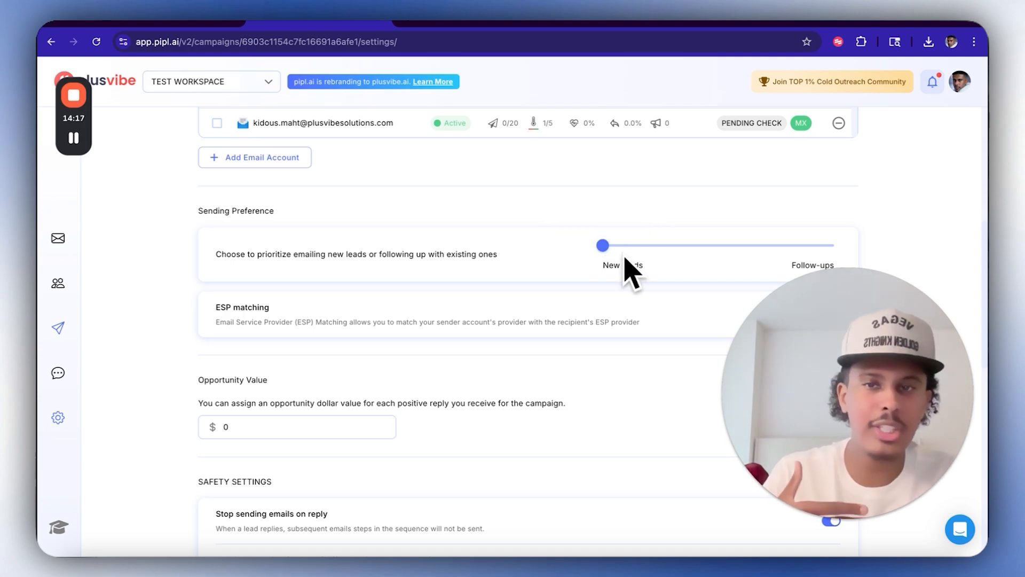
mouse_move(663, 291)
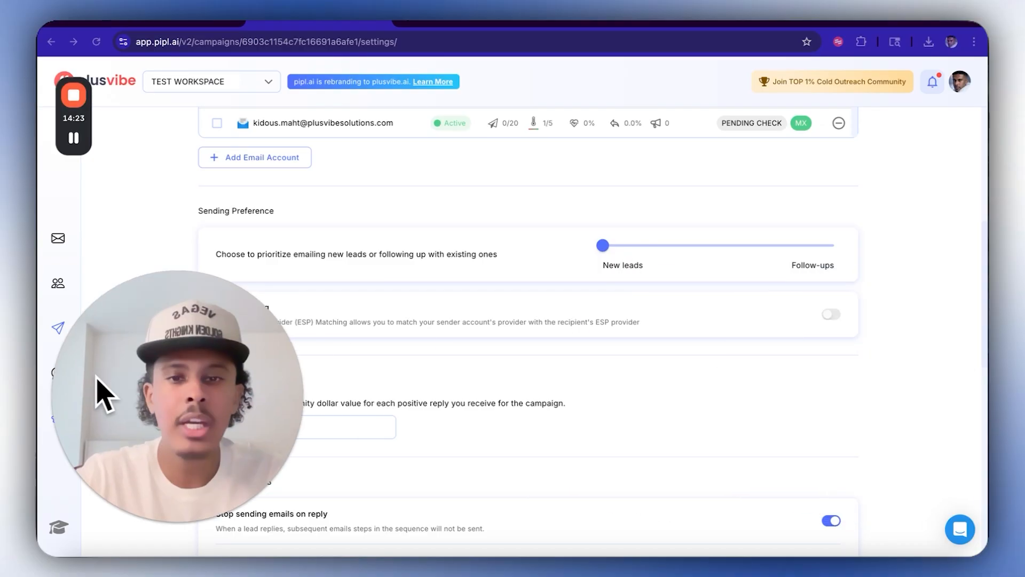
- Turn on Send as Plain Text and accept the deliverability warning
scroll("down", 3)
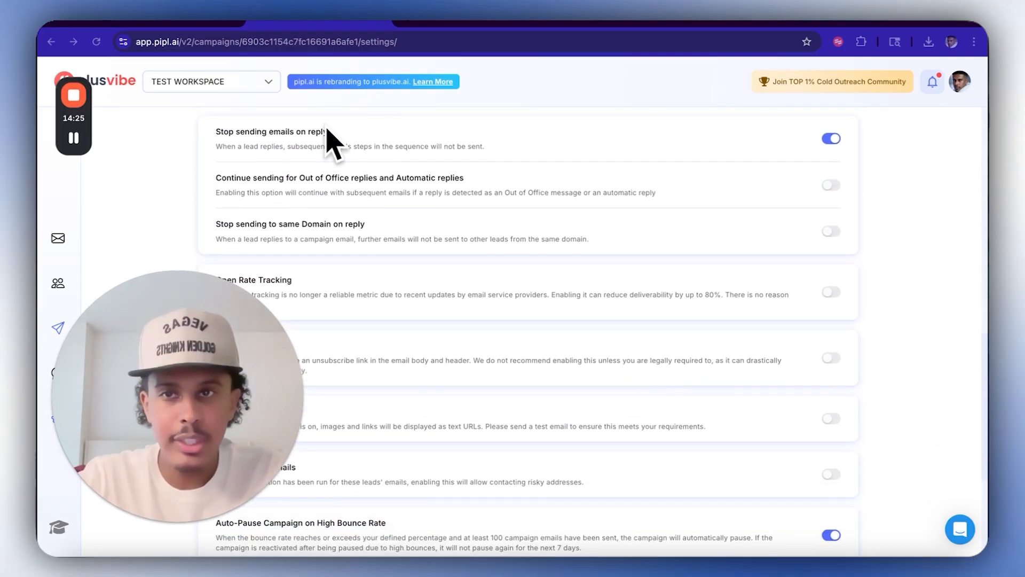
scroll("down", 3)
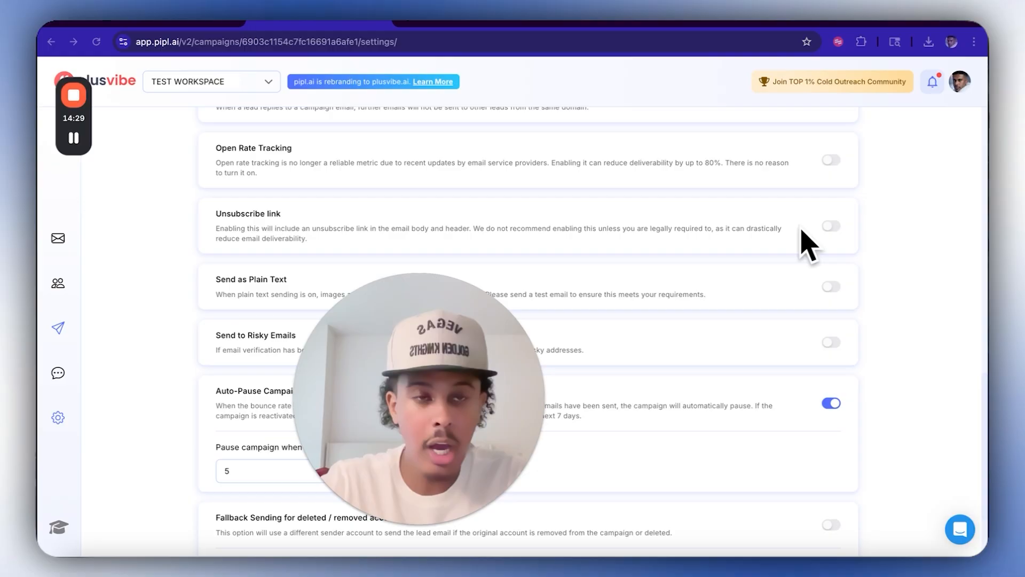
scroll("down", 3)
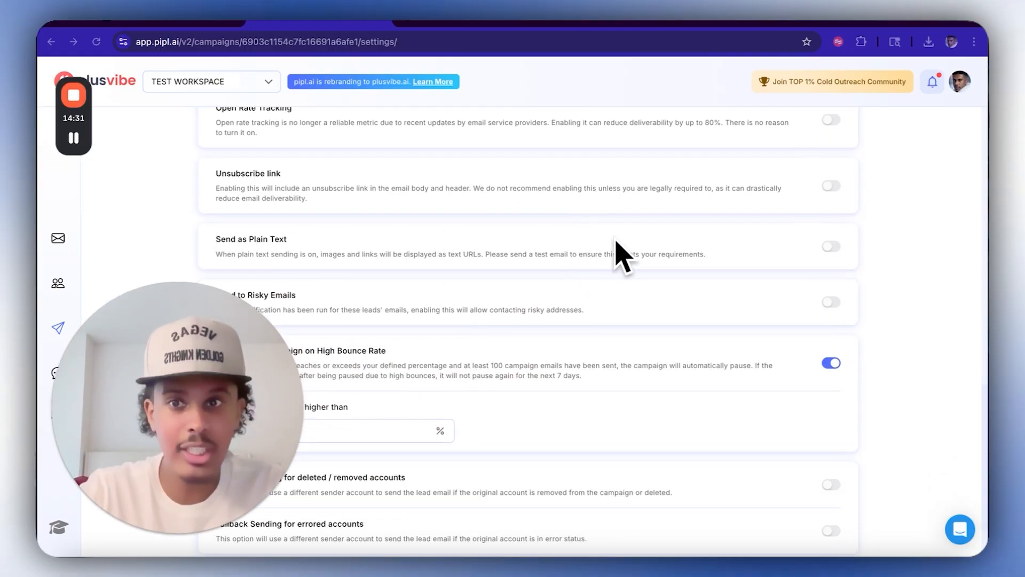
left_click(830, 247)
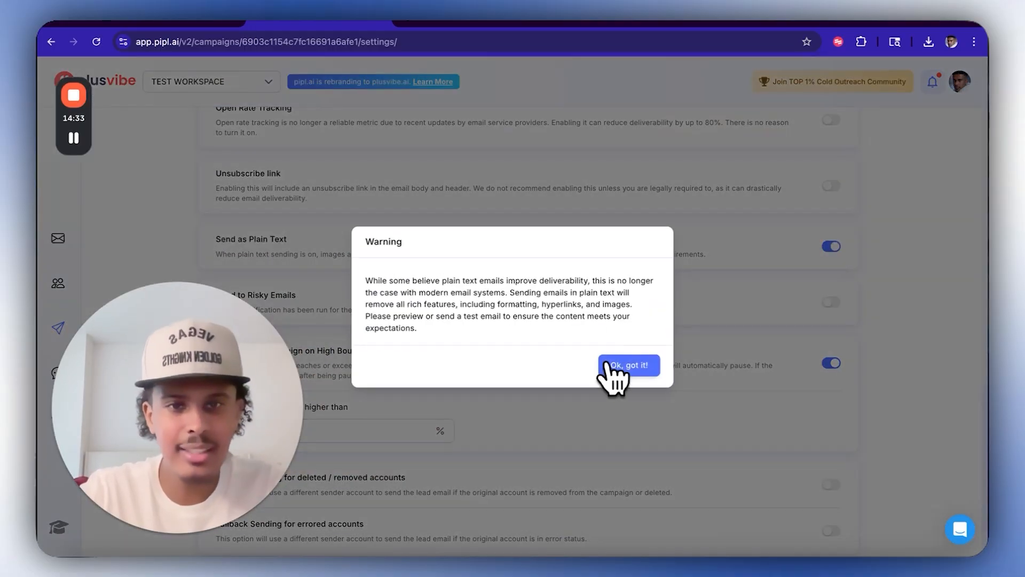
left_click(627, 364)
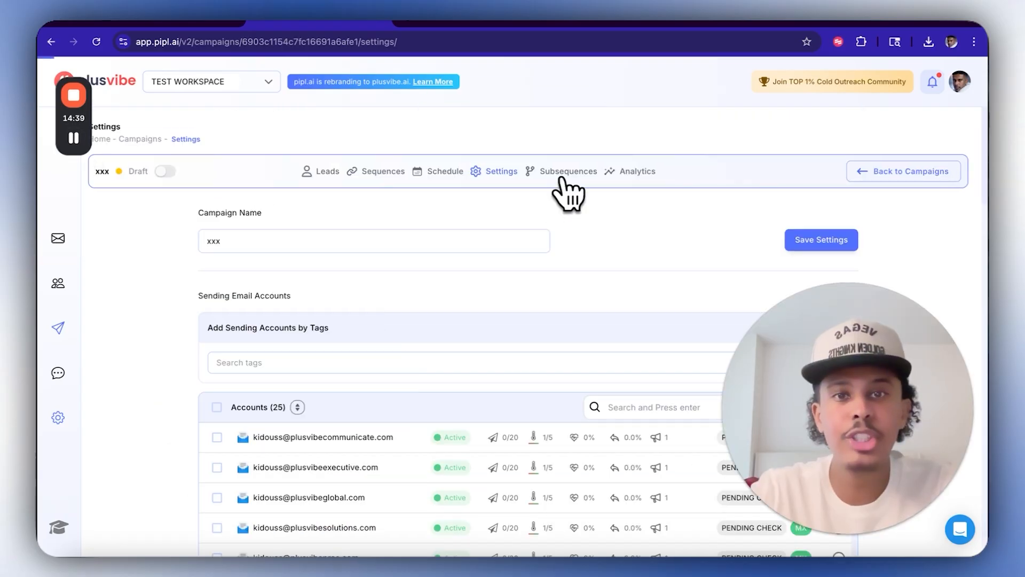
- Create an 'interested' subsequence triggered by the Interested lead label
left_click(567, 171)
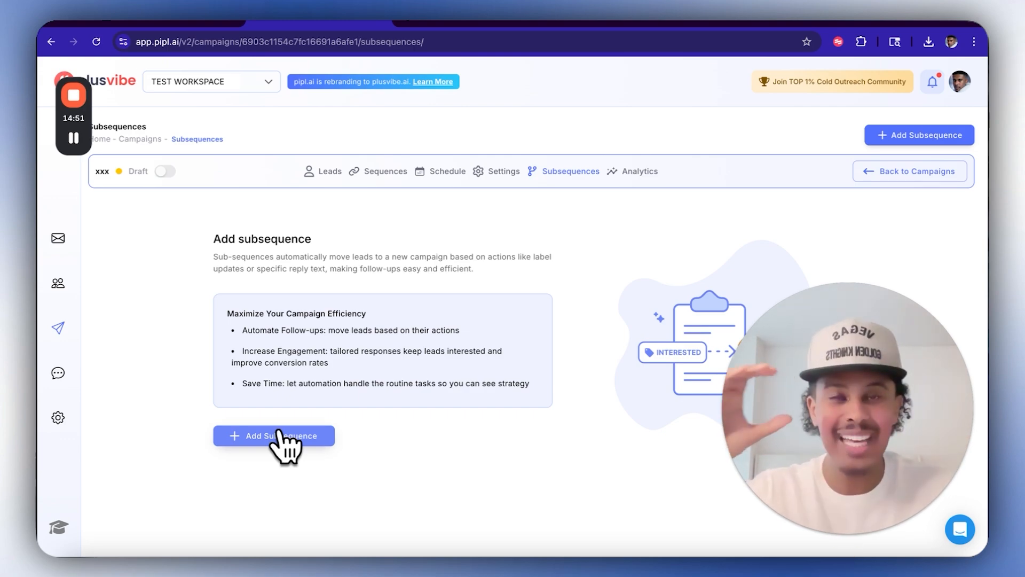
left_click(274, 436)
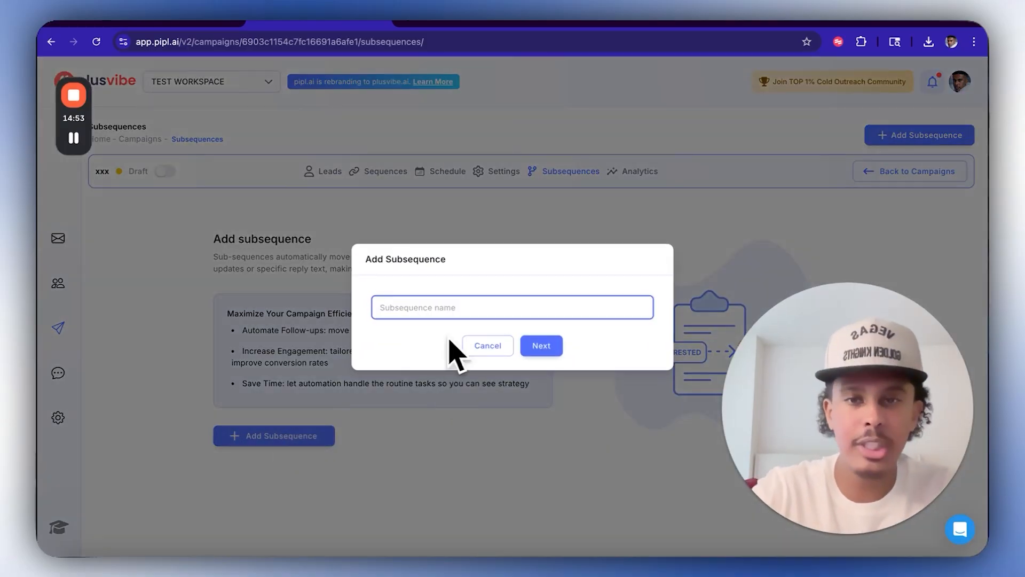
type("interested")
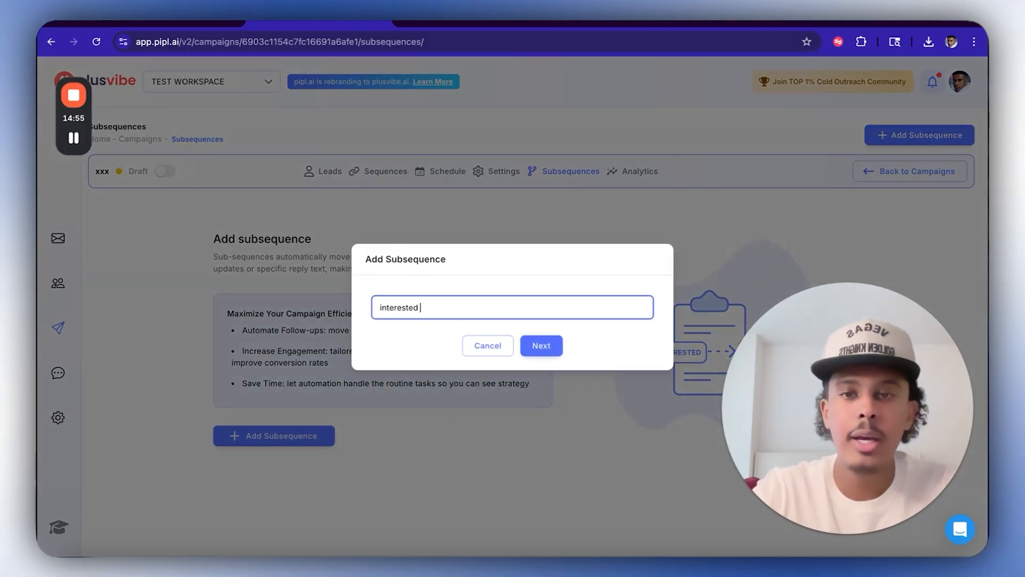
left_click(540, 346)
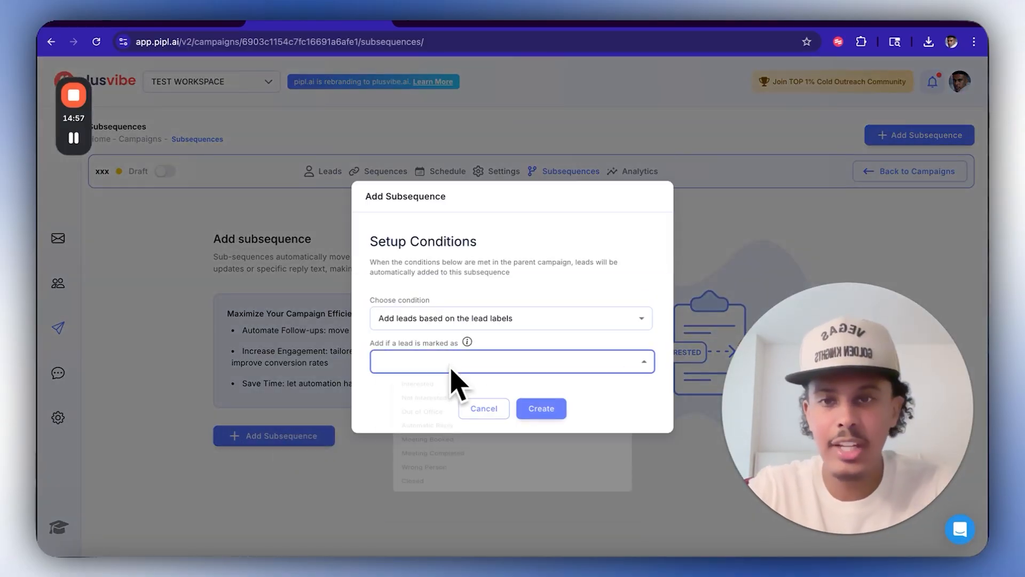
left_click(512, 361)
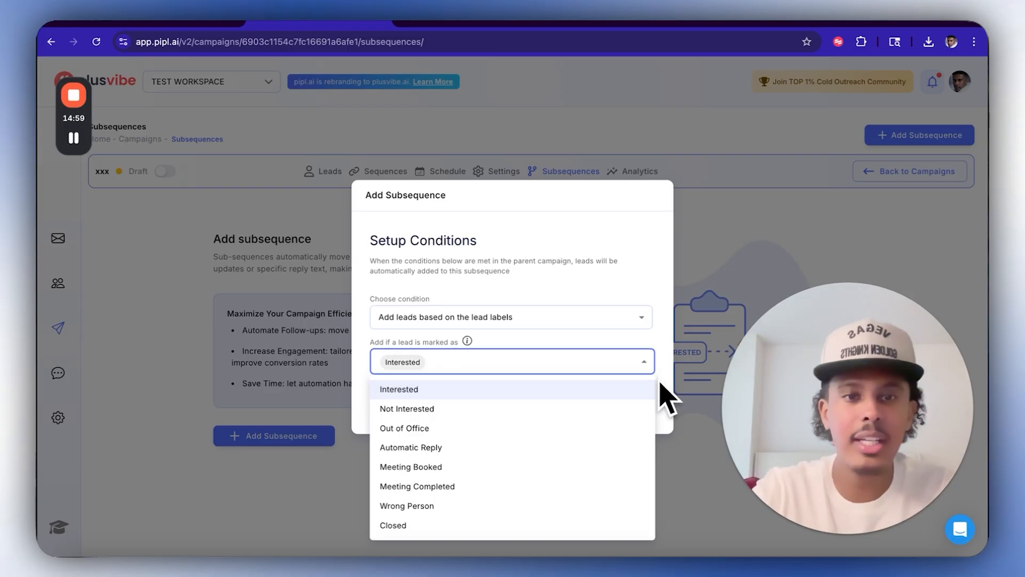
left_click(398, 389)
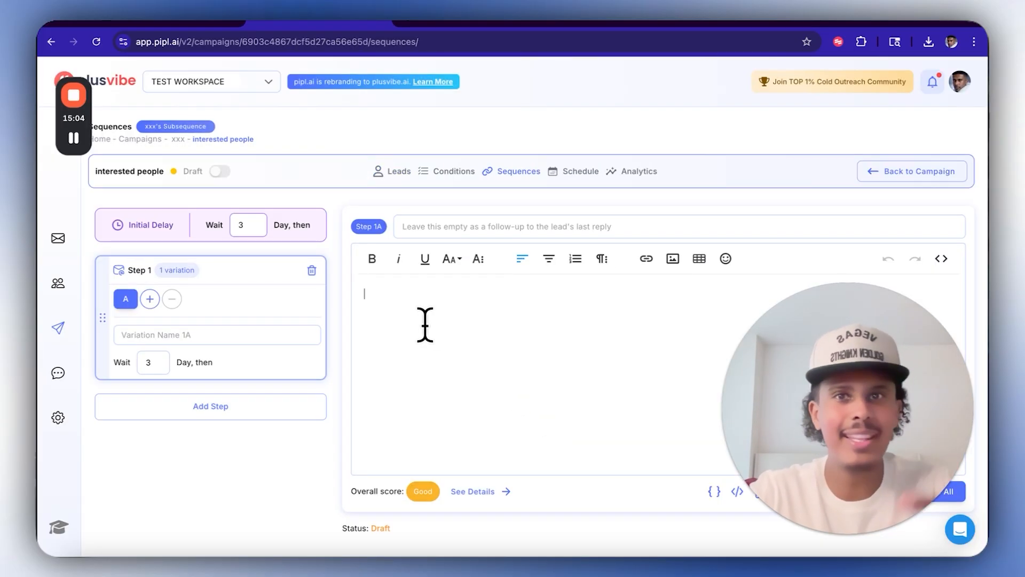
- Write step 1A as "here's the video - click here to watch", save, and return
type("h")
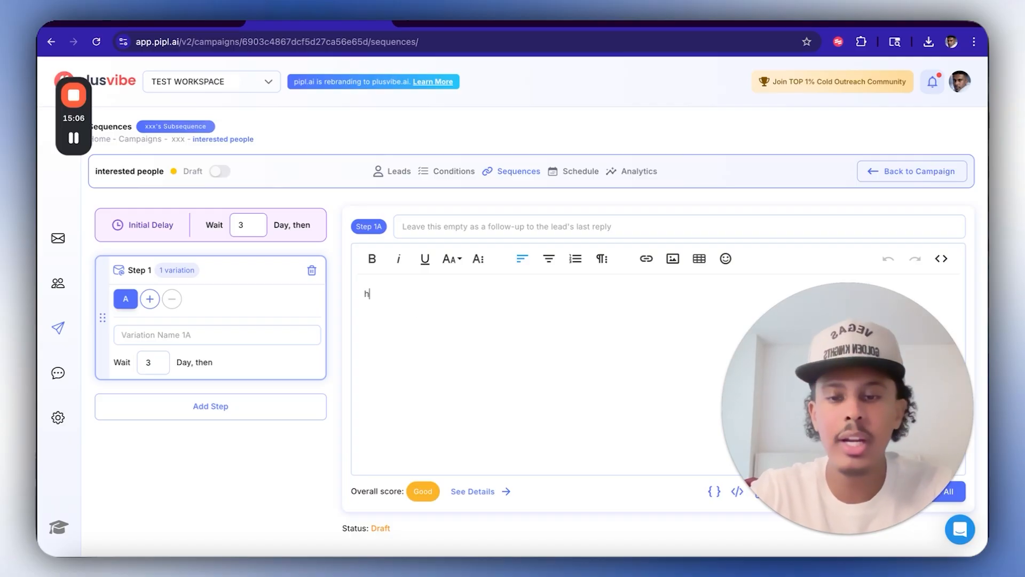
type("ere's the video")
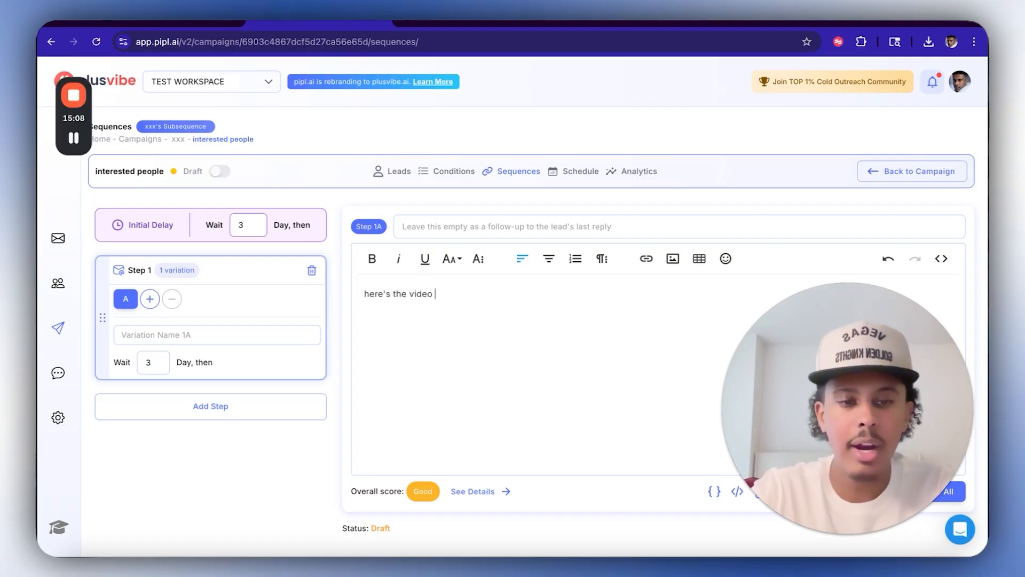
type("- click here to watch.")
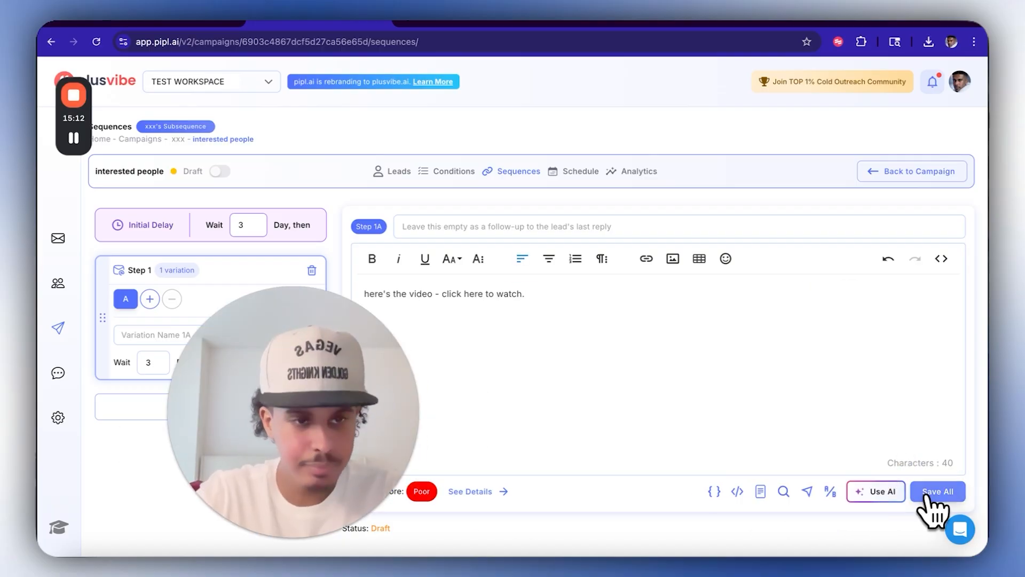
left_click(937, 492)
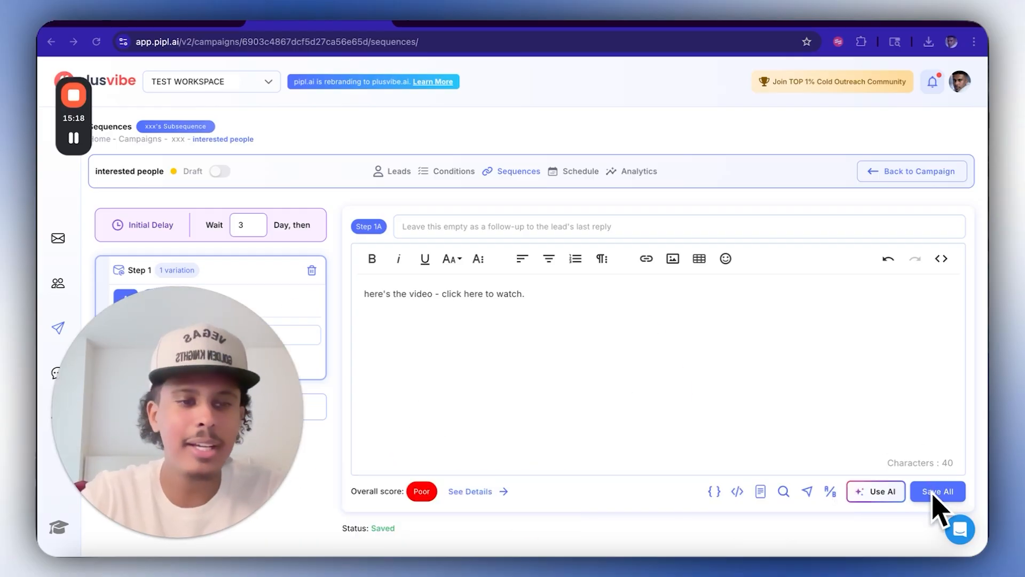
left_click(937, 491)
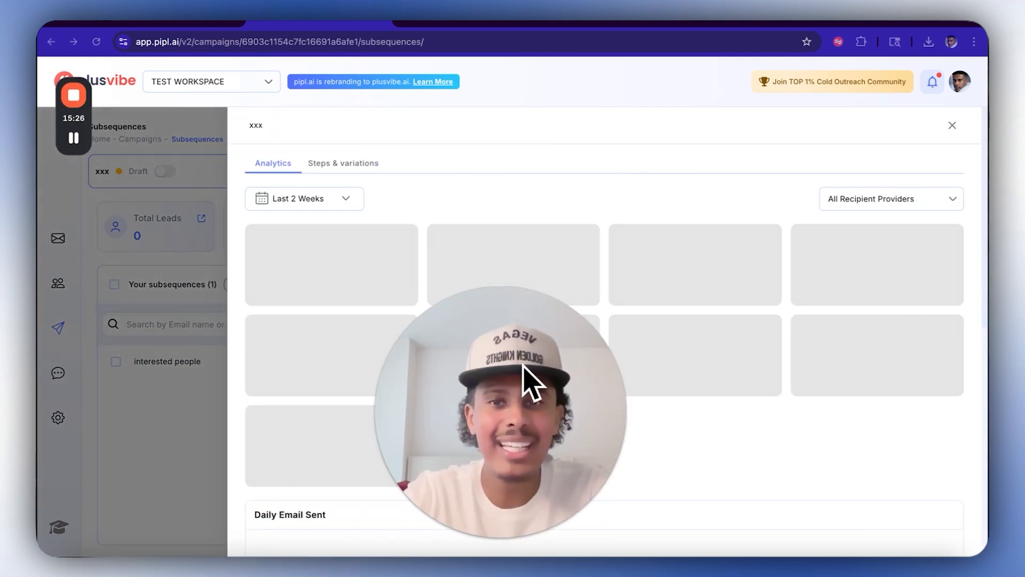
- Review the A/B step statistics, toggle Variation A's sending status, and close the drawer
left_click(343, 163)
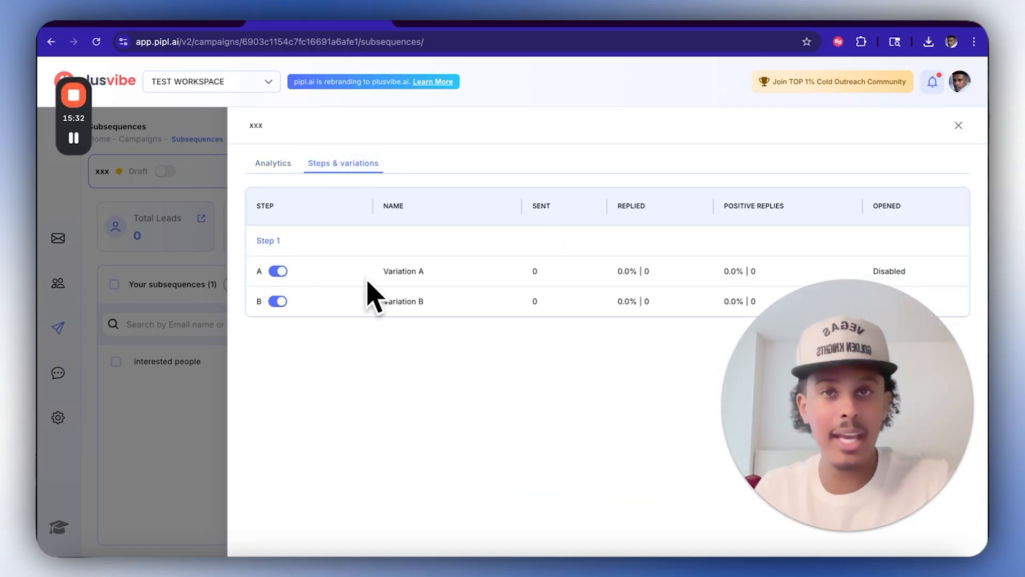
mouse_move(771, 288)
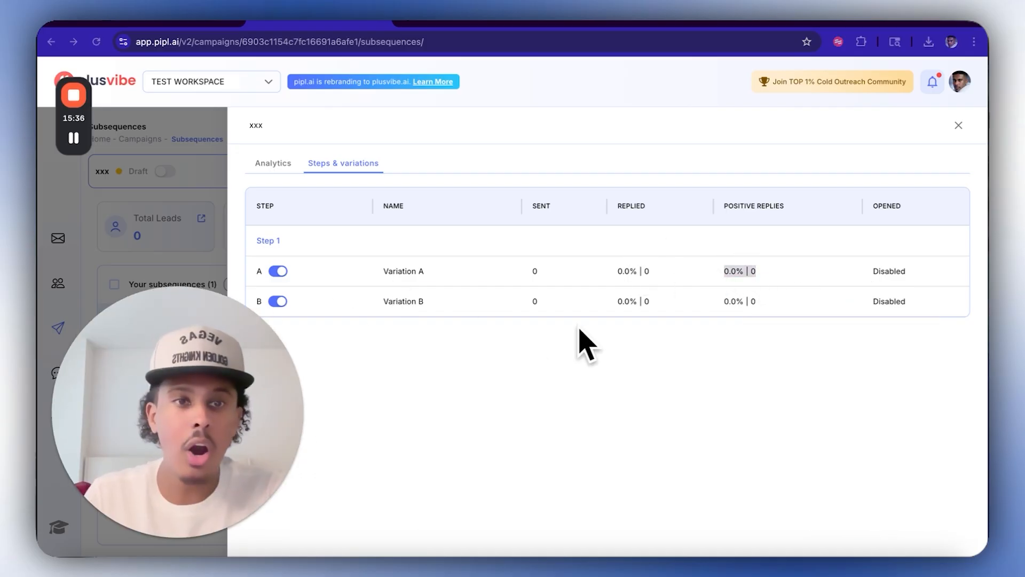
mouse_move(631, 313)
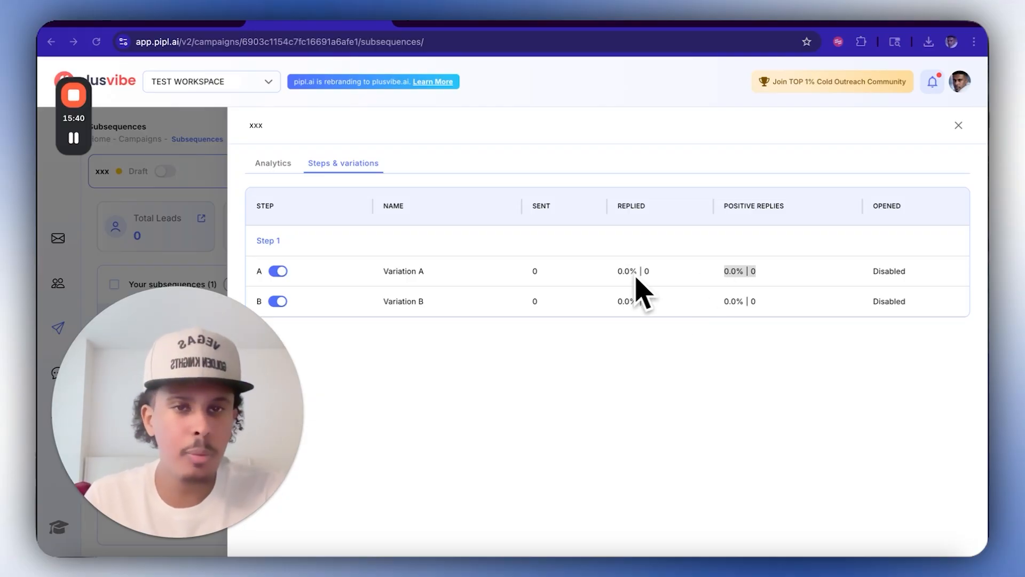
mouse_move(742, 288)
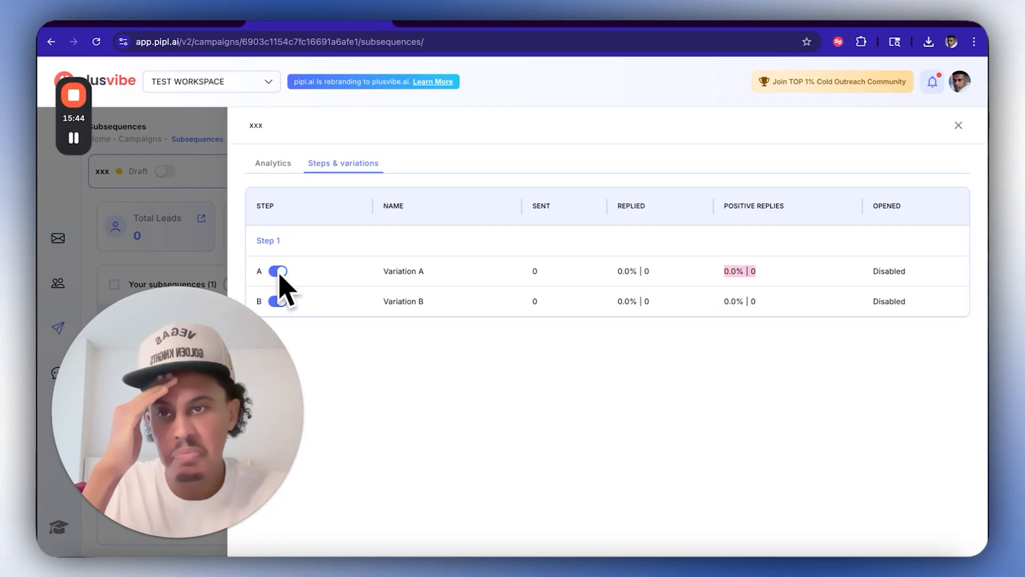
left_click(277, 271)
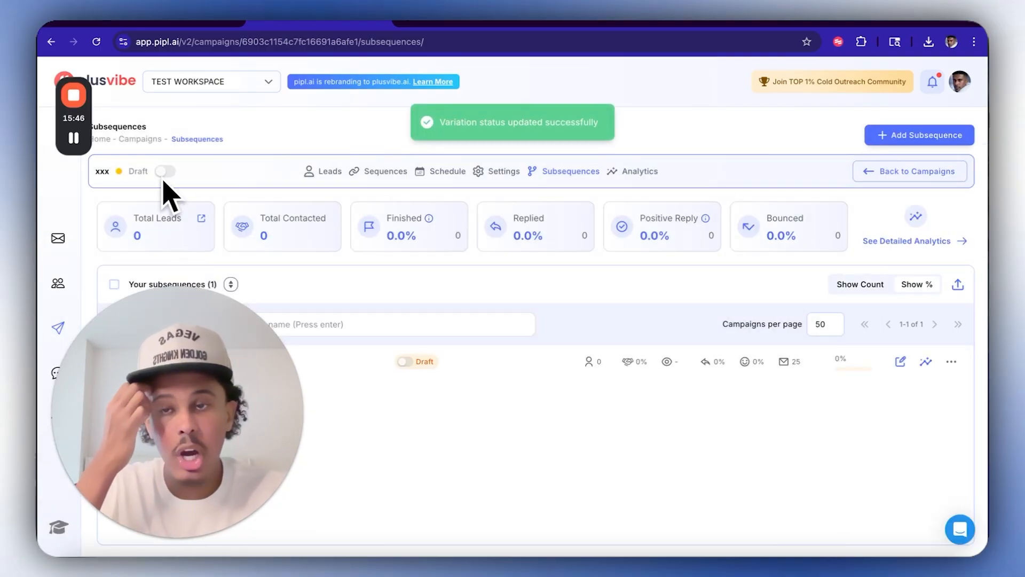
left_click(165, 172)
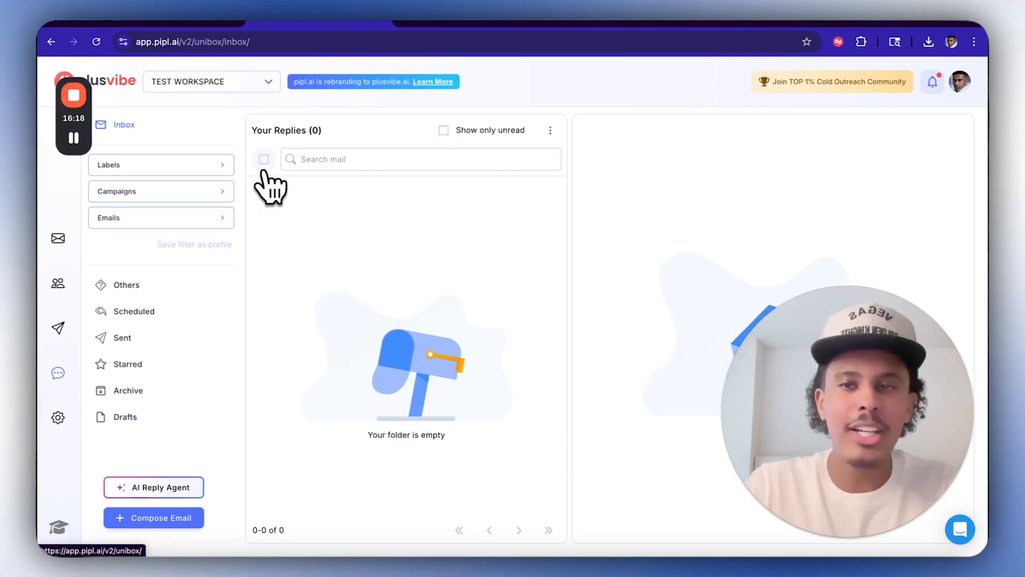
mouse_move(196, 180)
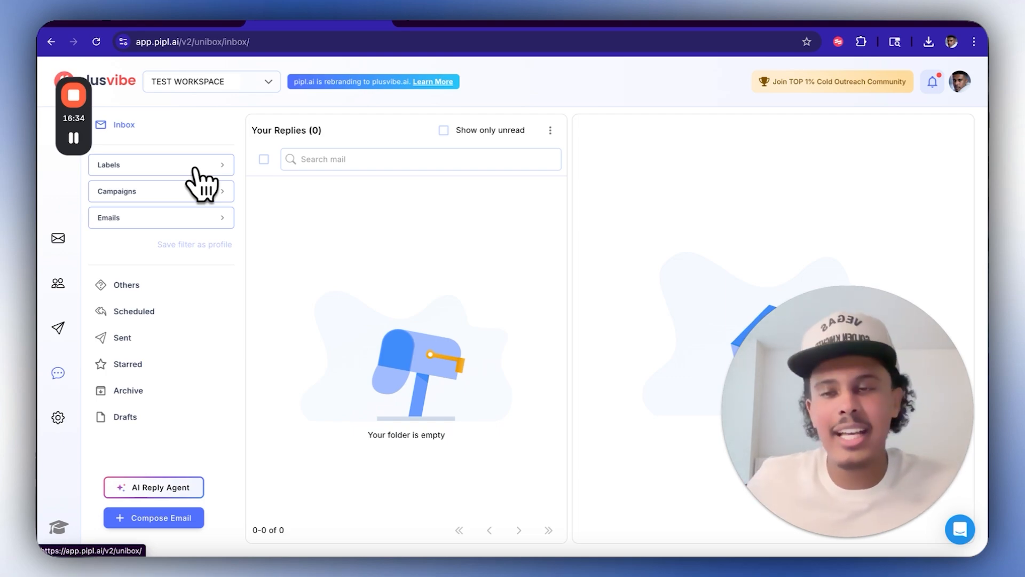
mouse_move(213, 189)
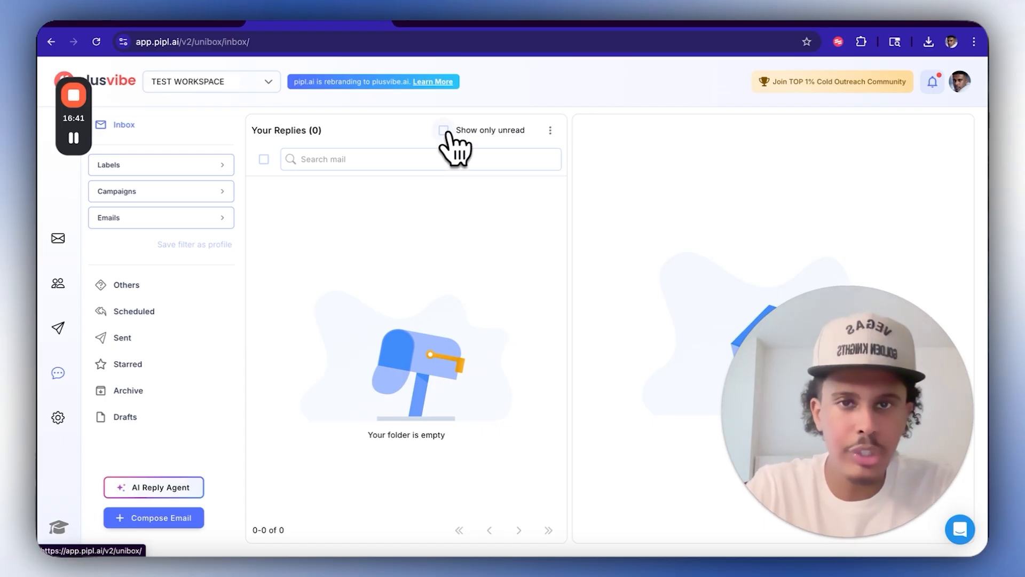
- Filter Unibox replies to unread ones labelled Interested
left_click(444, 130)
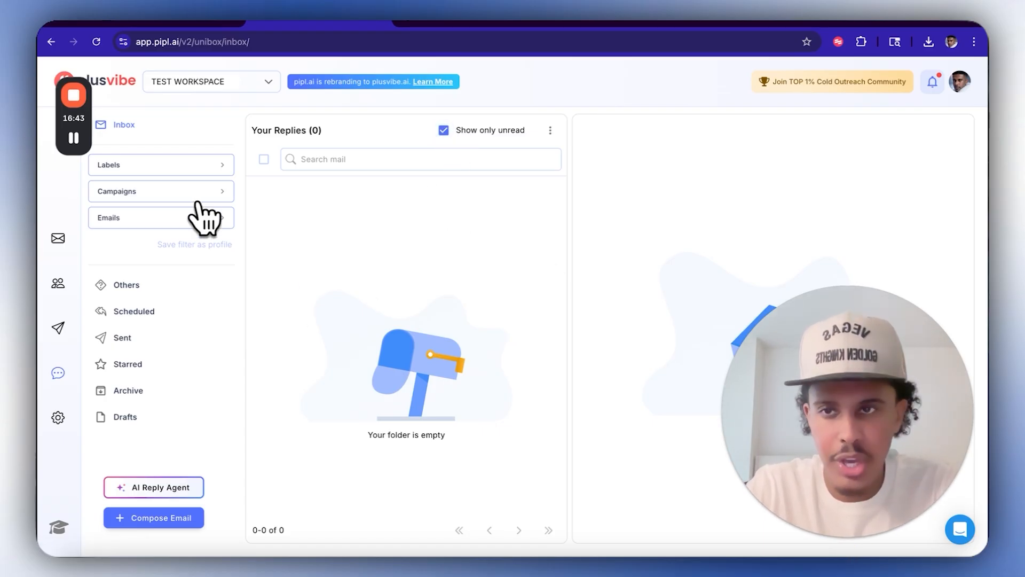
left_click(161, 164)
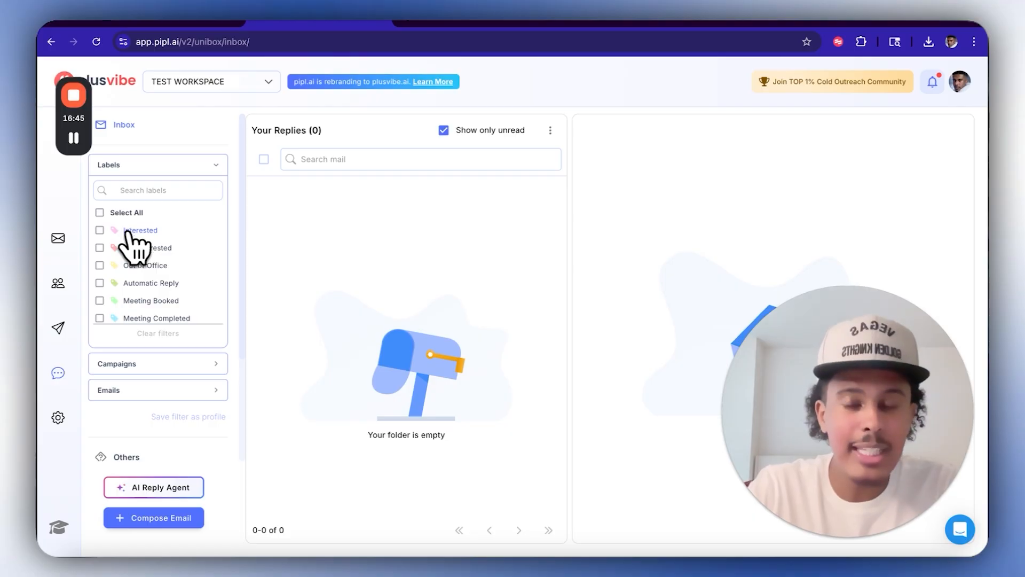
left_click(100, 233)
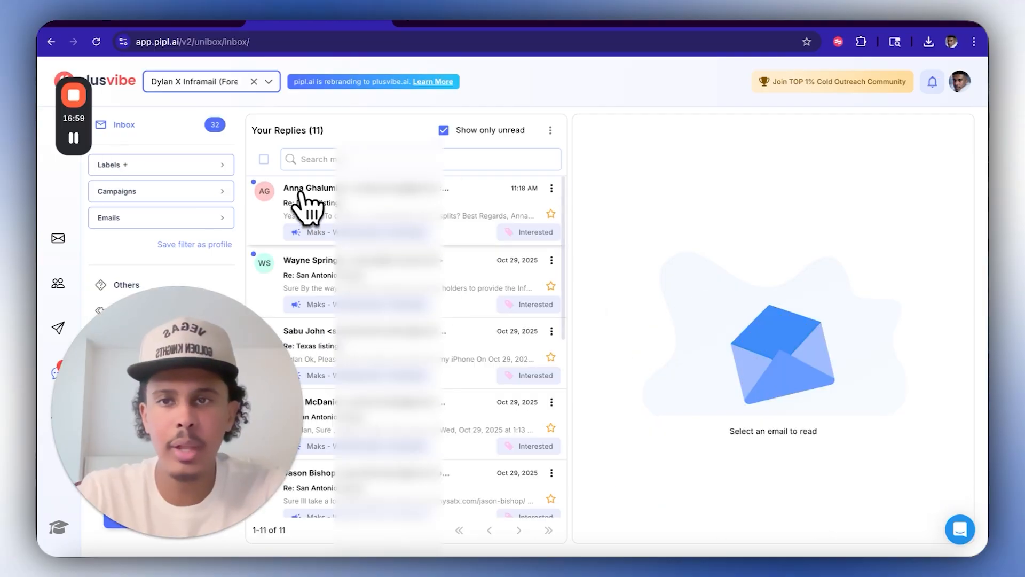
- Draft 'hey awesome thanks Anna,' to the newest Interested reply, then switch to TEST WORKSPACE
left_click(309, 196)
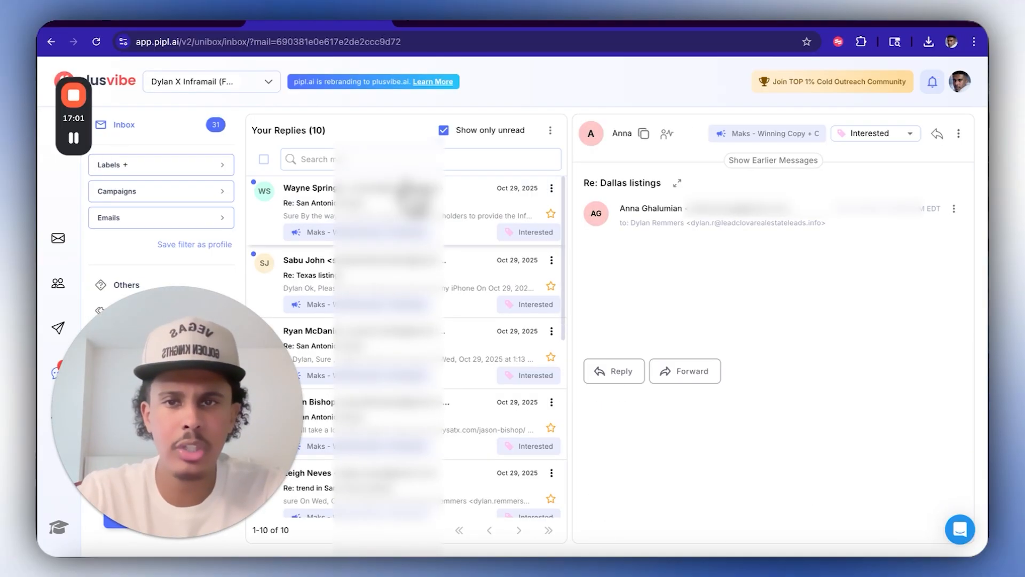
left_click(613, 370)
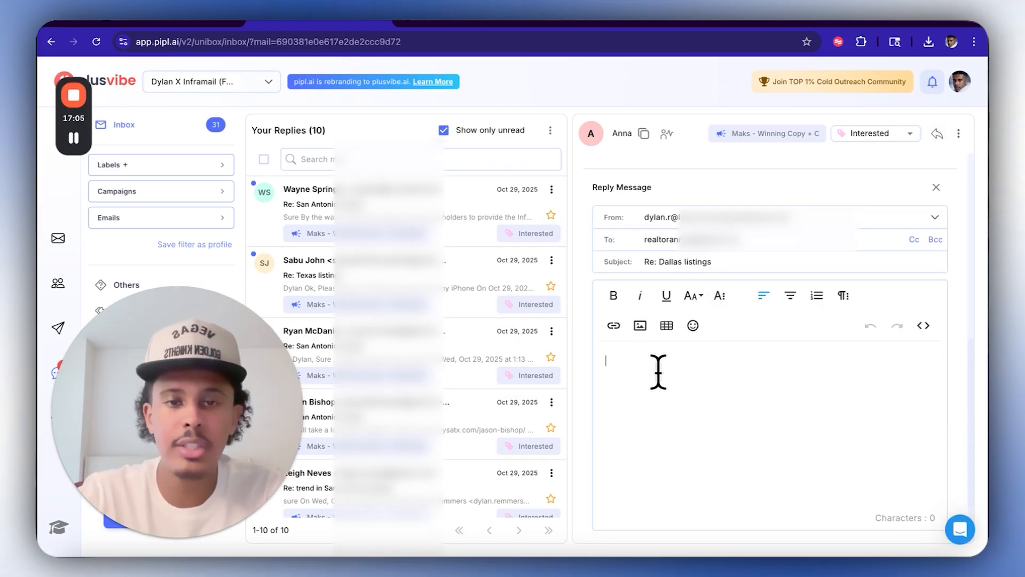
type("hey awesome")
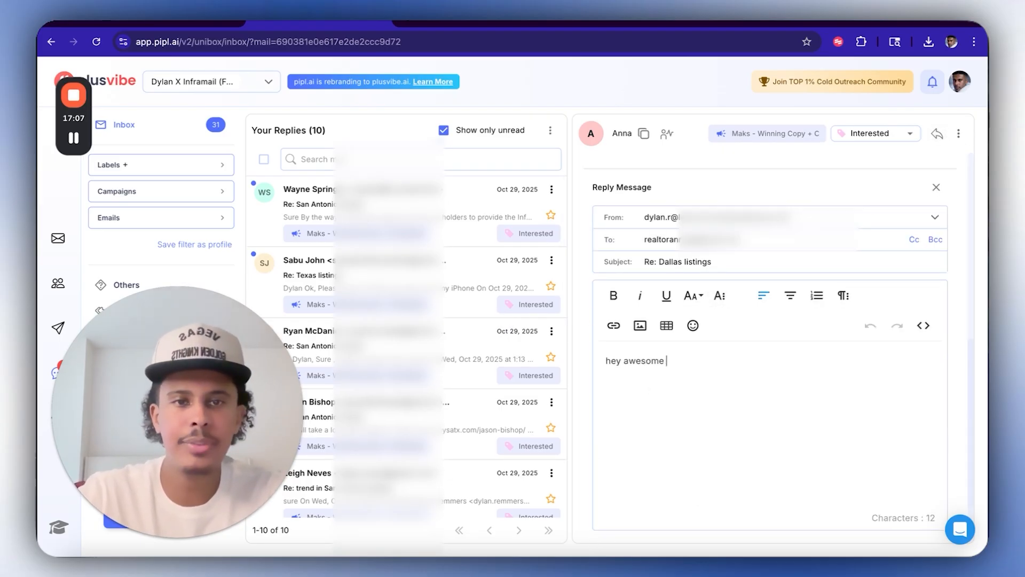
type("thanks Anna,")
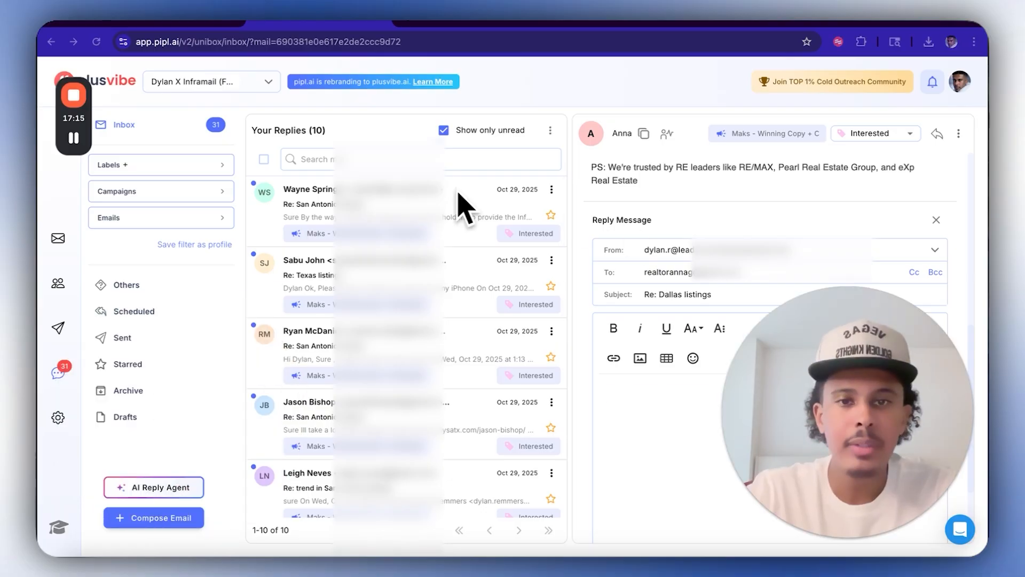
left_click(211, 81)
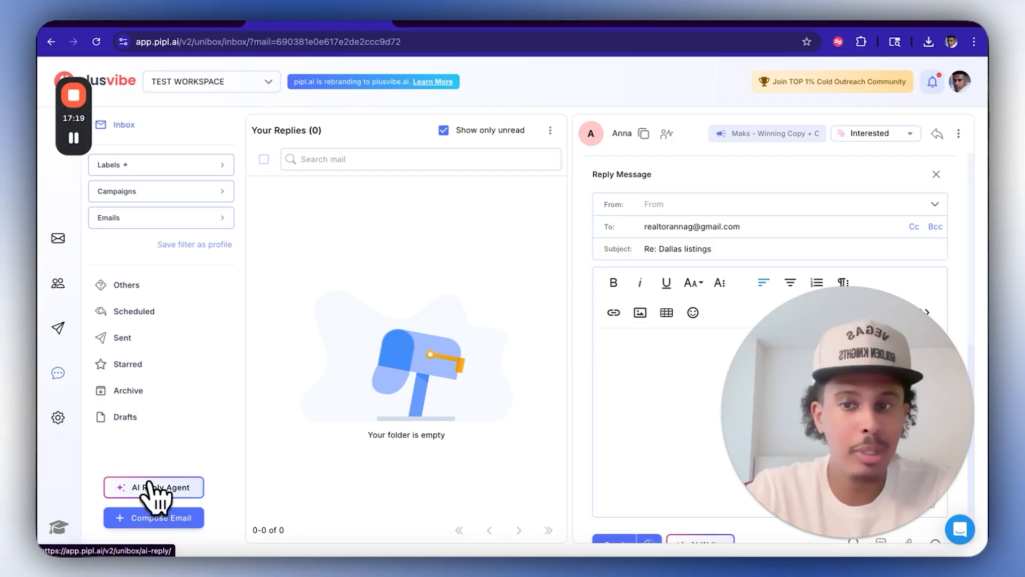
- Add AI Reply Agent rule 'test agent' covering Interested leads in campaign xxx
left_click(154, 487)
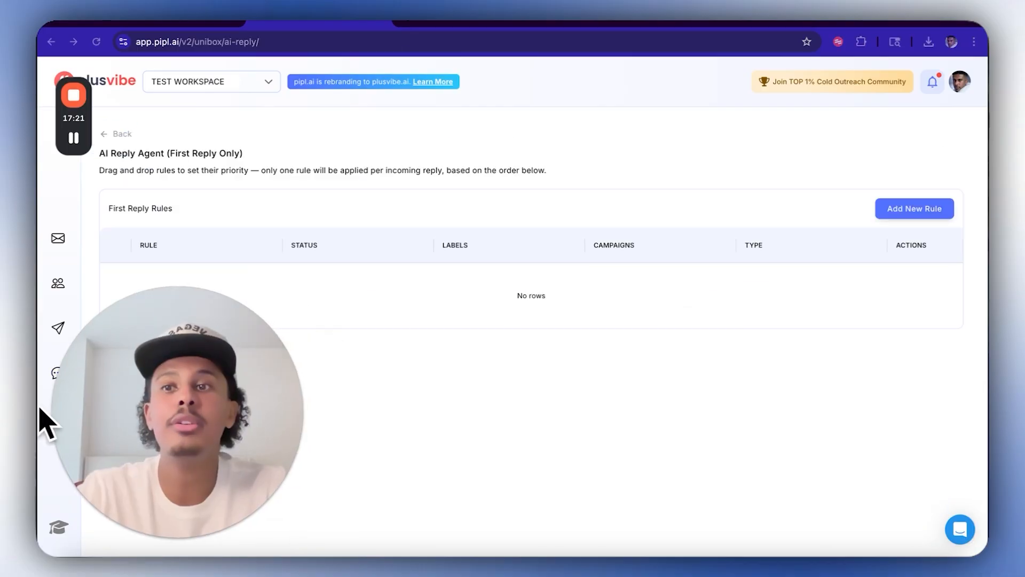
left_click(913, 208)
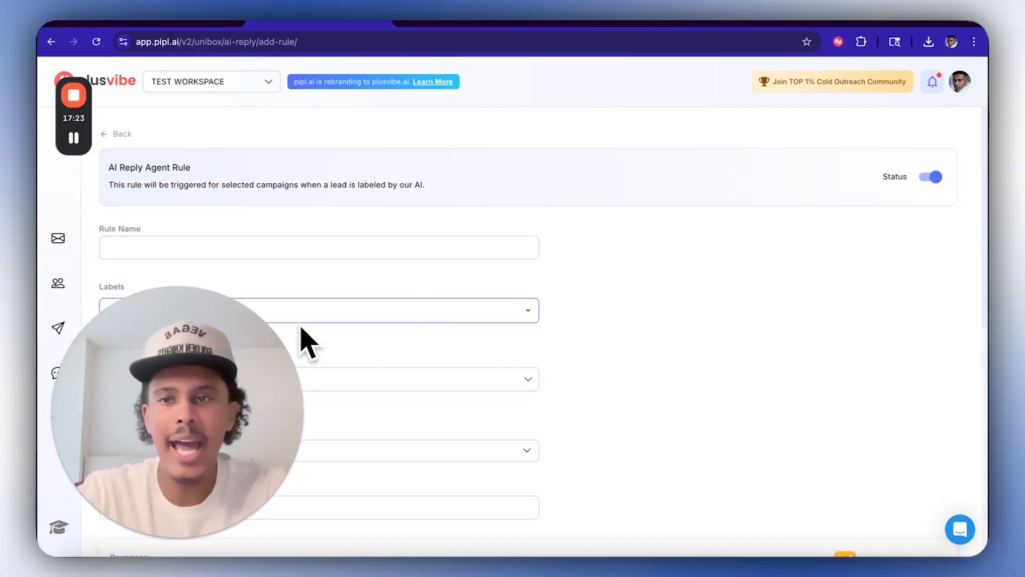
left_click(319, 247)
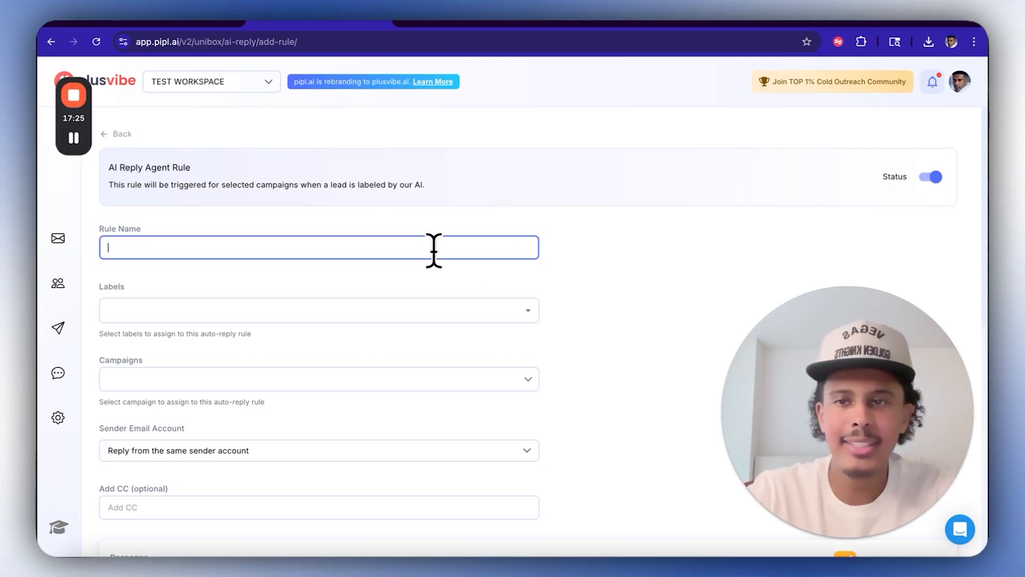
left_click(318, 310)
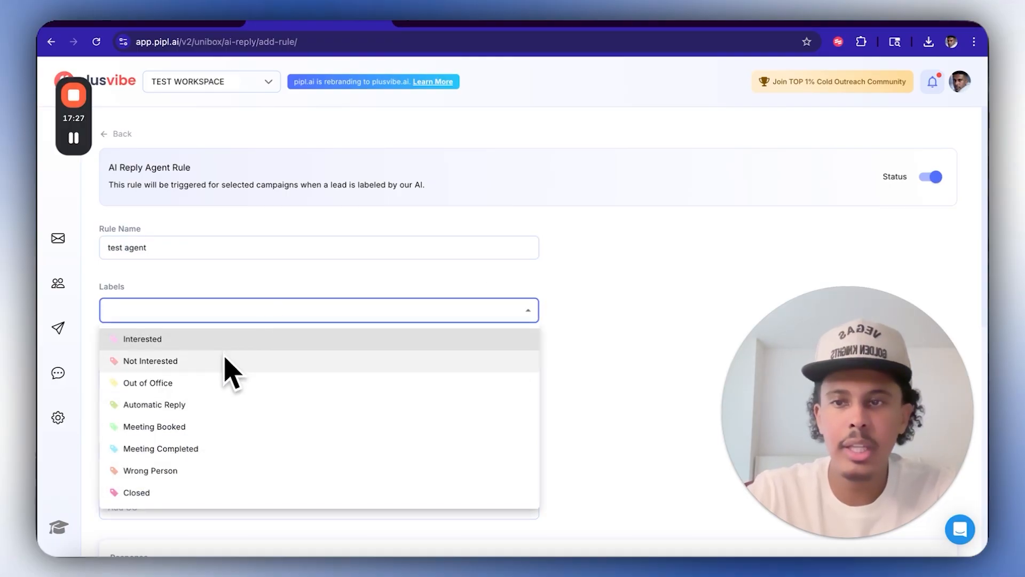
left_click(142, 339)
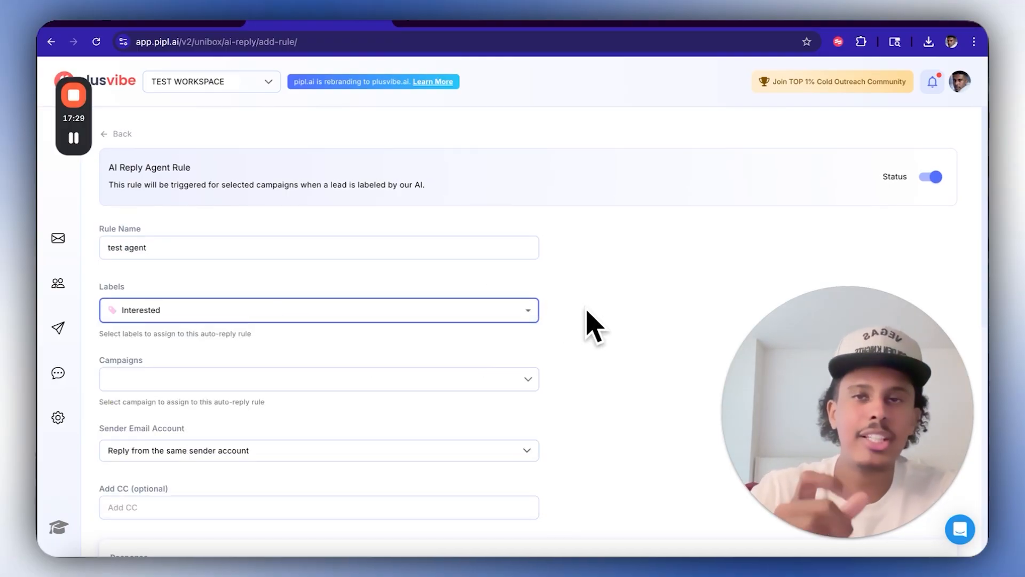
scroll("down", 3)
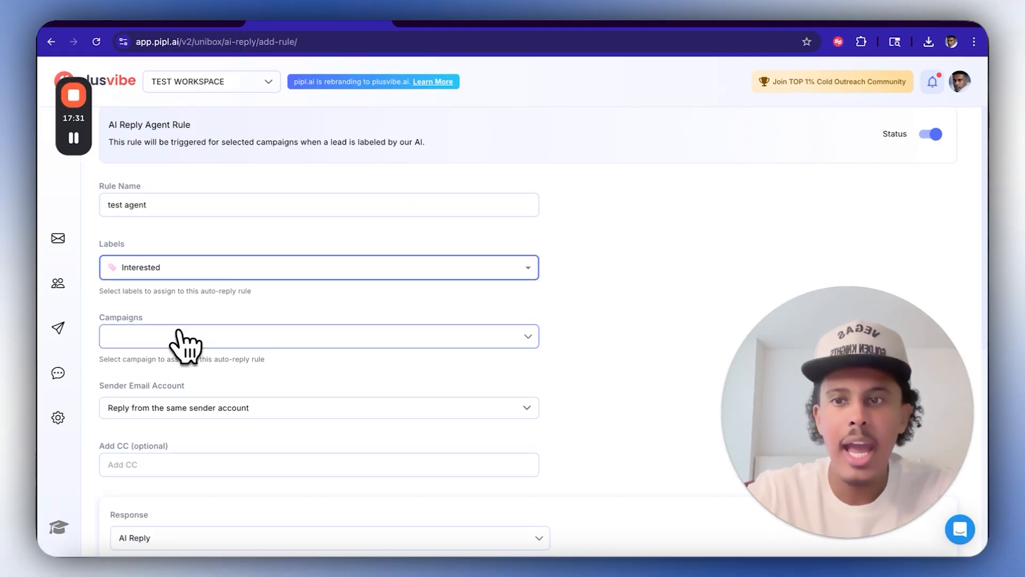
left_click(318, 336)
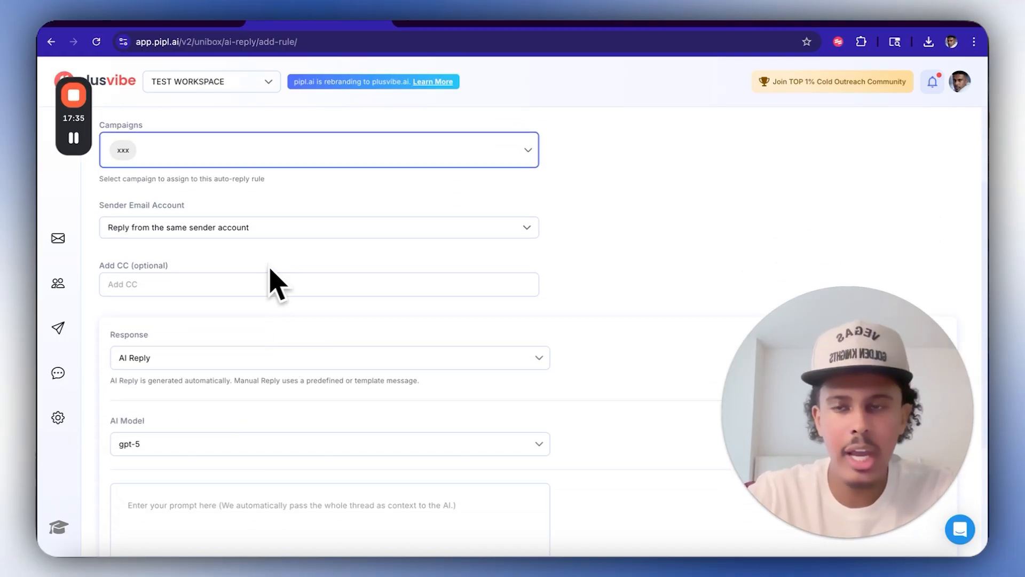
scroll("down", 3)
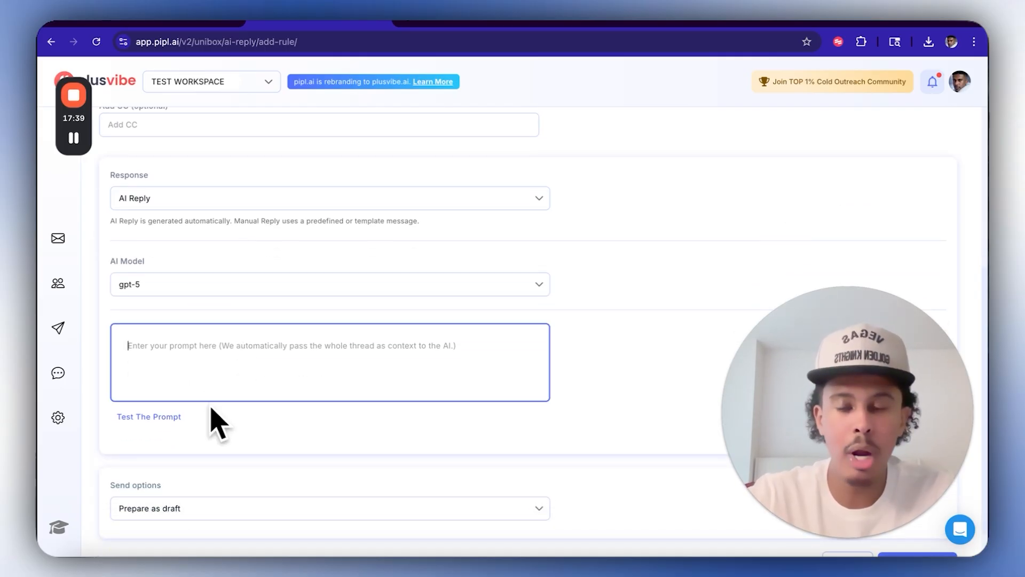
mouse_move(327, 373)
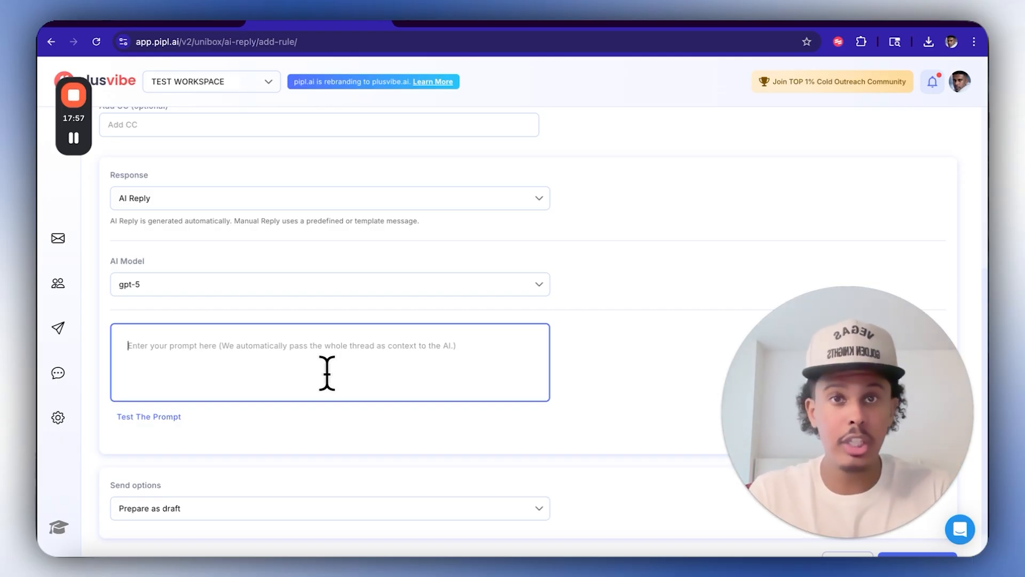
scroll("down", 3)
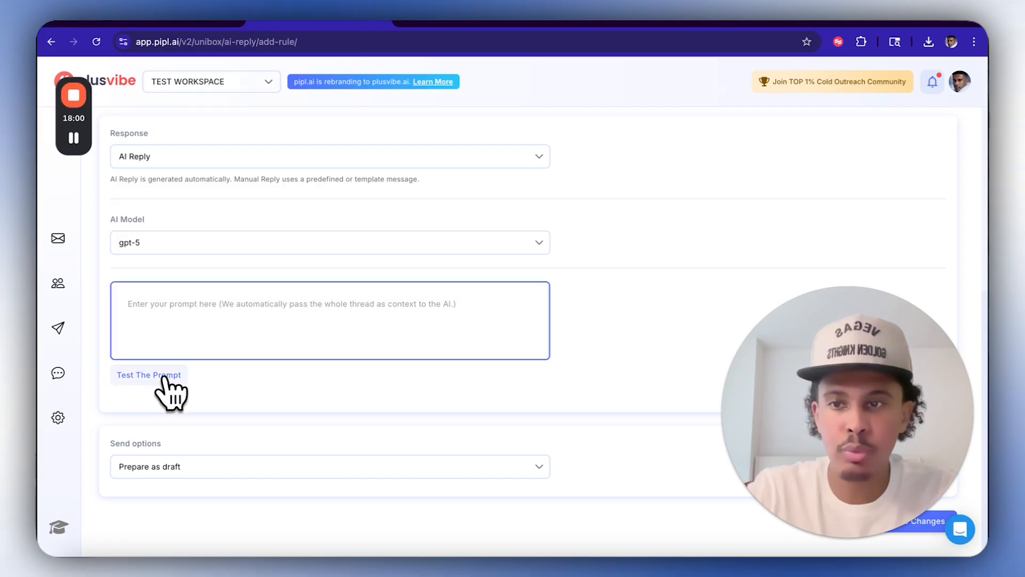
- Generate a preview reply in the prompt tester using placeholder text 'dlkj'kfasjklf', then close it
left_click(149, 375)
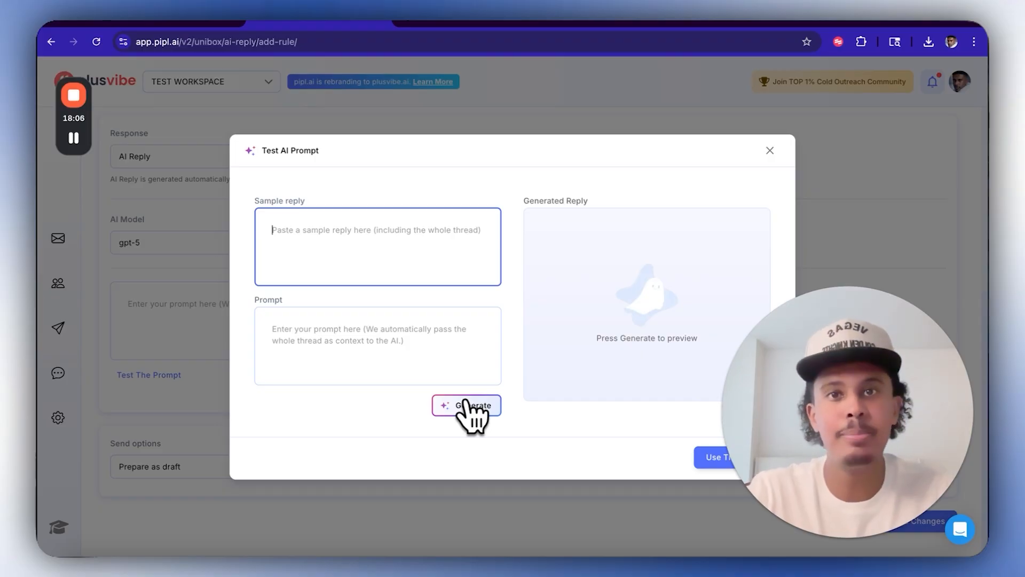
left_click(466, 405)
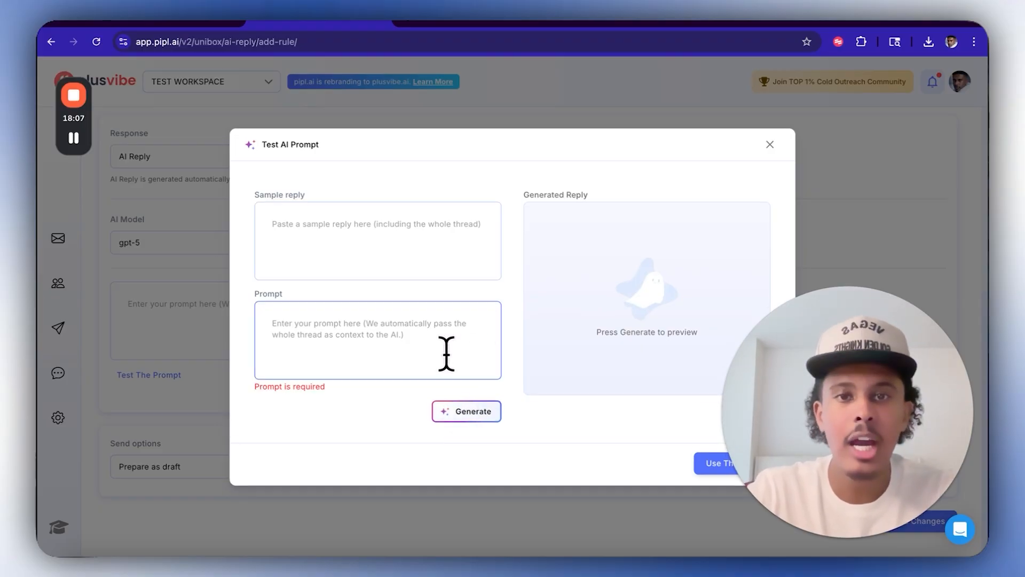
type("dlkj'kfasjklf")
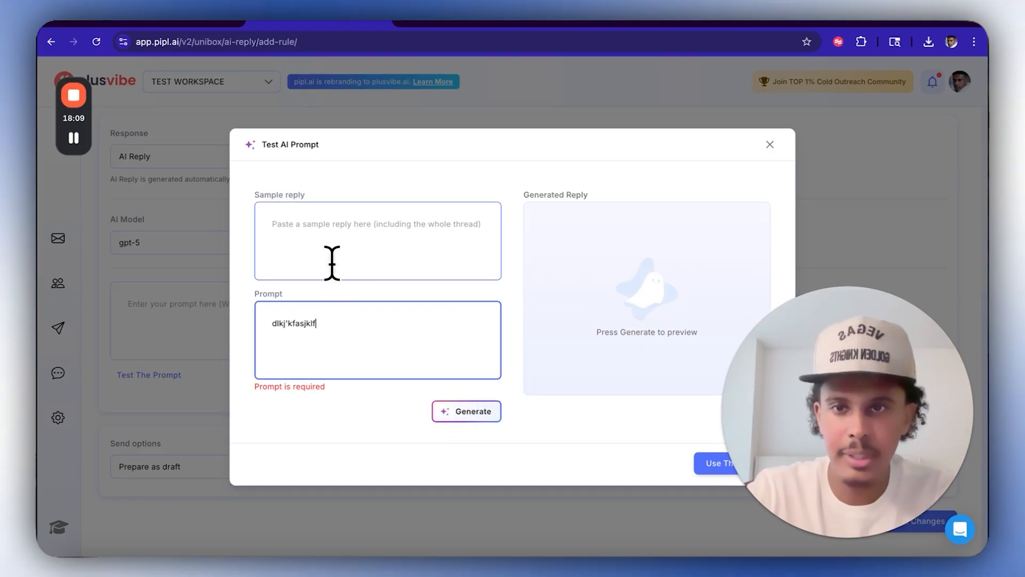
left_click(377, 239)
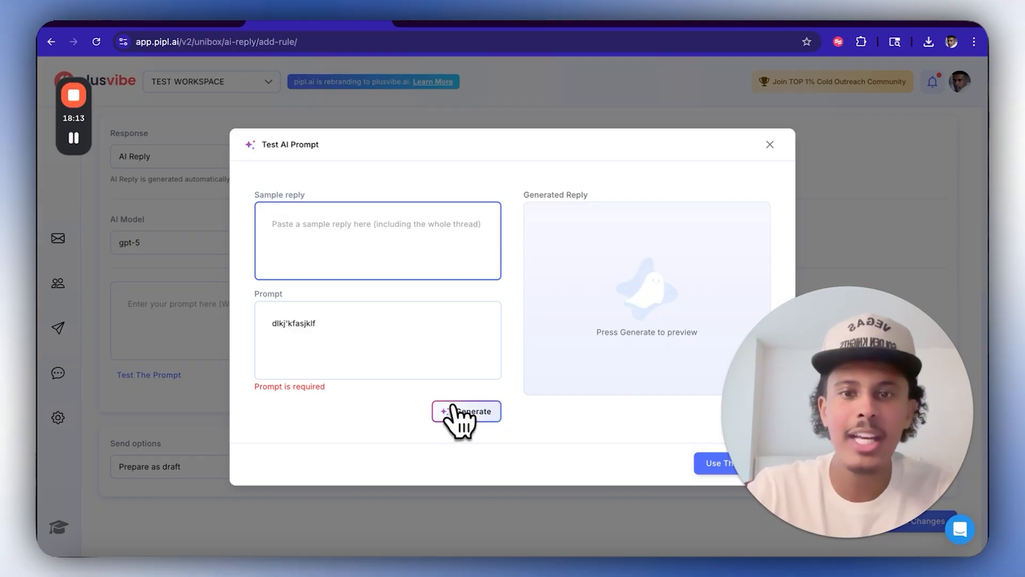
left_click(465, 411)
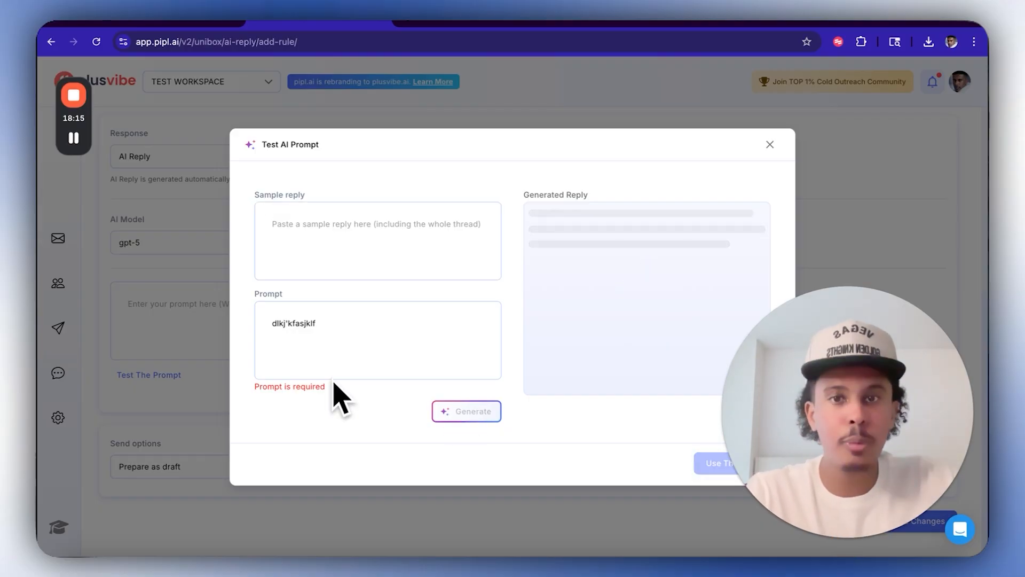
mouse_move(738, 187)
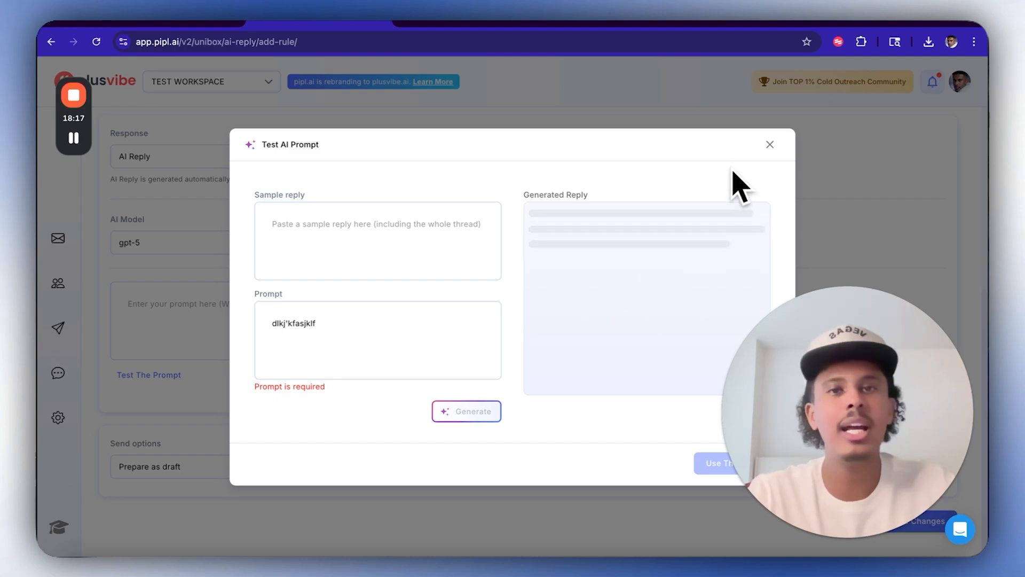
left_click(466, 410)
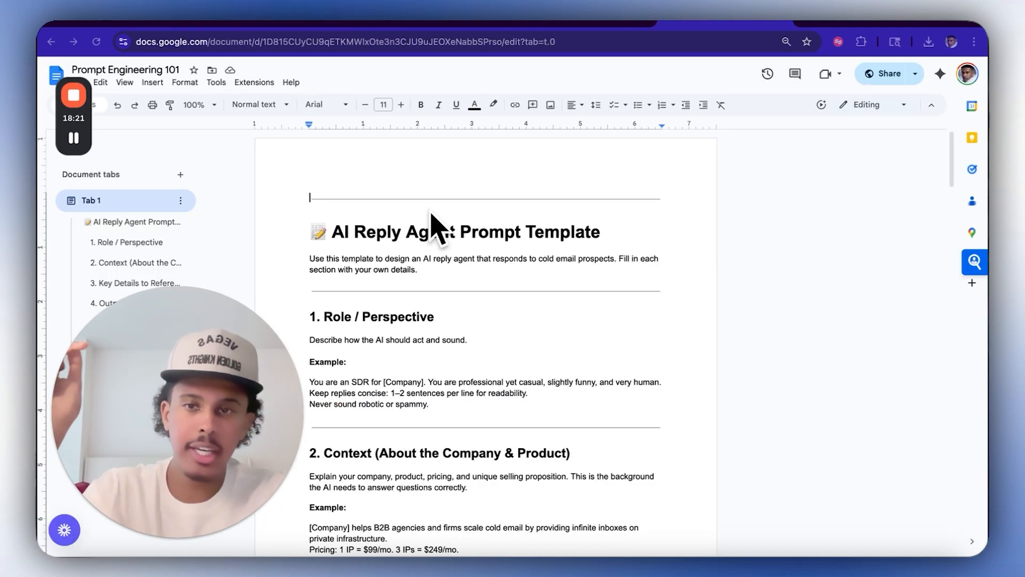
- Scroll through the AI Reply Agent Prompt Template in the Prompt Engineering 101 doc
scroll("down", 3)
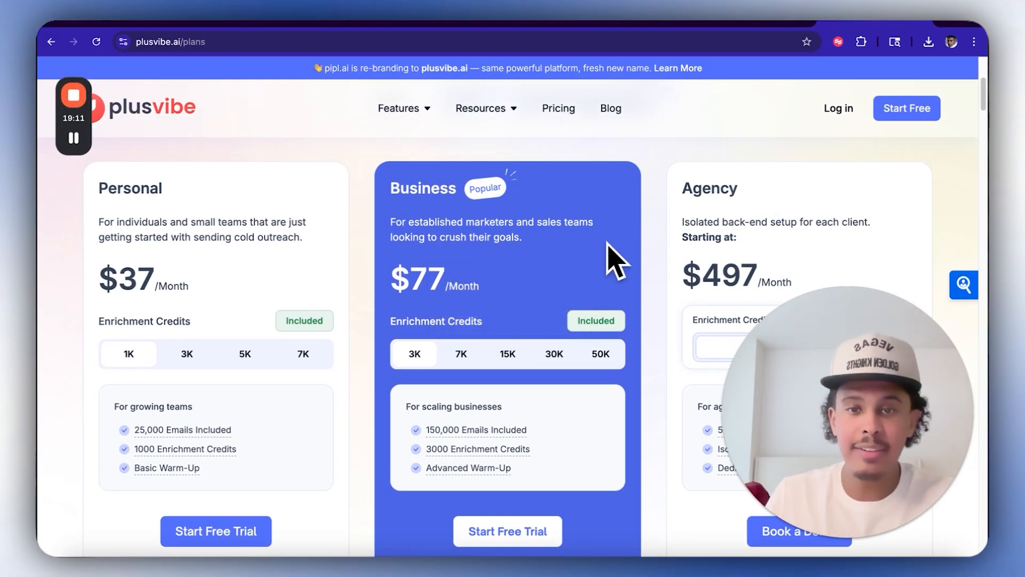
- Compare the Personal ($37), Business ($77) and Agency ($497) plans and their features
scroll("down", 3)
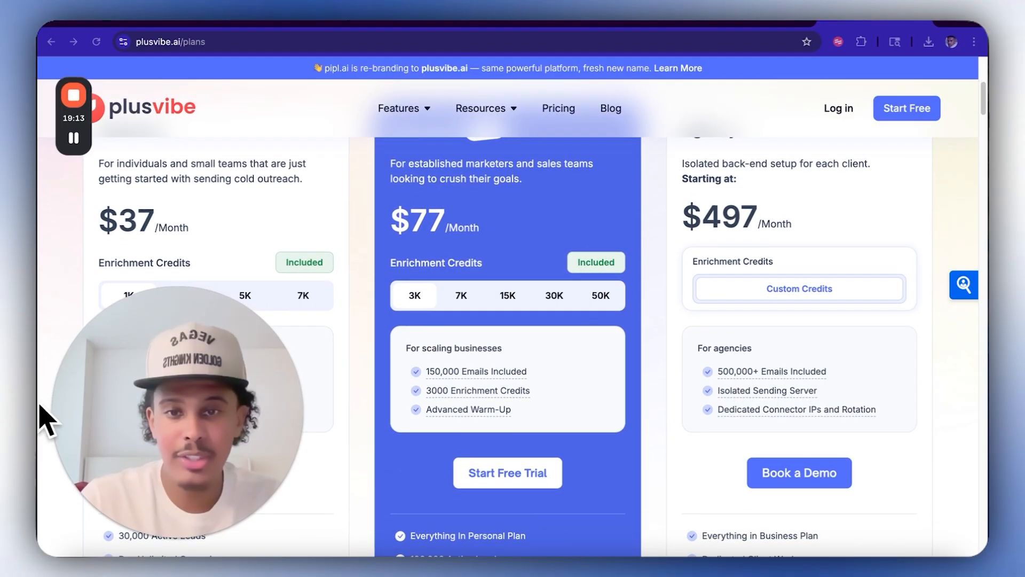
scroll("down", 3)
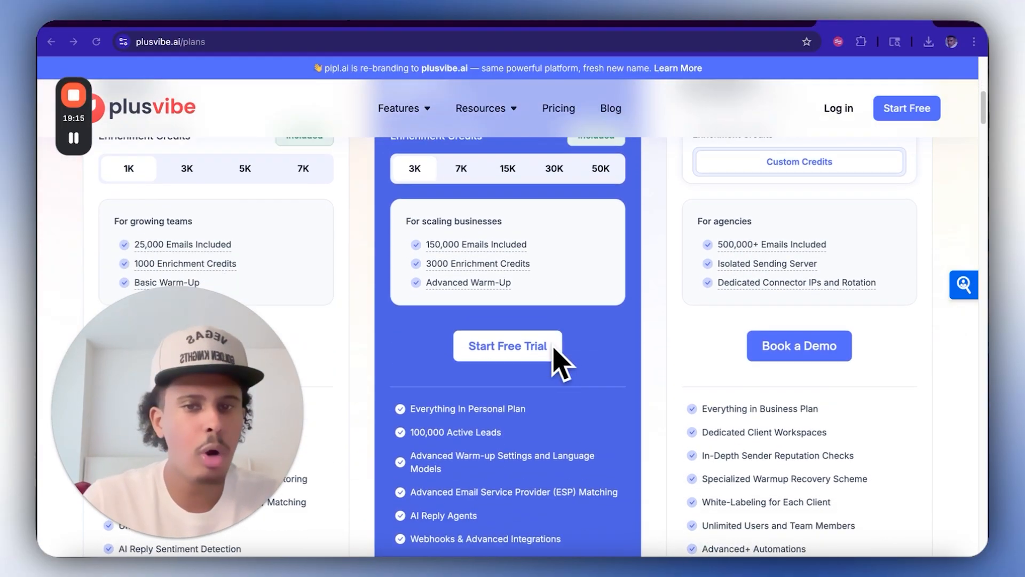
scroll("down", 3)
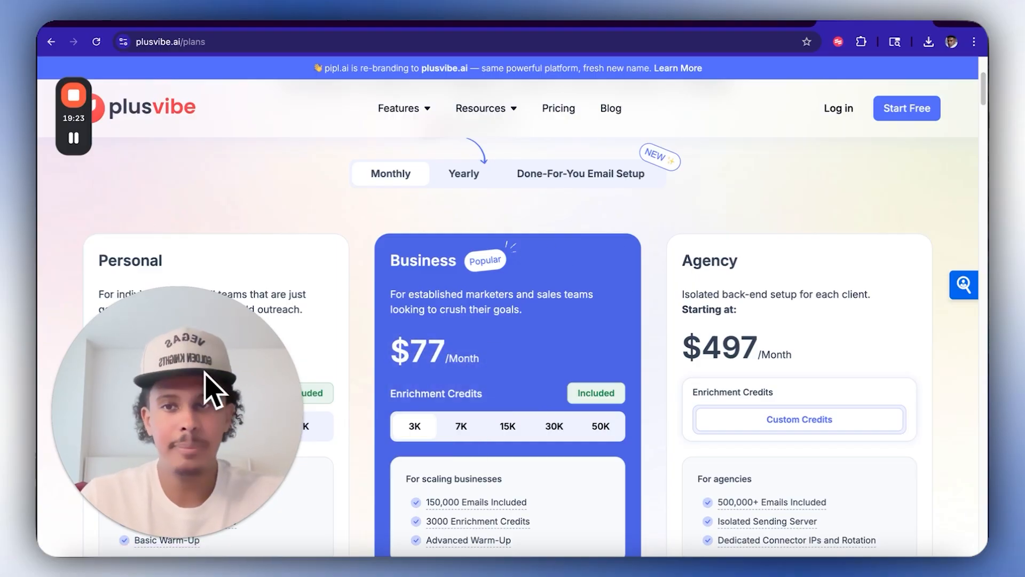
scroll("down", 3)
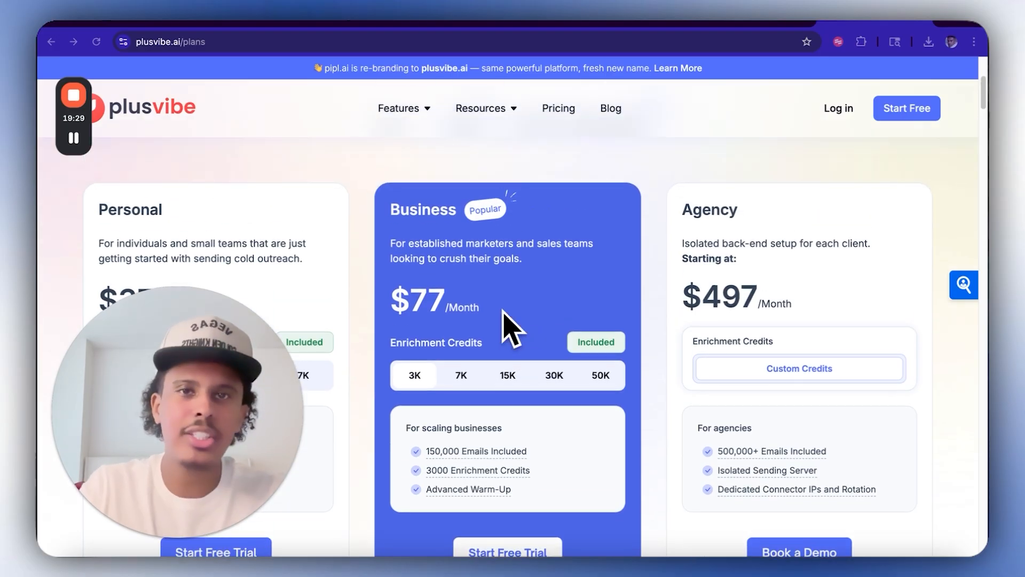
mouse_move(629, 353)
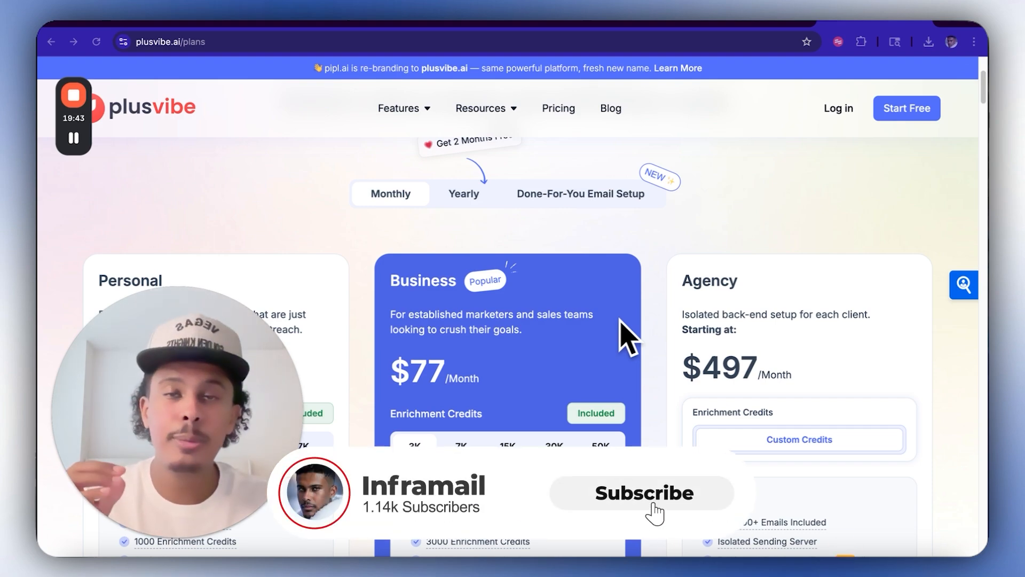
left_click(641, 492)
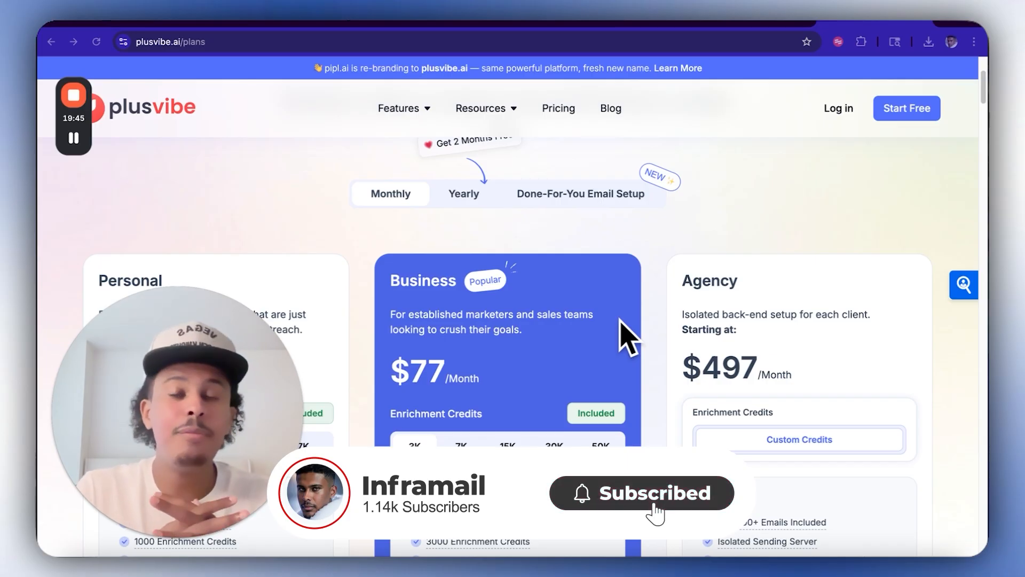